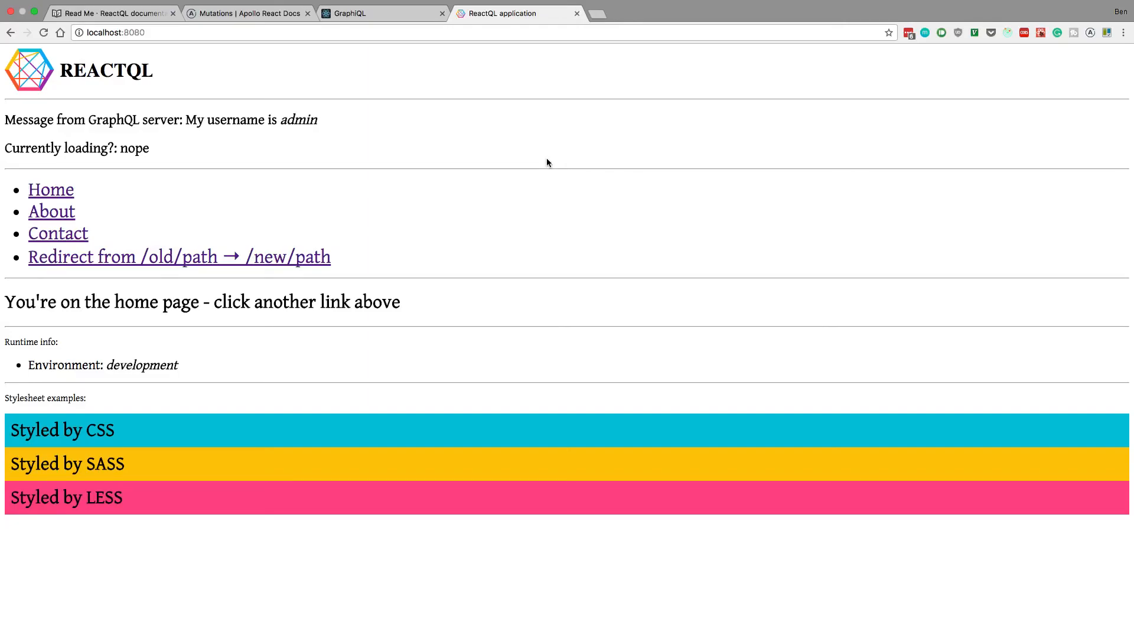
mouse_move(265, 89)
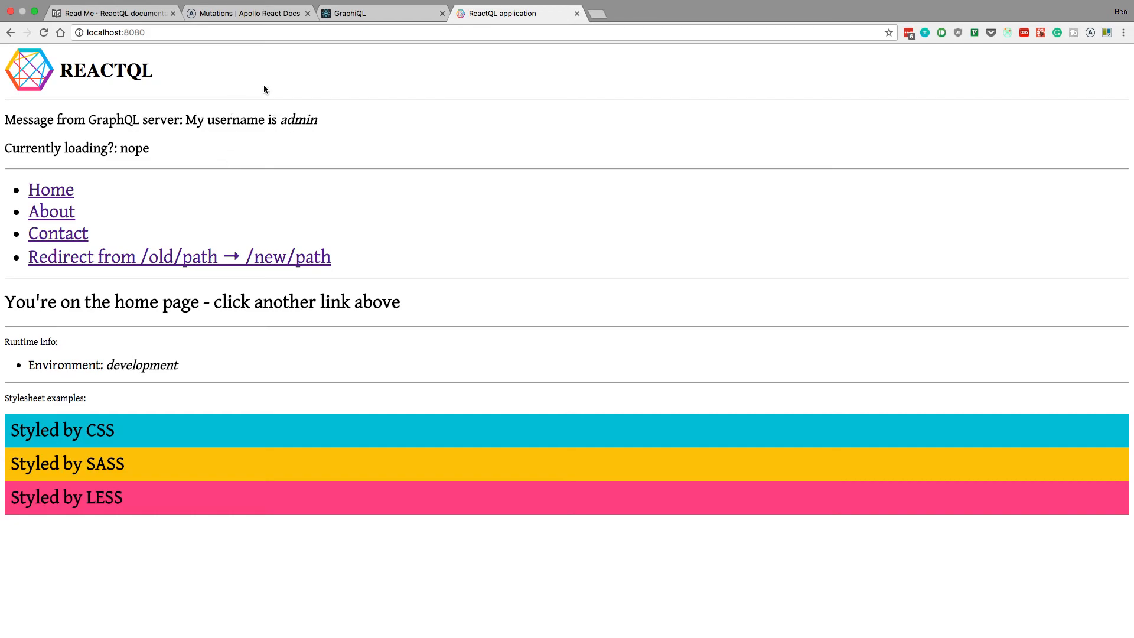
Select and delete the createUser mutation text in GraphiQL's left query editor.
left_click_drag(183, 119, 317, 119)
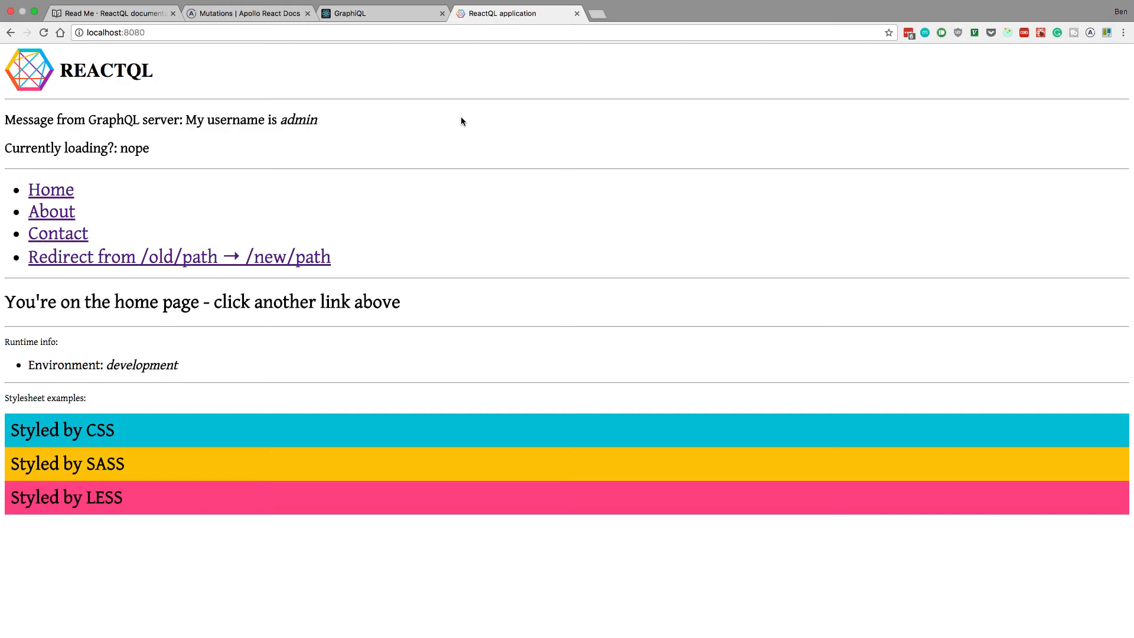
mouse_move(401, 473)
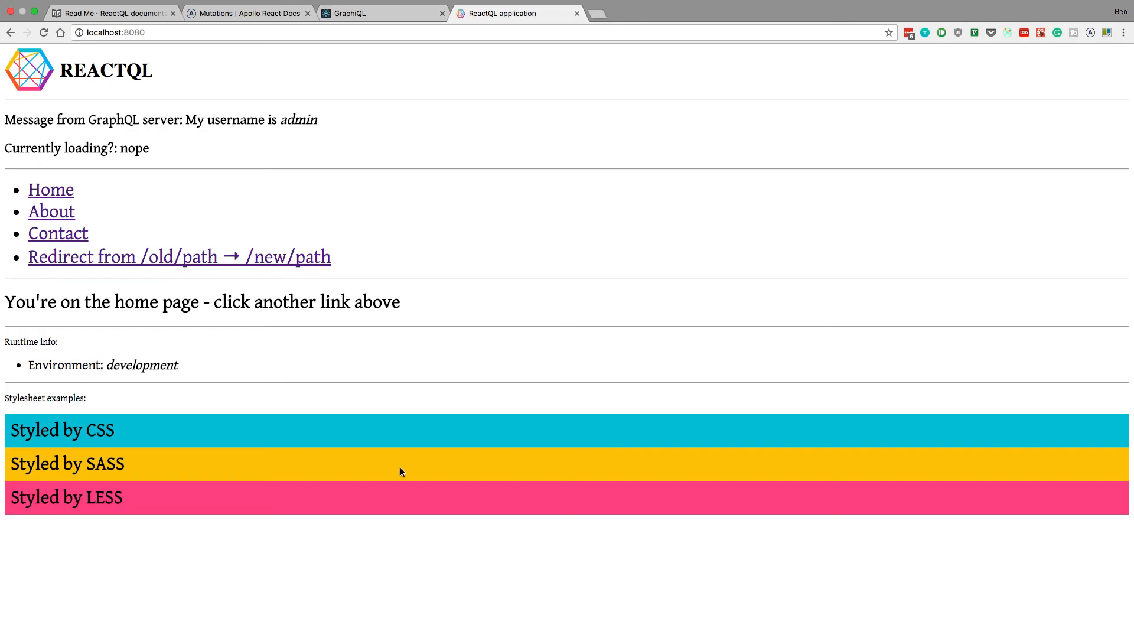
left_click(384, 13)
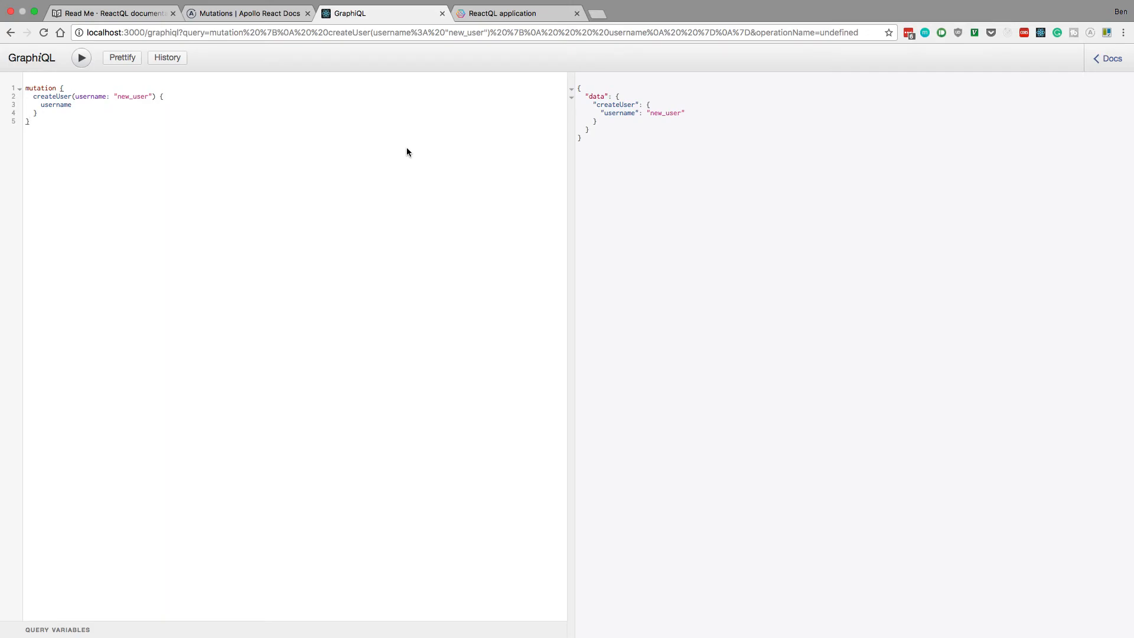
mouse_move(247, 282)
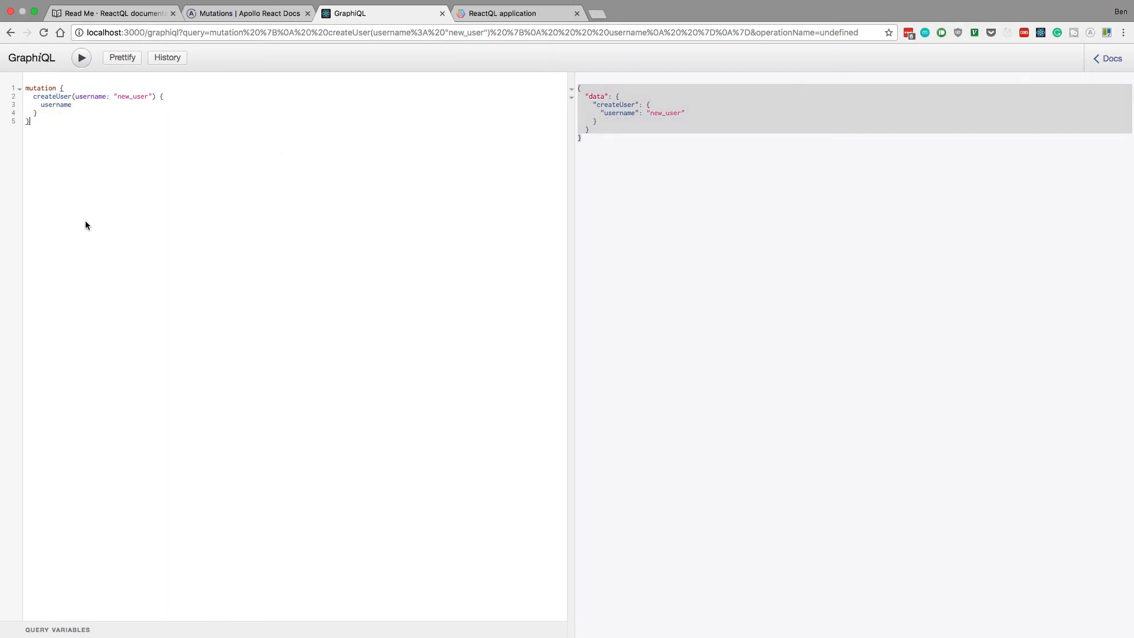
left_click(517, 13)
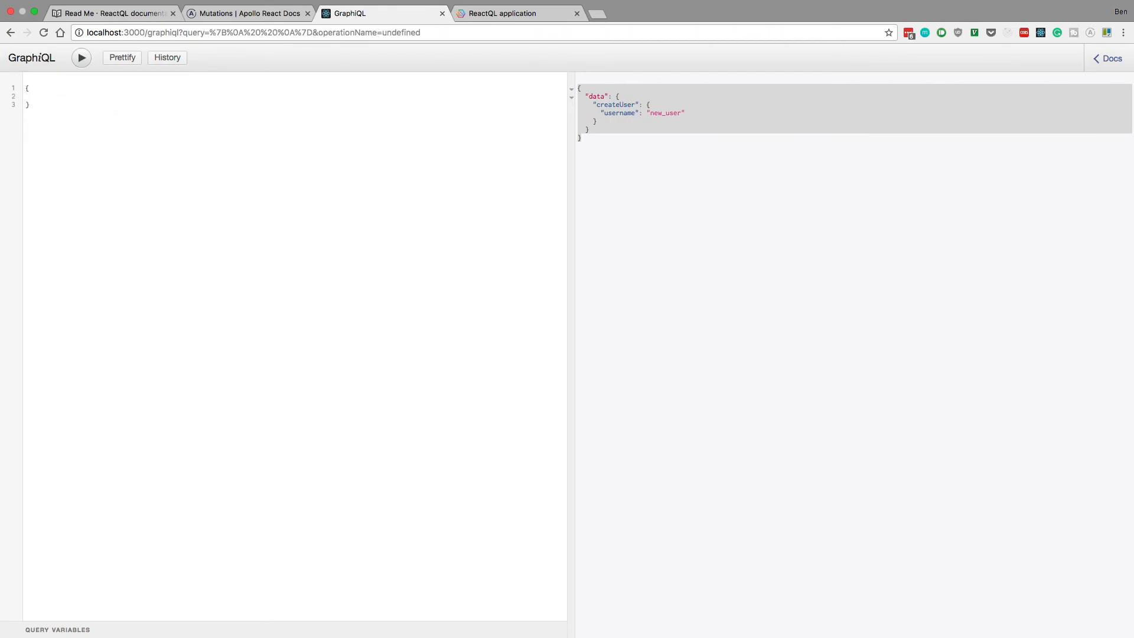
type("allUsers")
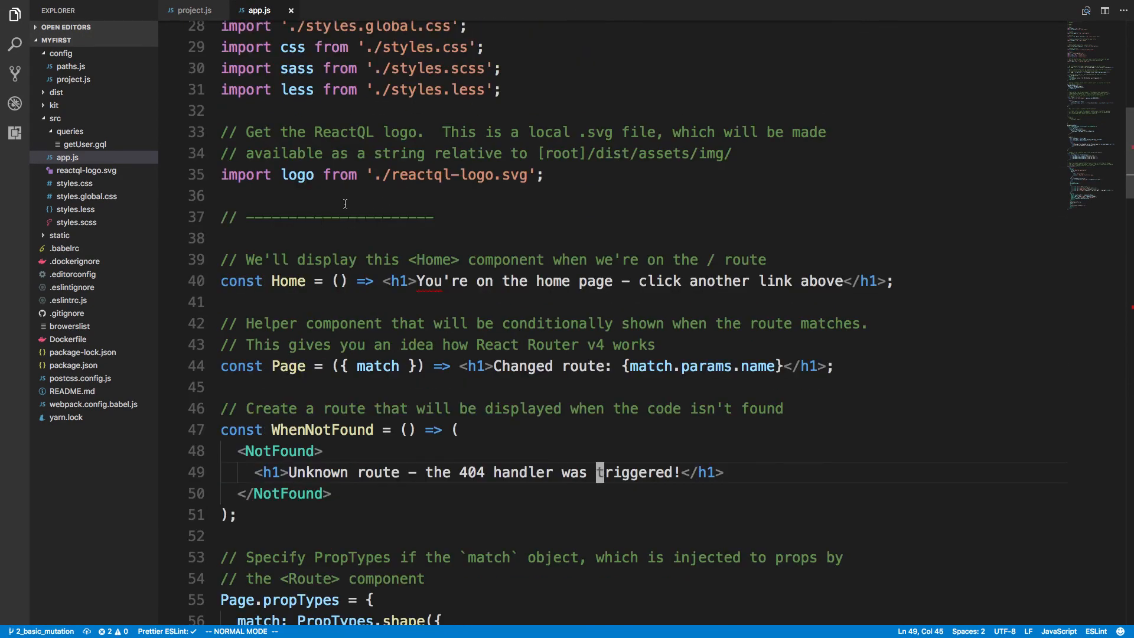
Replace getUser(username:"admin") with allUsers in getUser.gql.
left_click(84, 144)
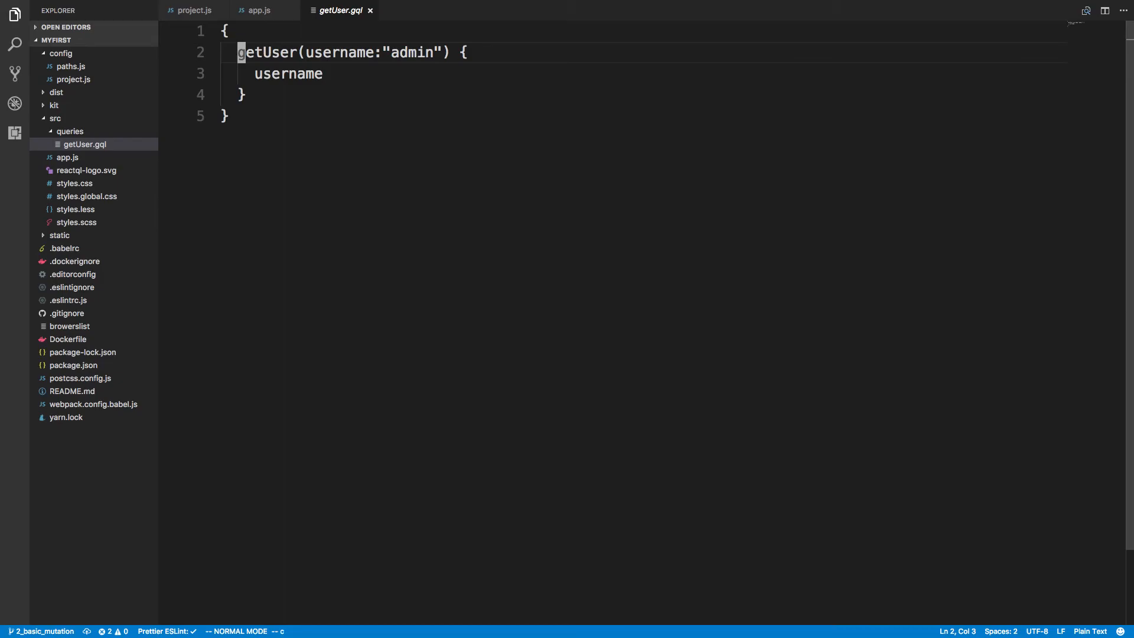
type("all{")
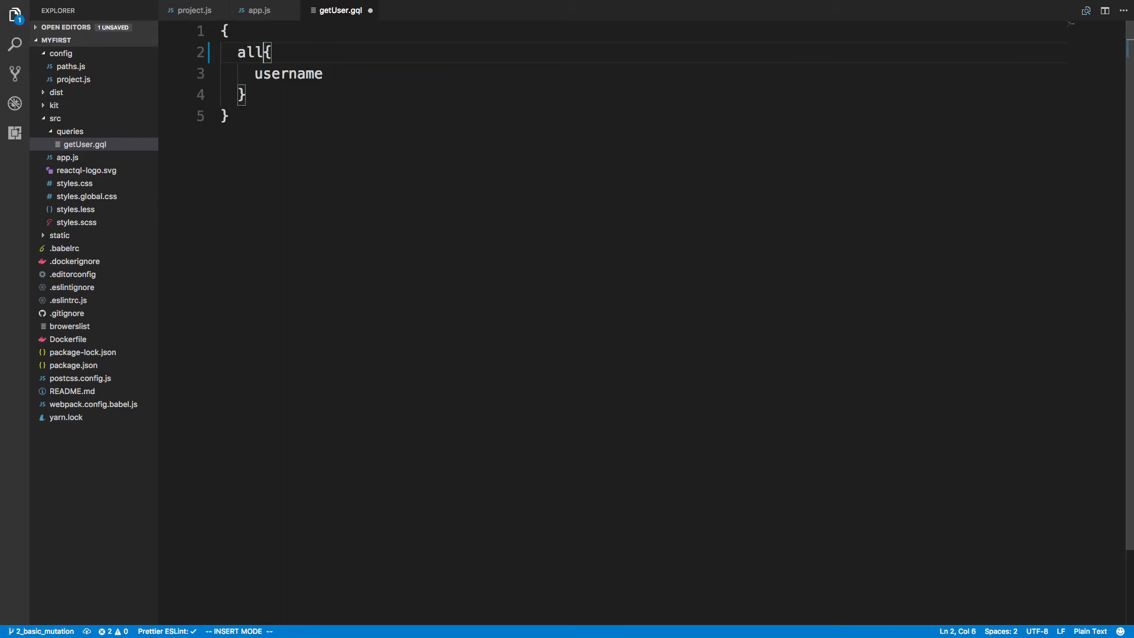
type("Users")
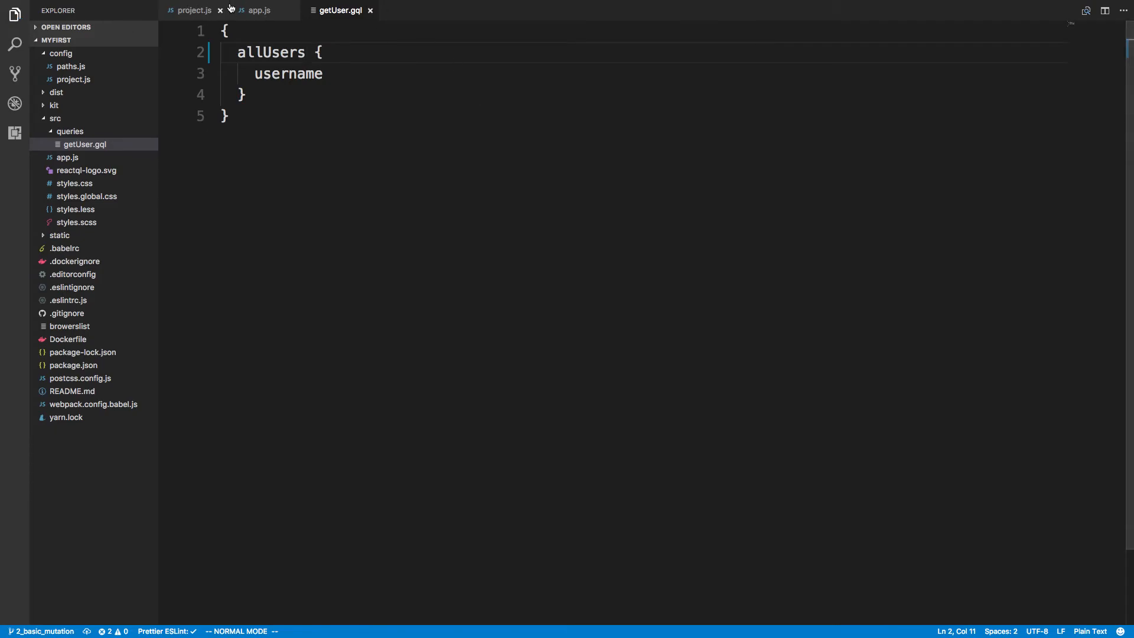
Retype the app.js getUser propType as PropTypes.arrayOf(PropTypes.shape(...)) and save.
left_click(258, 10)
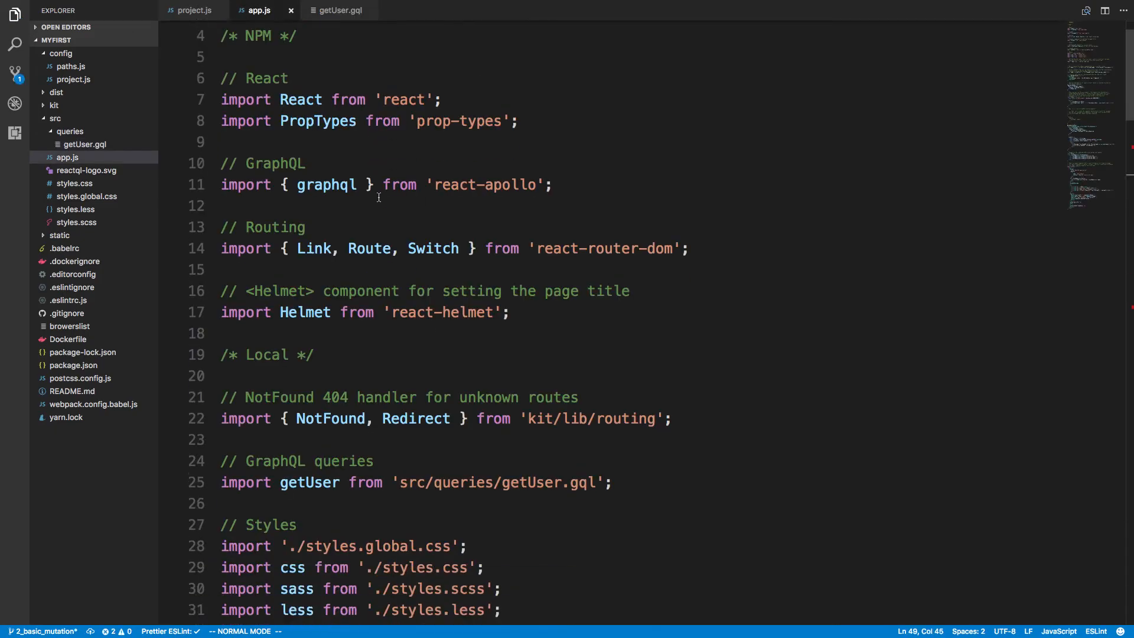
scroll("down", 3)
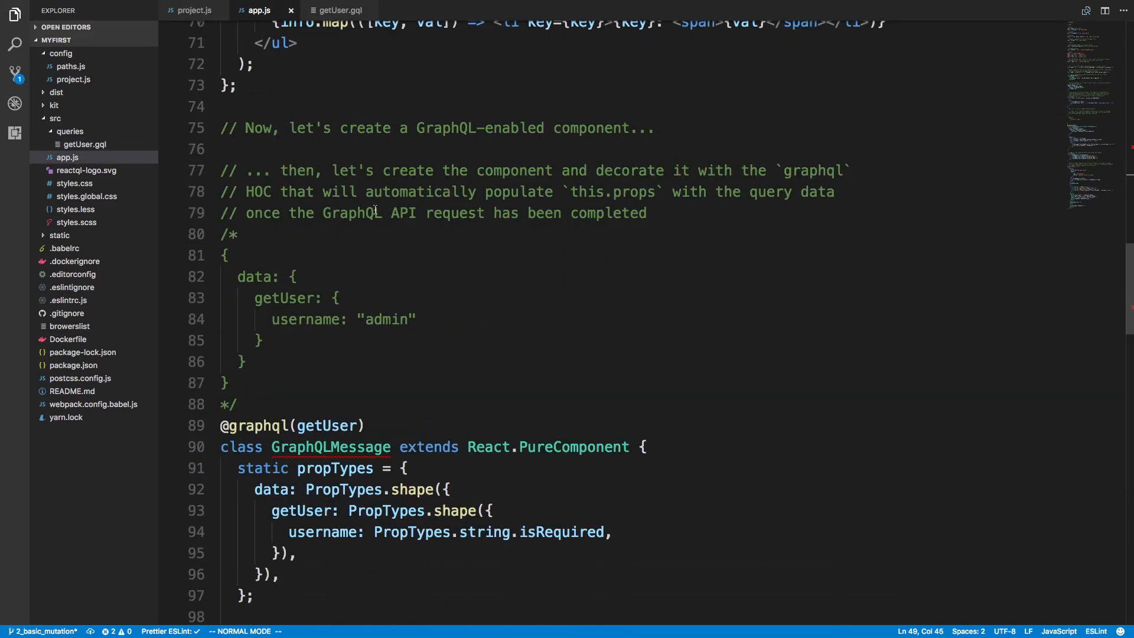
scroll("down", 3)
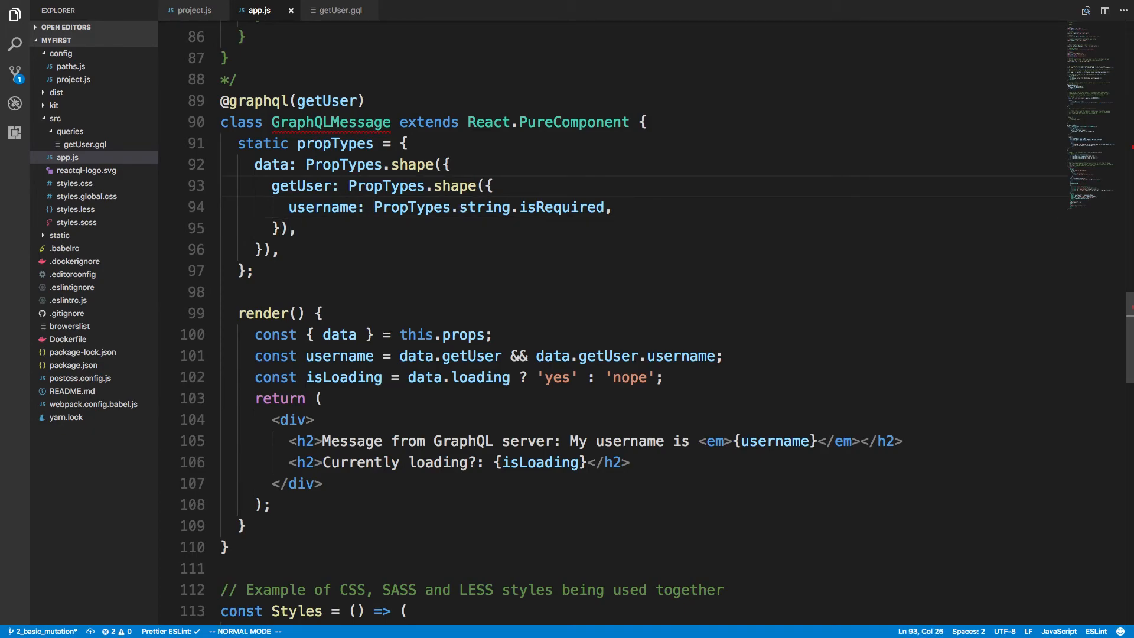
left_click(429, 185)
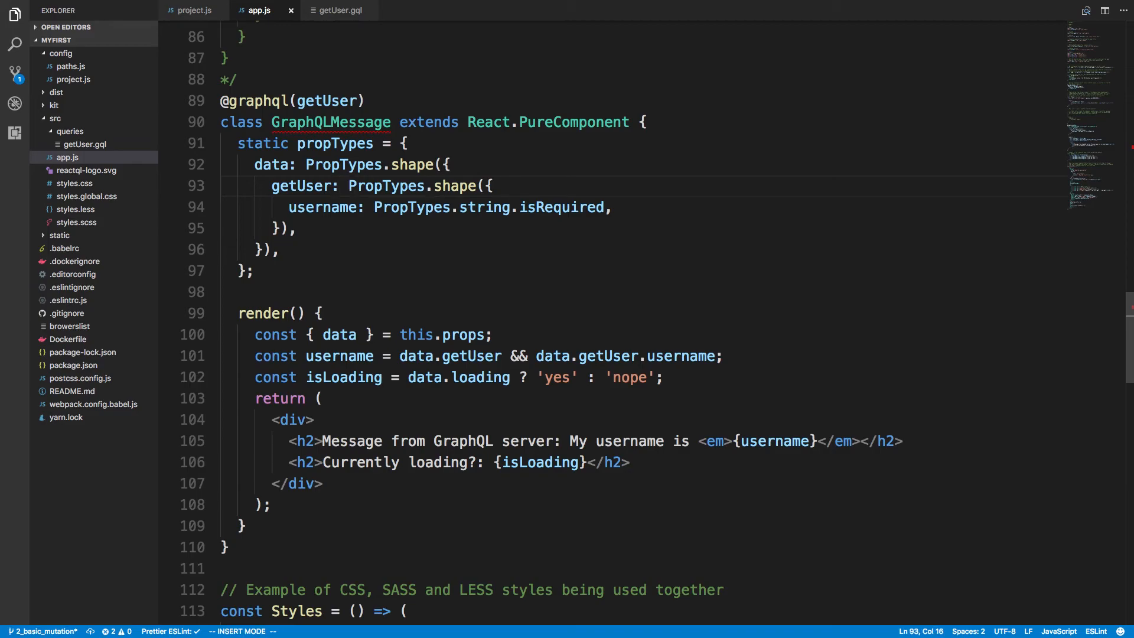
type(".PropTypes.")
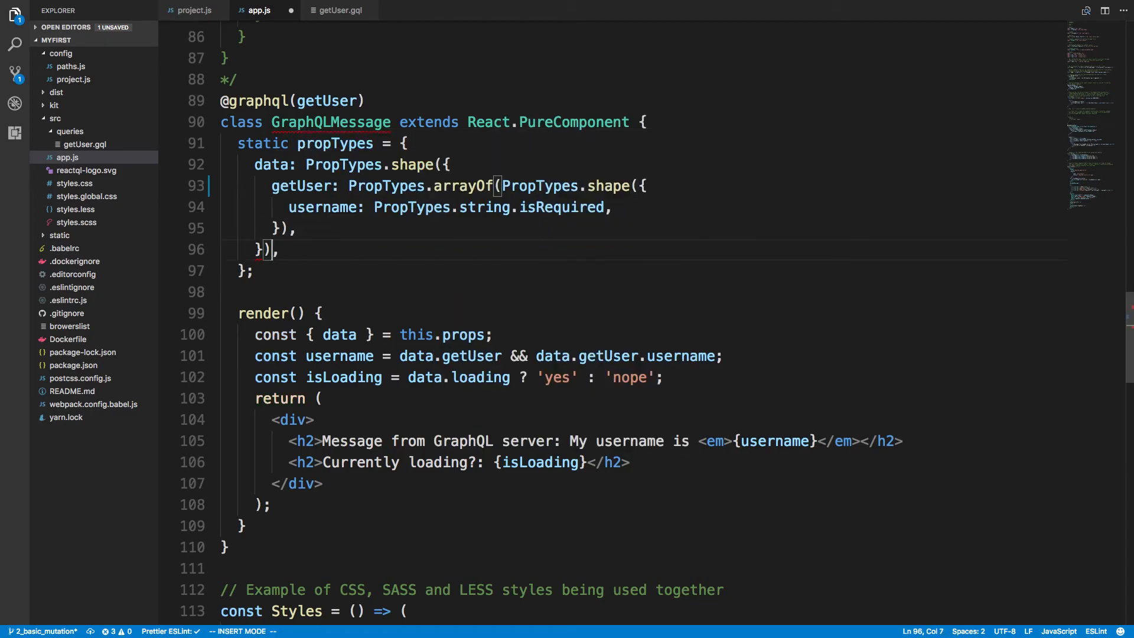
key("Escape")
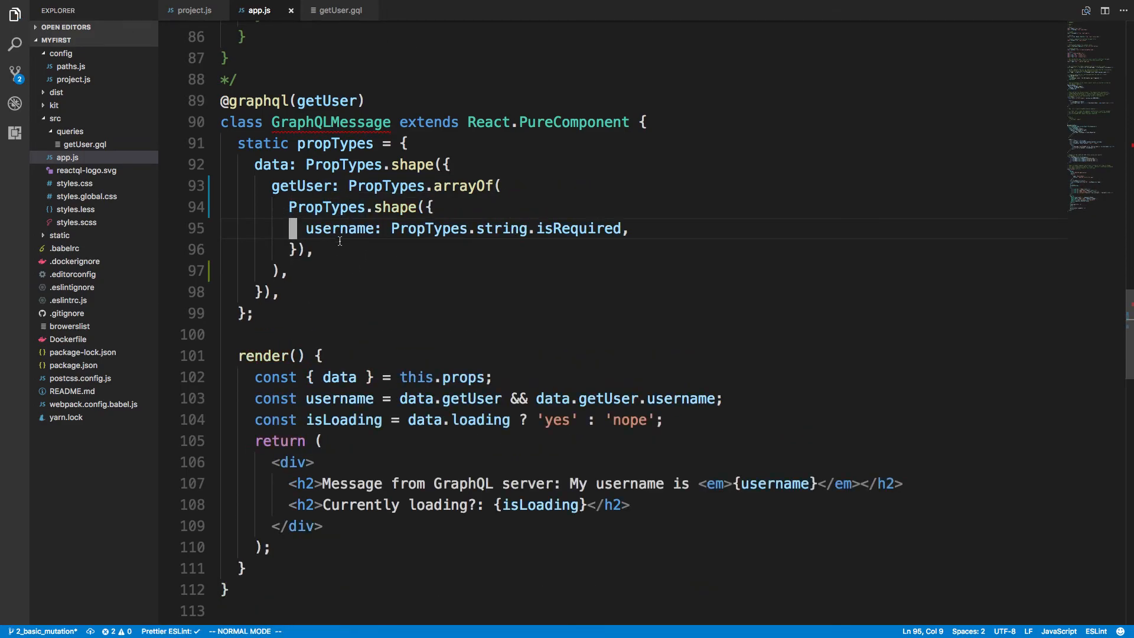
Rename the prop to allUsers and store data.allUsers || [] as users.
double_click(300, 186)
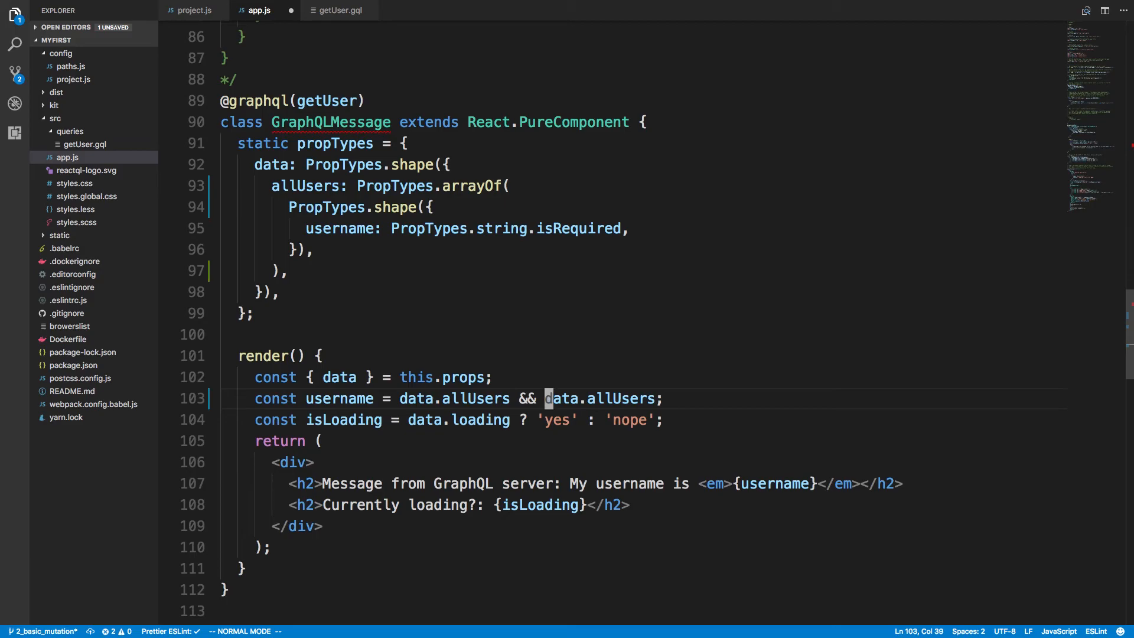
type("j")
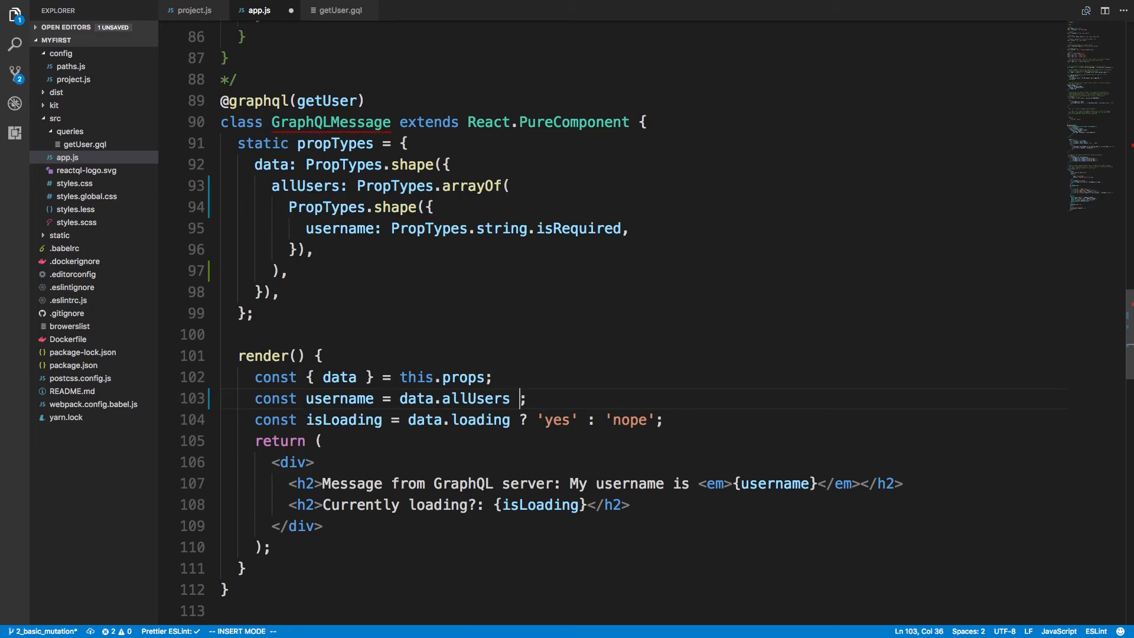
type("|| []")
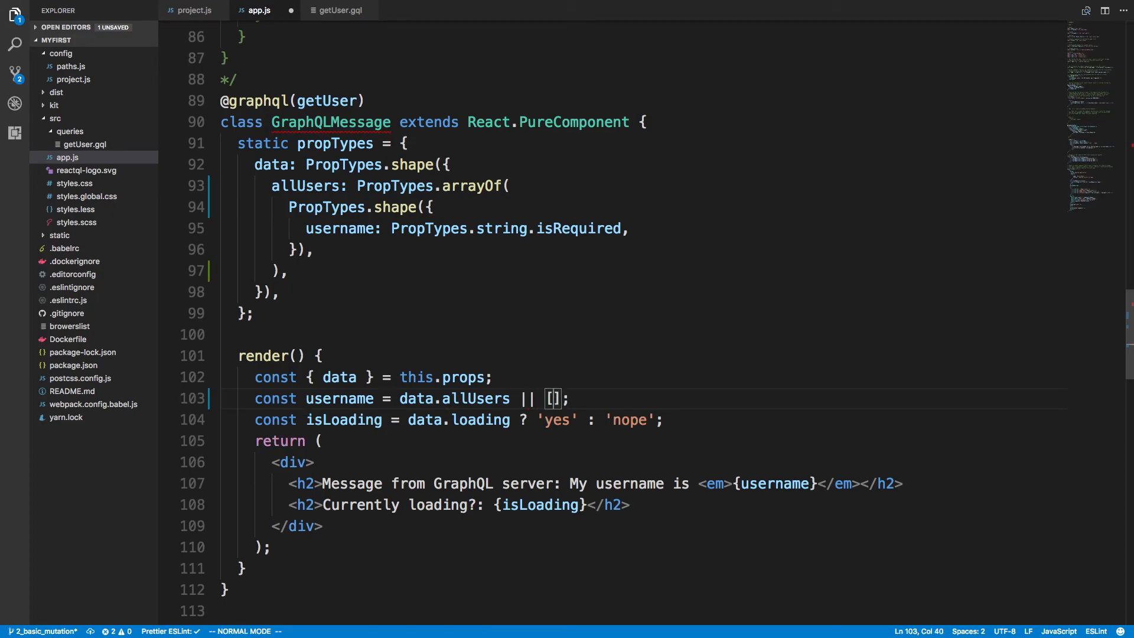
left_click(294, 399)
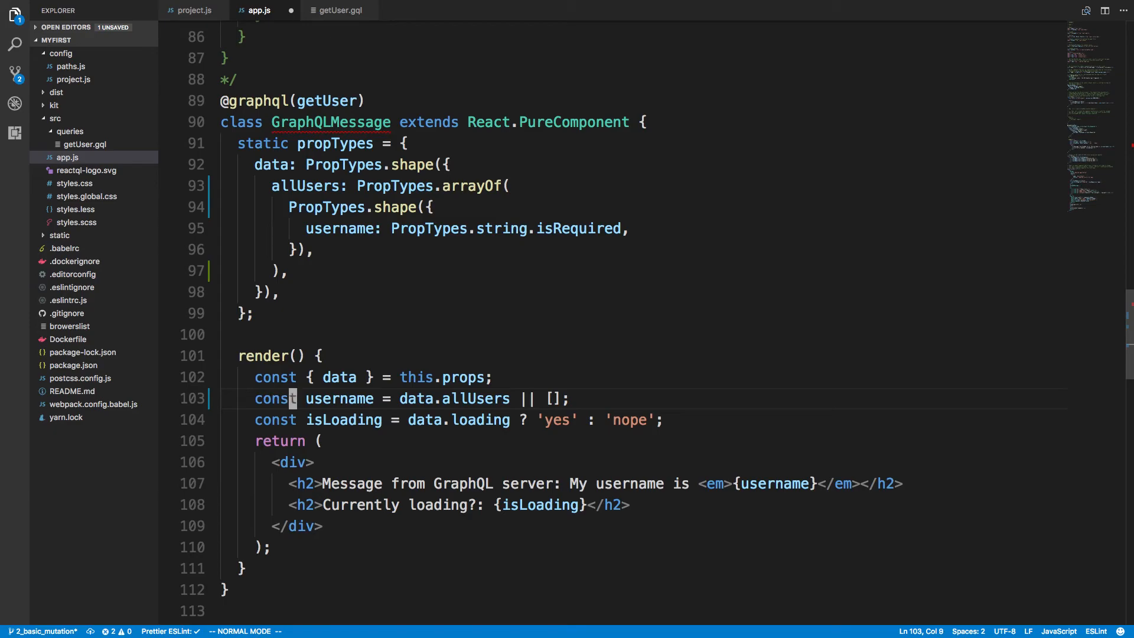
type("usr")
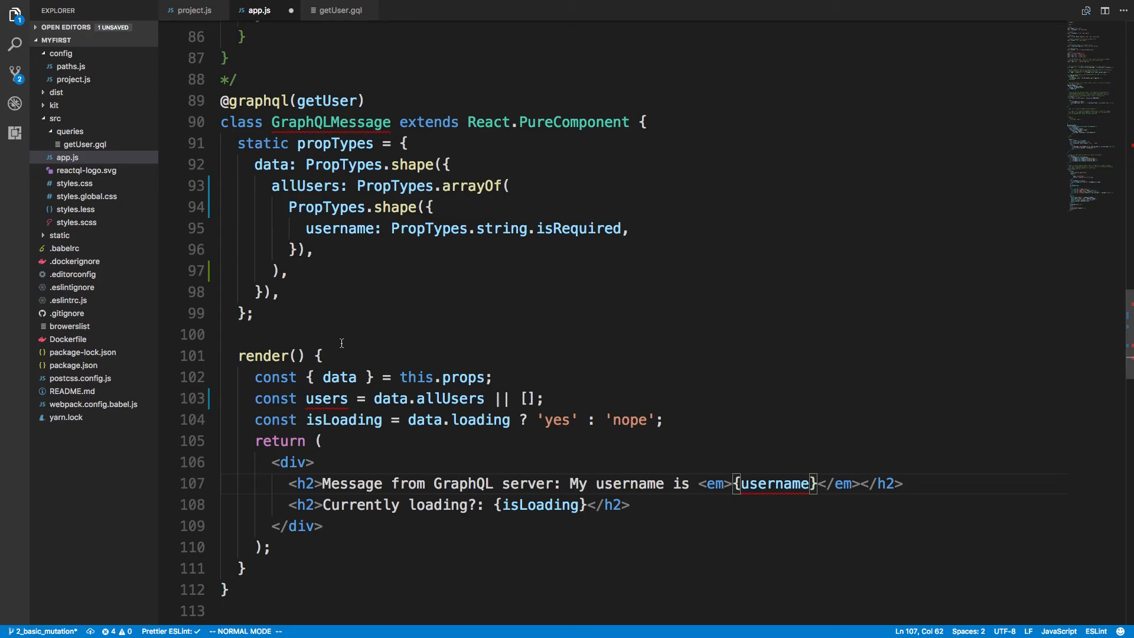
mouse_move(561, 248)
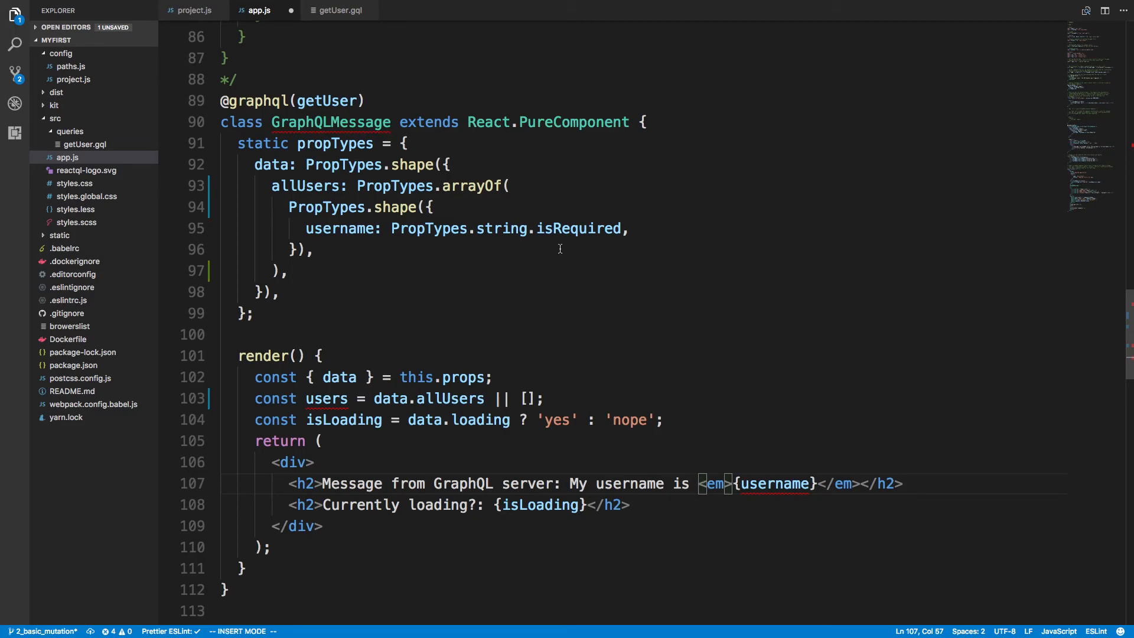
Begin {users.map((x, i) in the heading and add id to getUser.gql.
type("{")
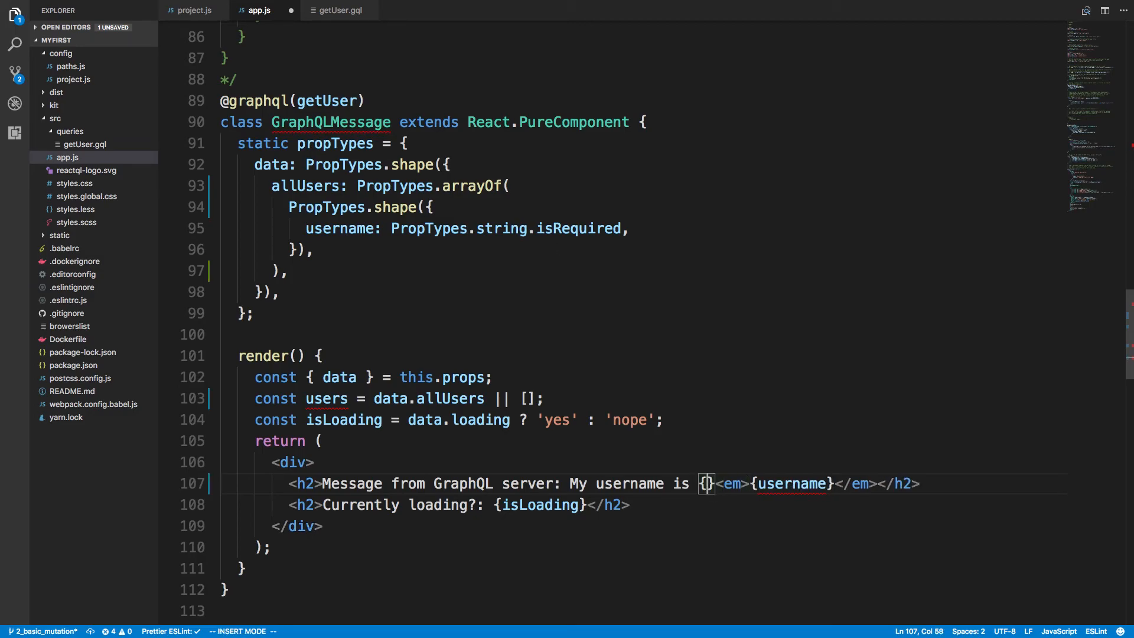
type("users.map")
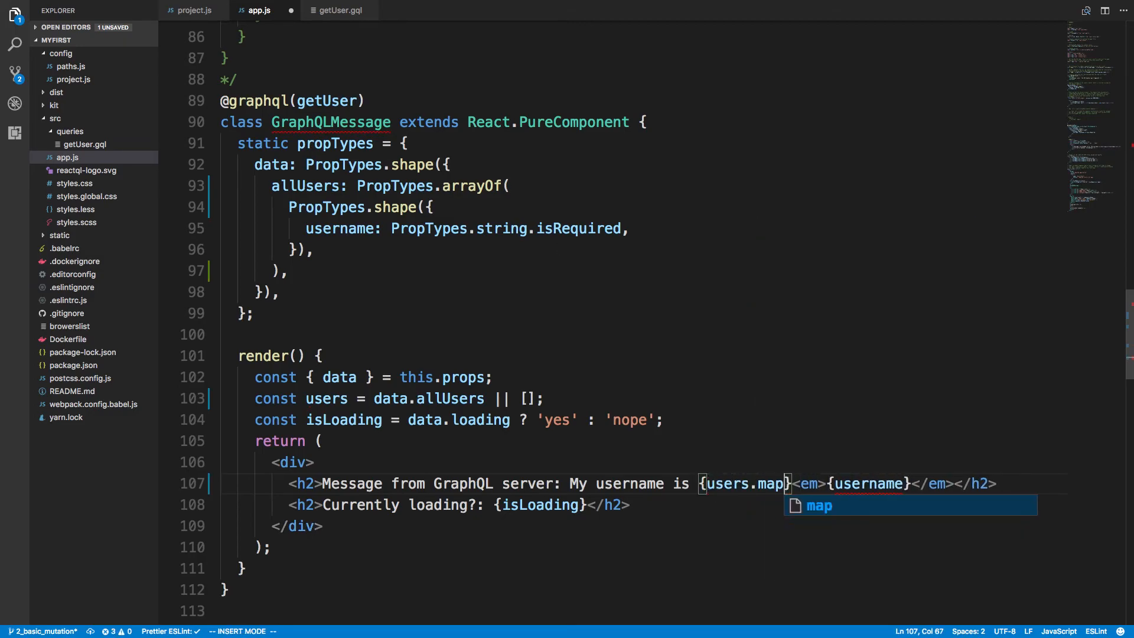
type("(x")
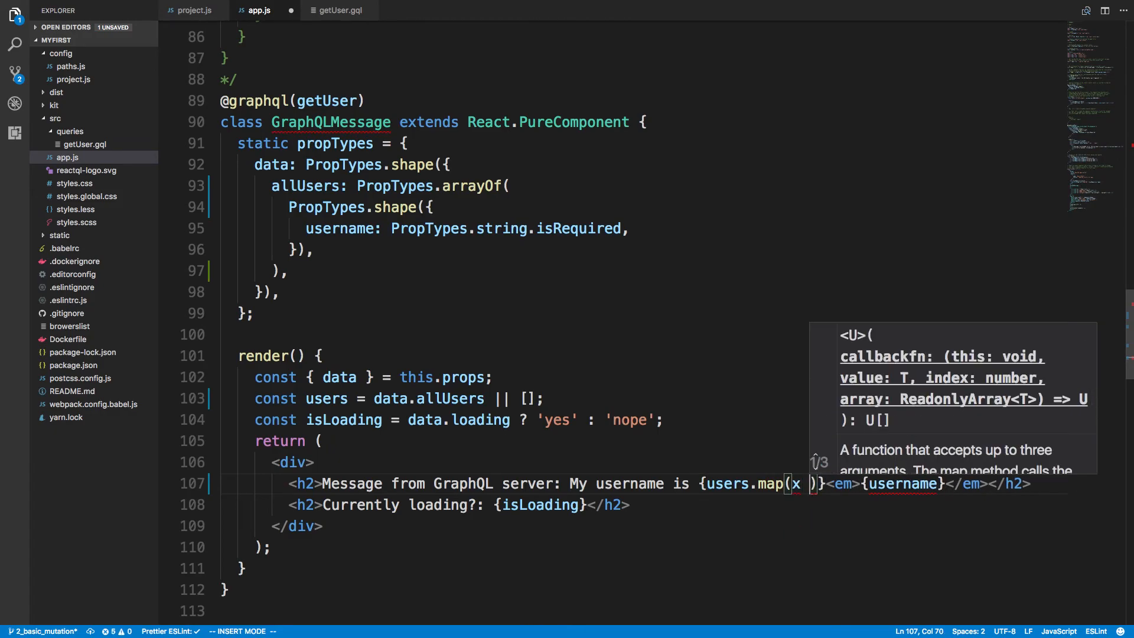
type(", i")
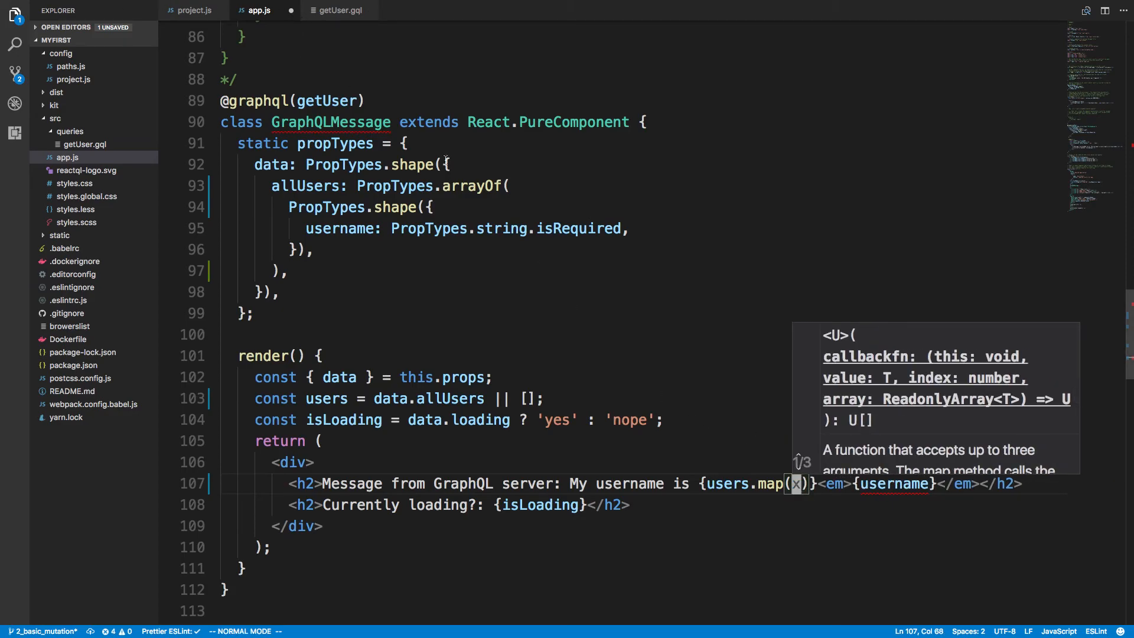
left_click(337, 10)
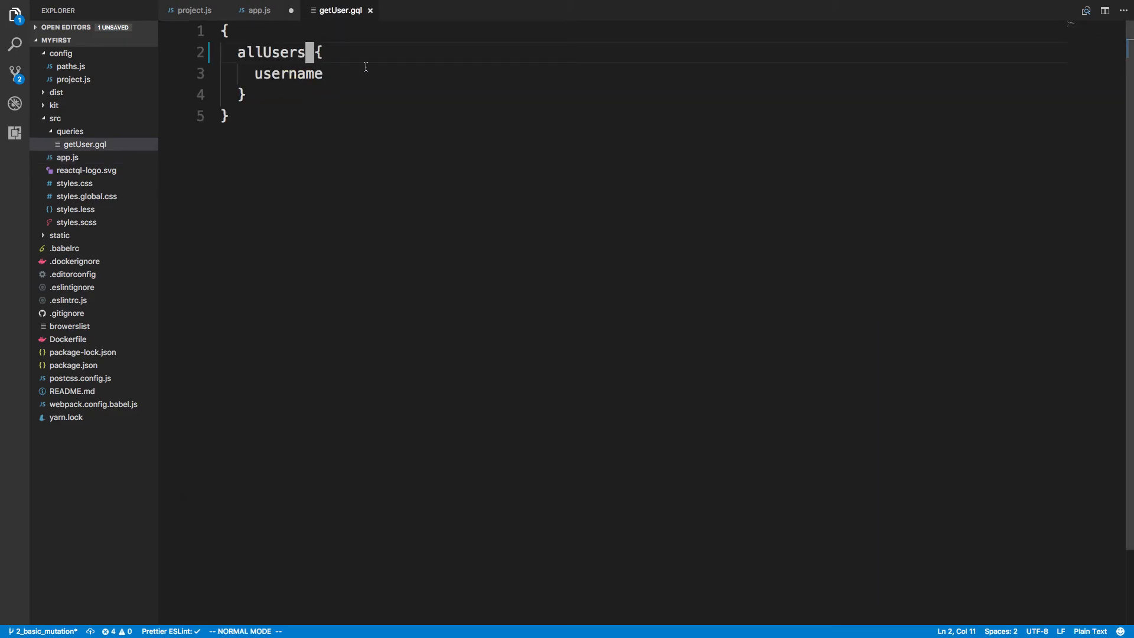
type("id")
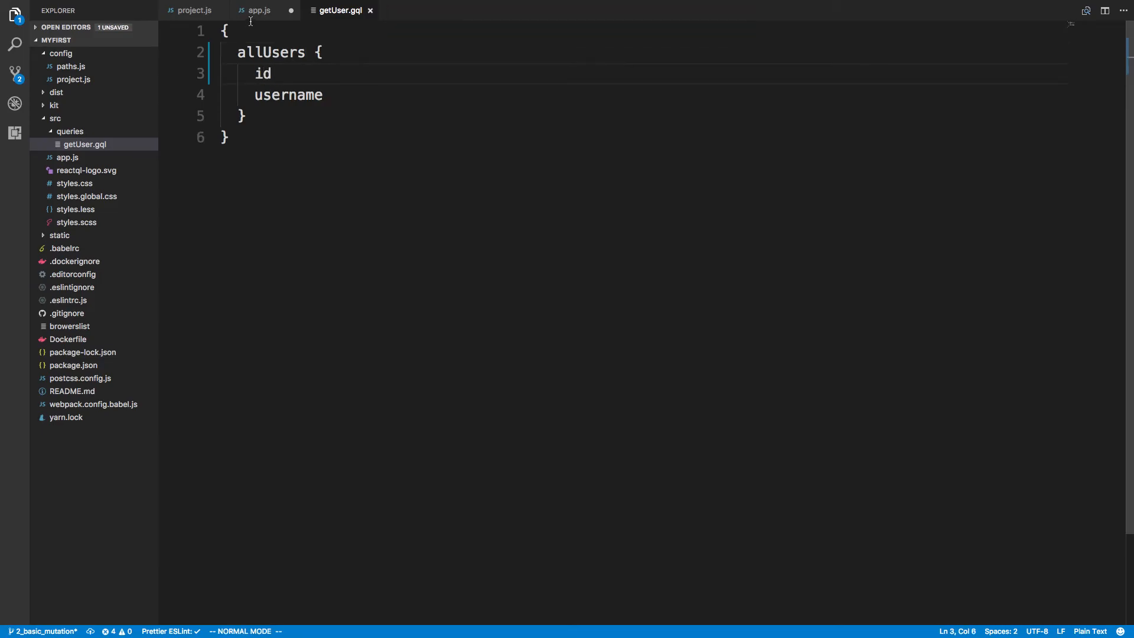
left_click(258, 10)
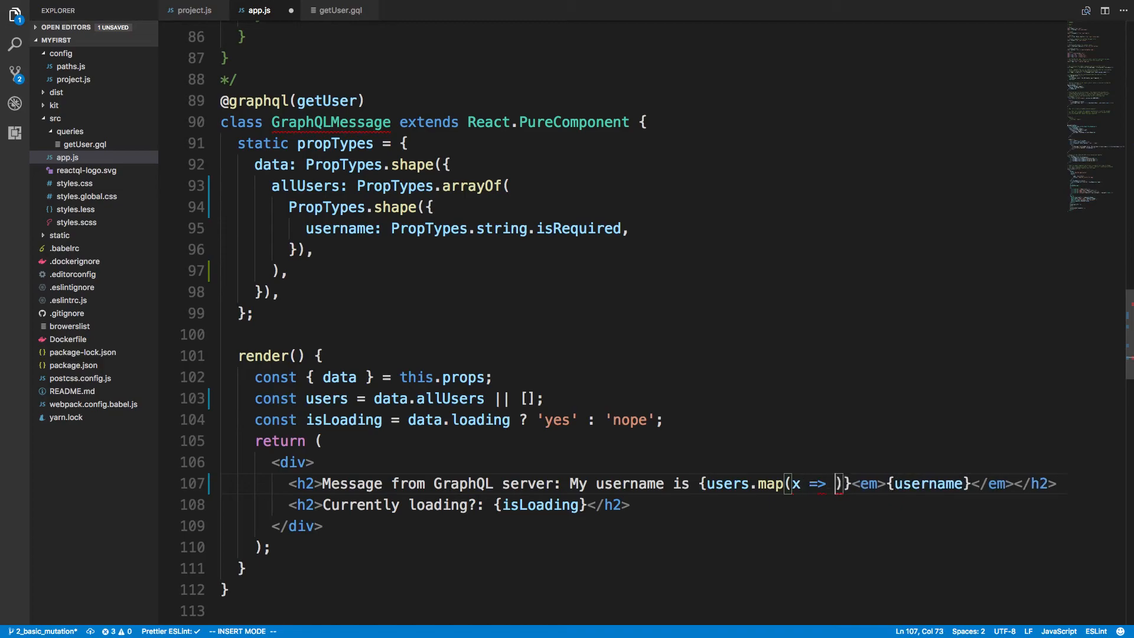
Finish the callback as u => <em>{u.username}</em> and delete the old <em>{username}</em>.
key("Escape")
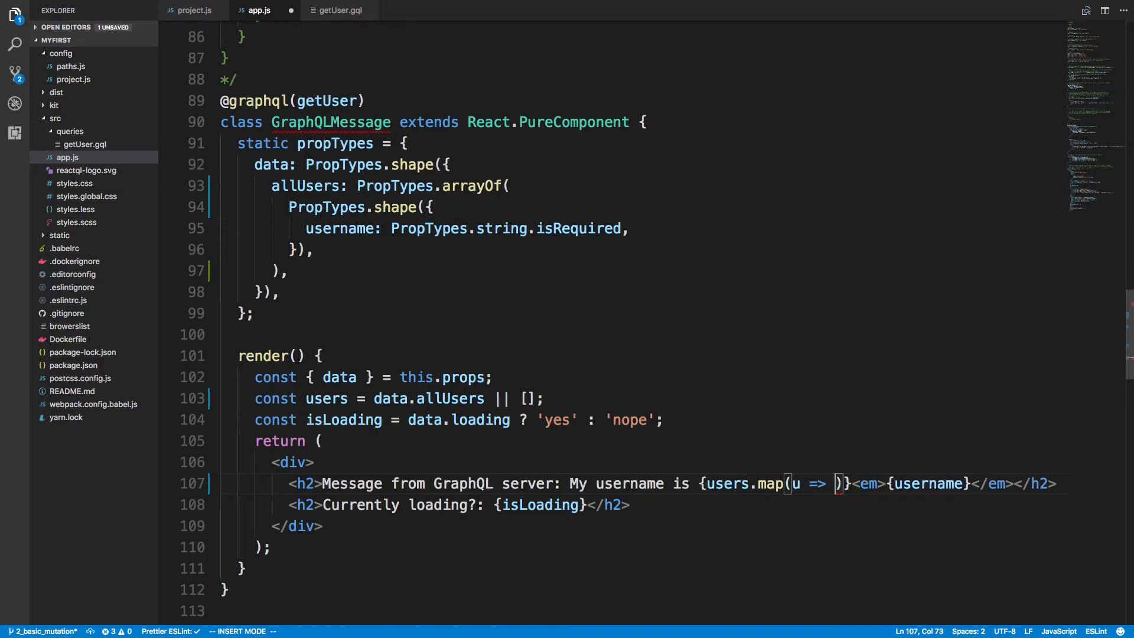
type("<em>")
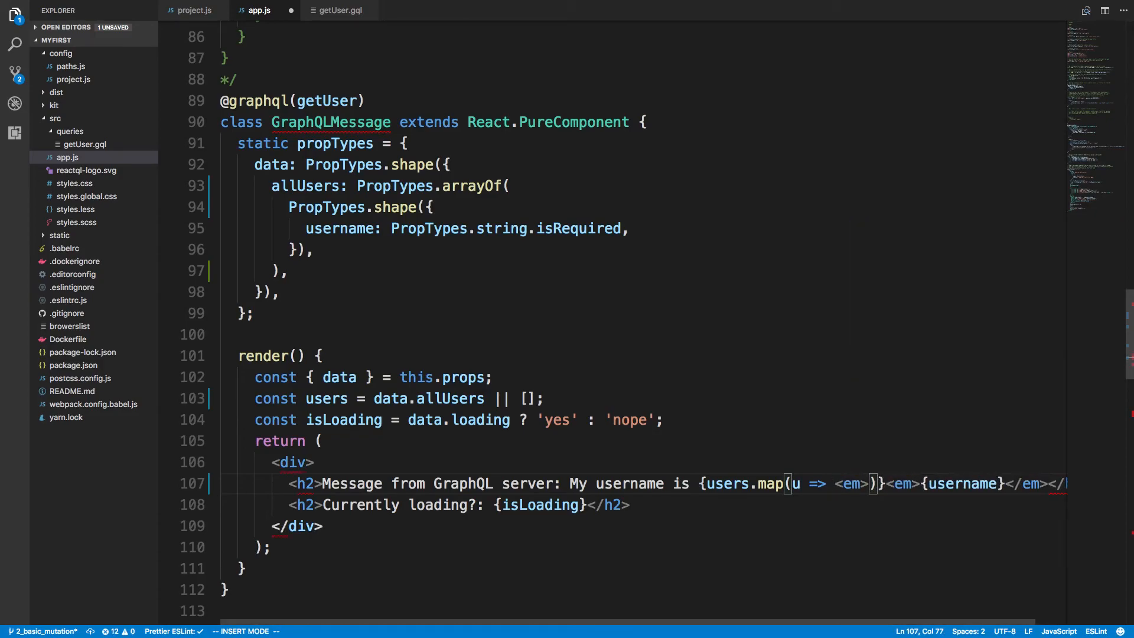
type("{i}")
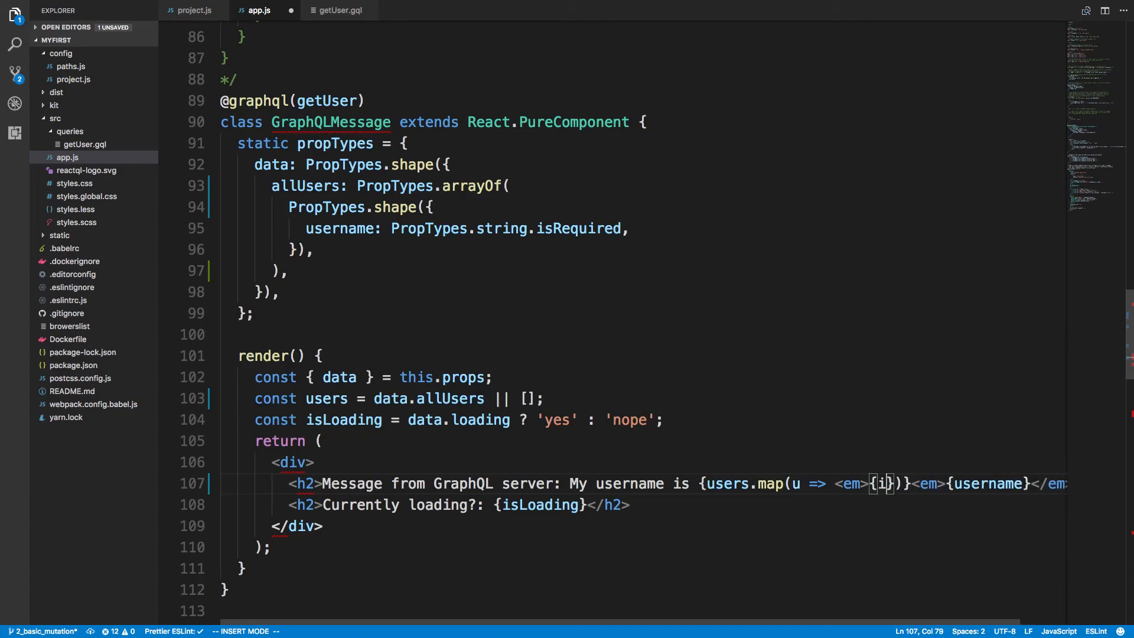
type(".")
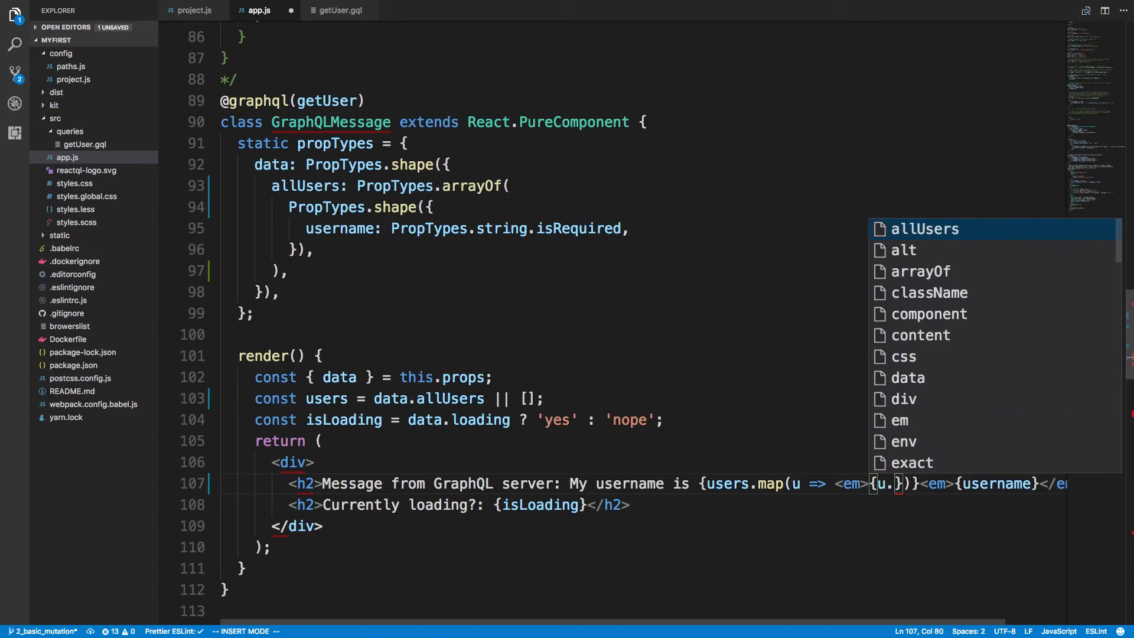
type("username")
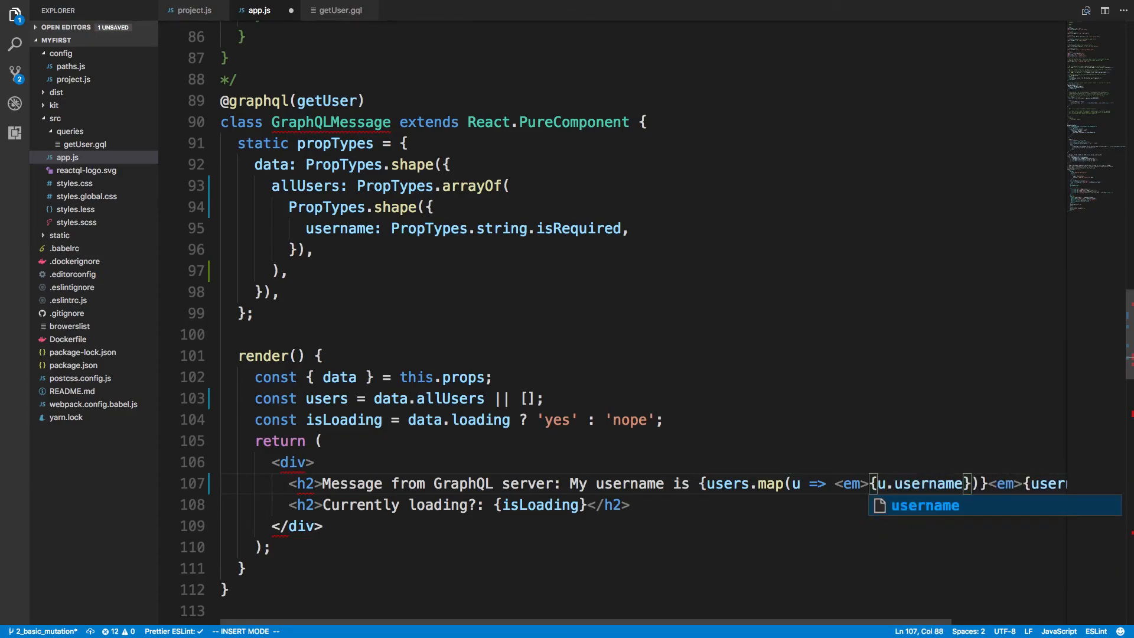
type("</em>")
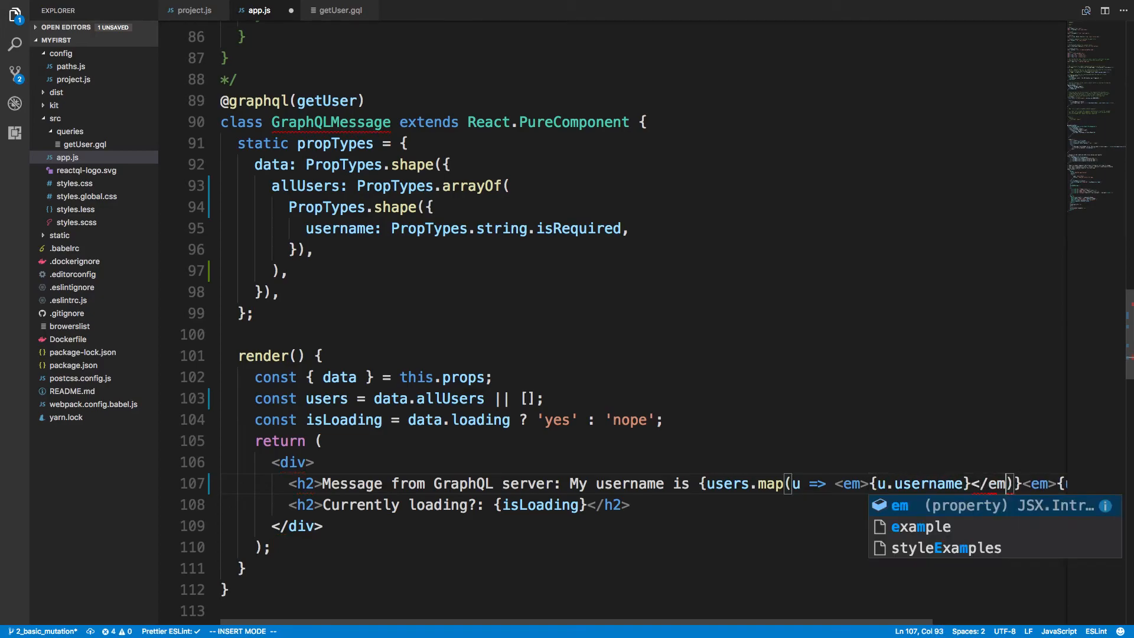
key("Escape")
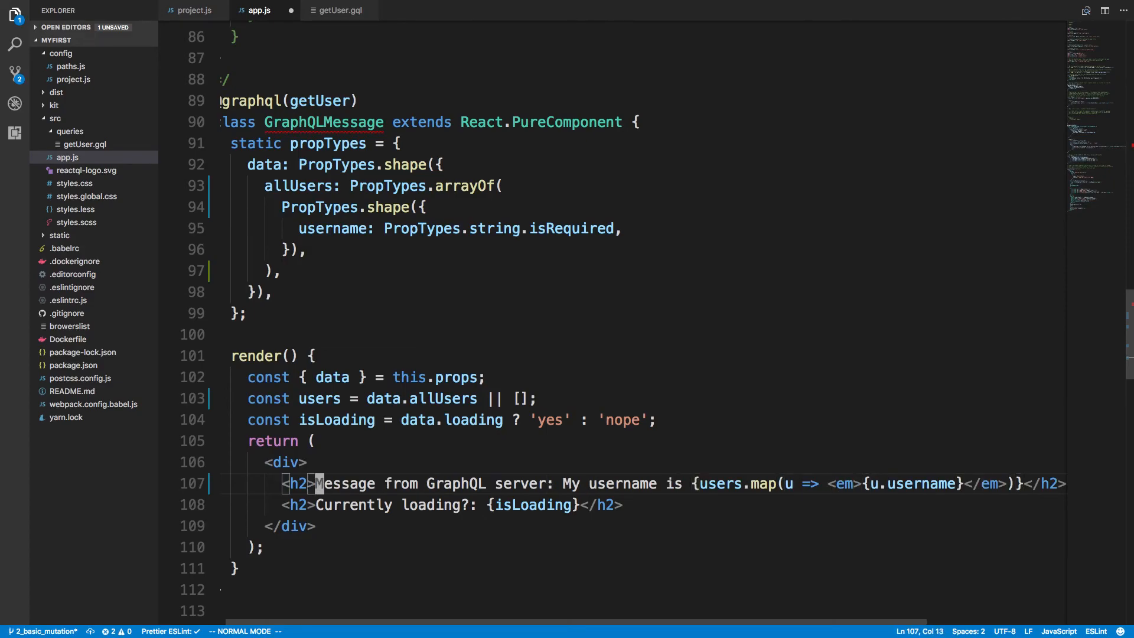
Spread the h2 content over several lines and add key={u.} to the mapped <em>.
key("Enter")
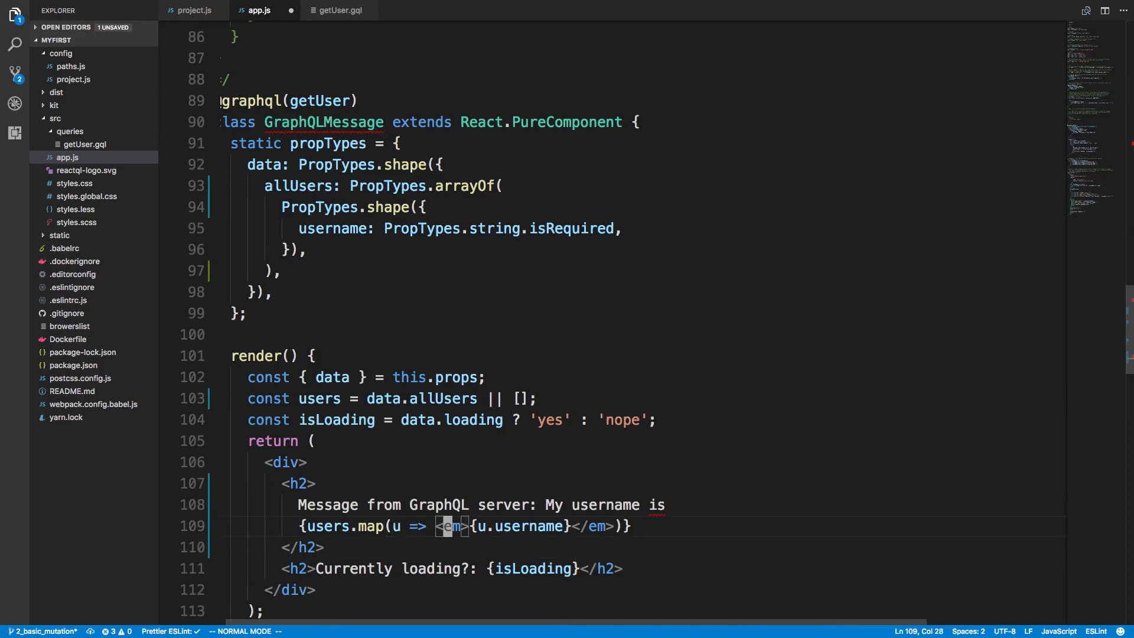
type("key=")
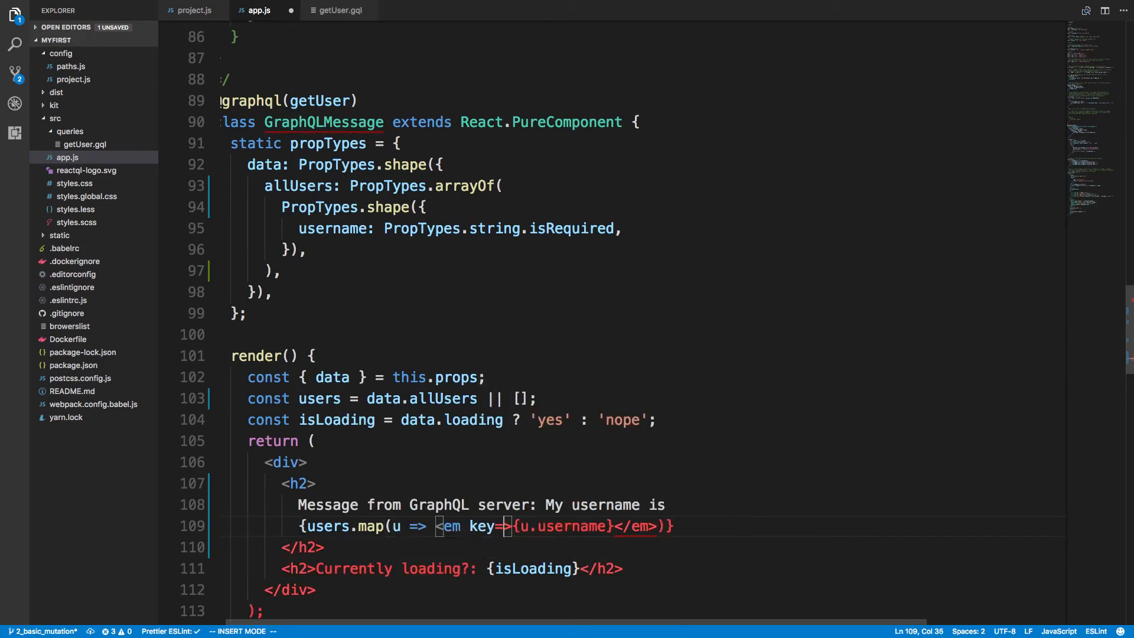
type("{")
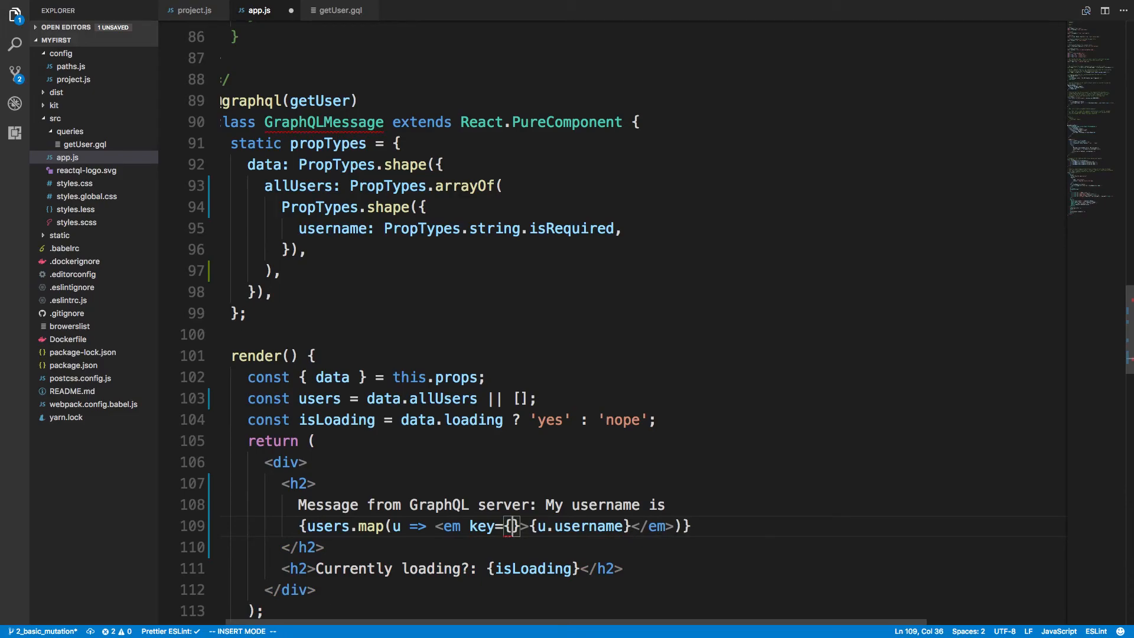
type("u.")
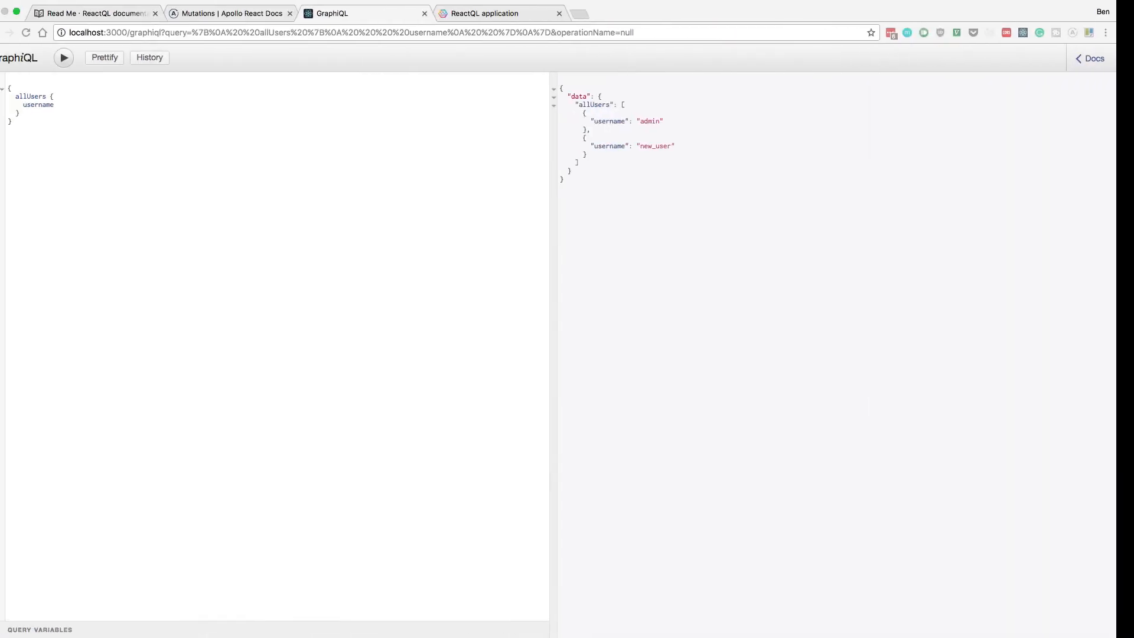
Run the allUsers { username } query in GraphiQL, returning admin and new_user.
left_click(484, 13)
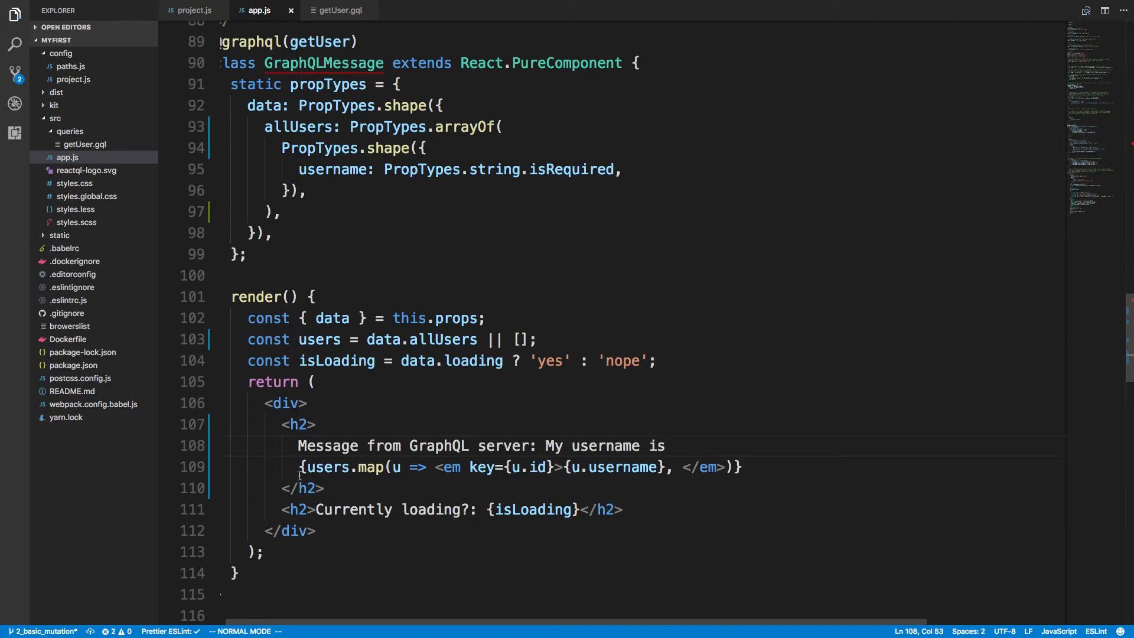
Set key={u.id}, add a comma after {u.username}, and remove the space before </em>.
left_click(501, 13)
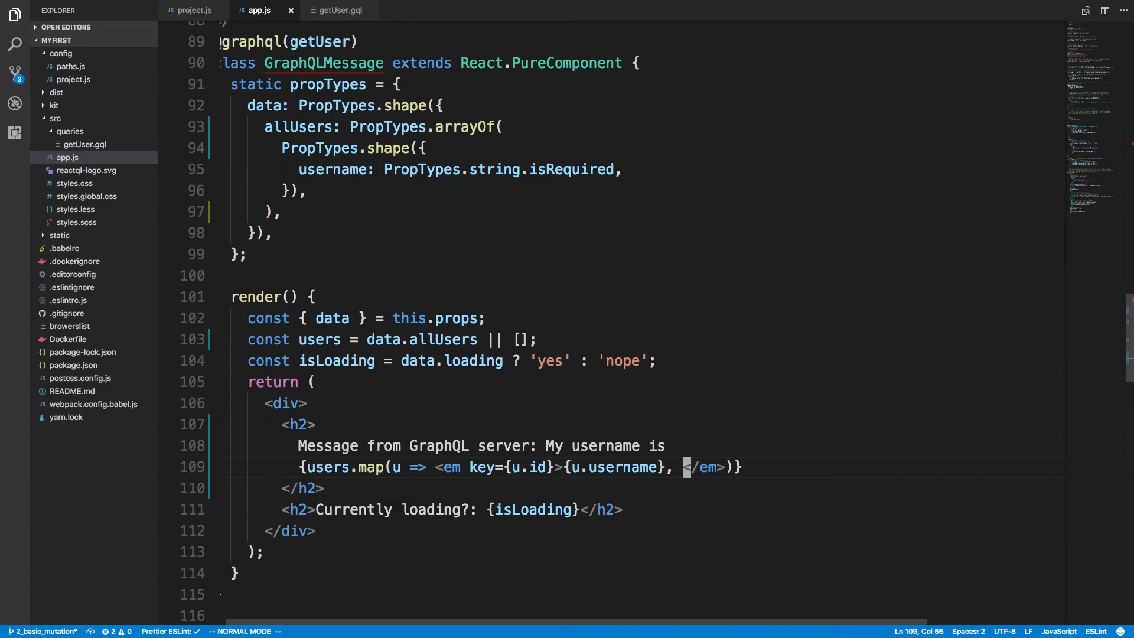
key("Backspace")
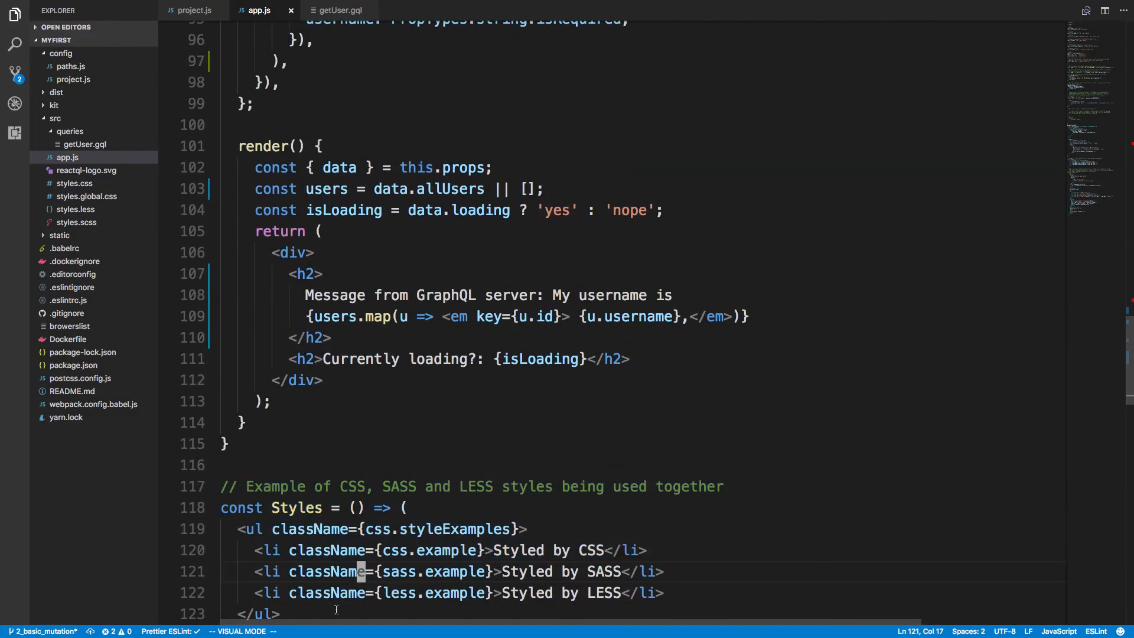
mouse_move(172, 608)
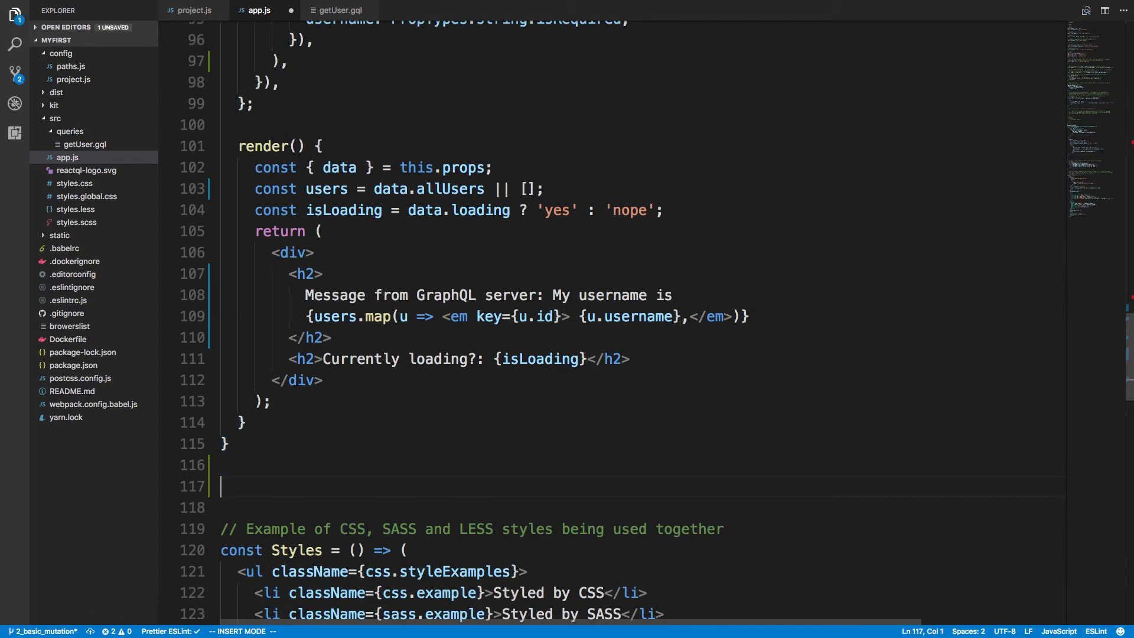
type("class")
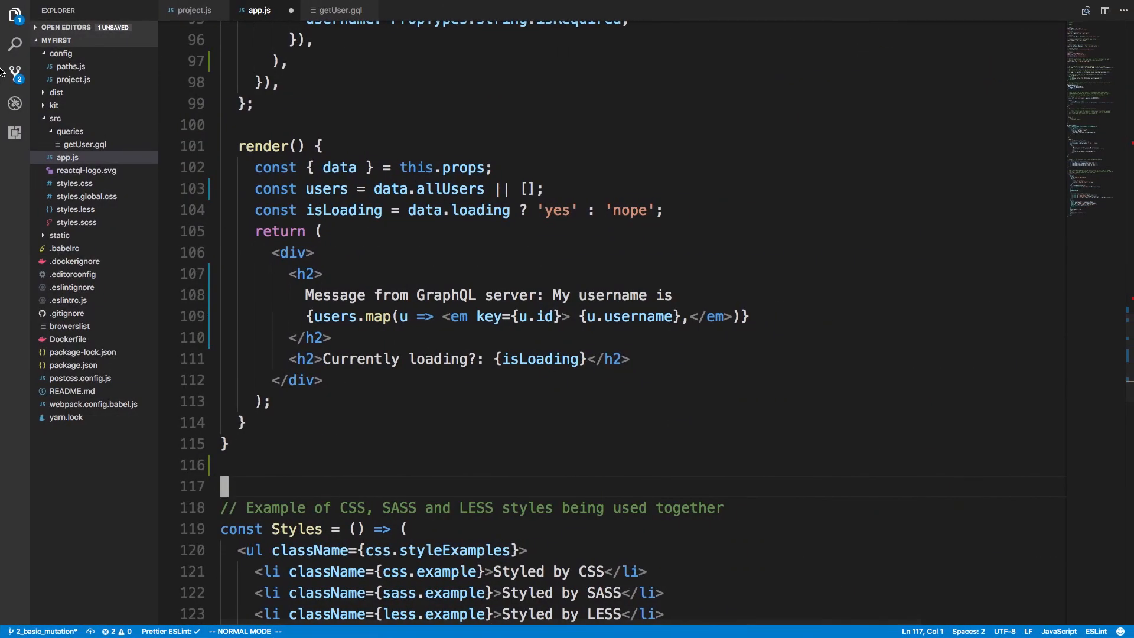
left_click(339, 10)
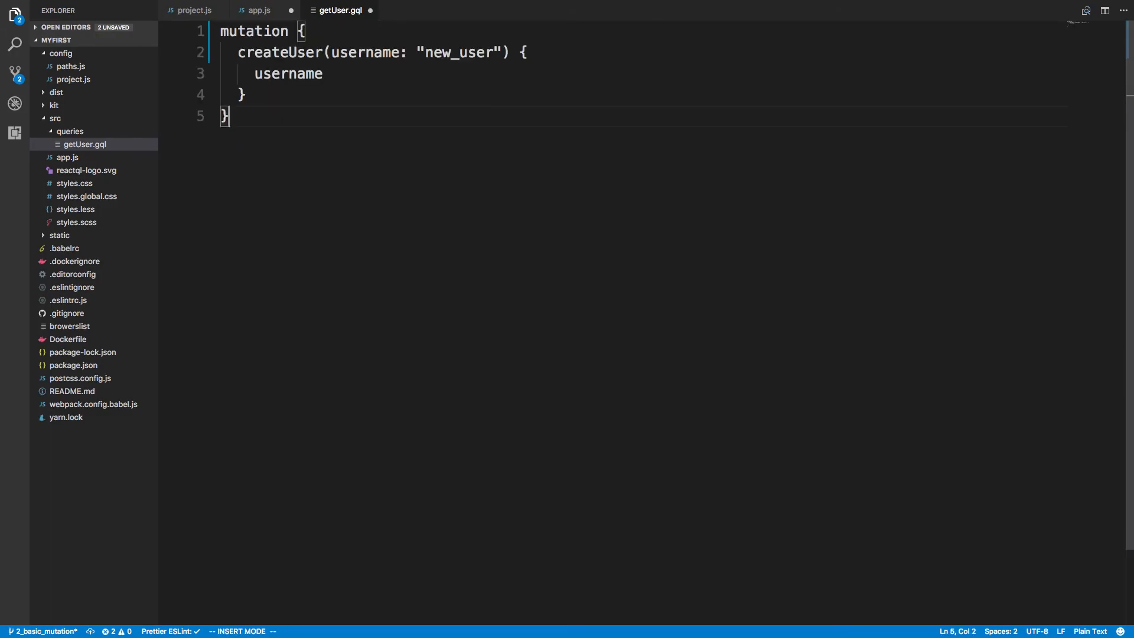
Try renaming the mutation user, then restore getUser.gql to allUsers with id and username.
key("Escape")
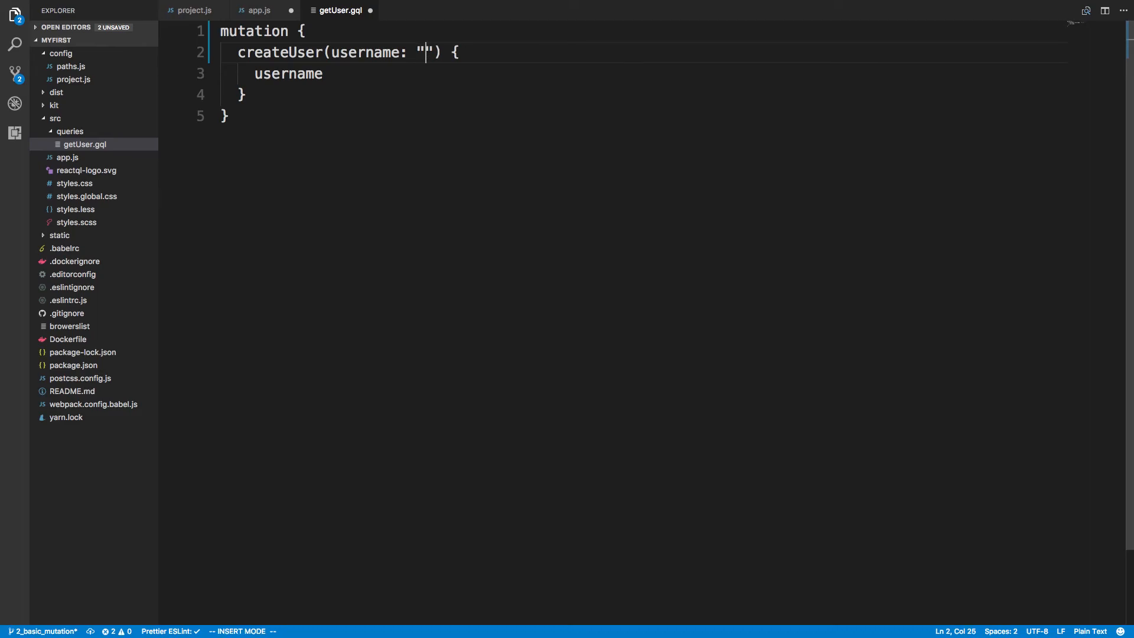
type("i")
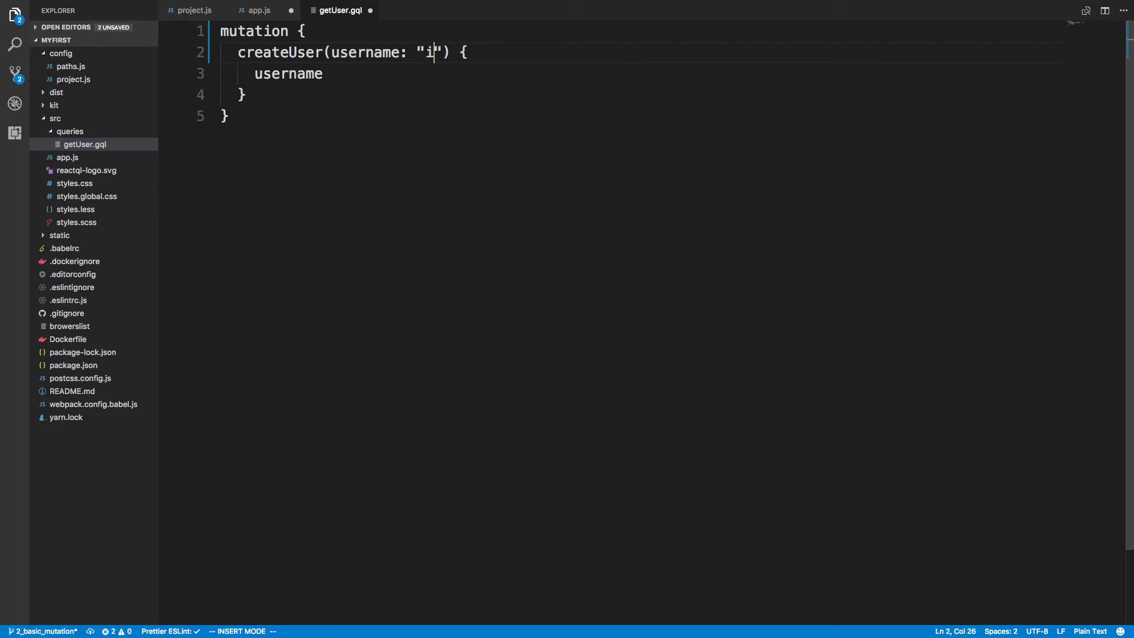
type("amanewuser")
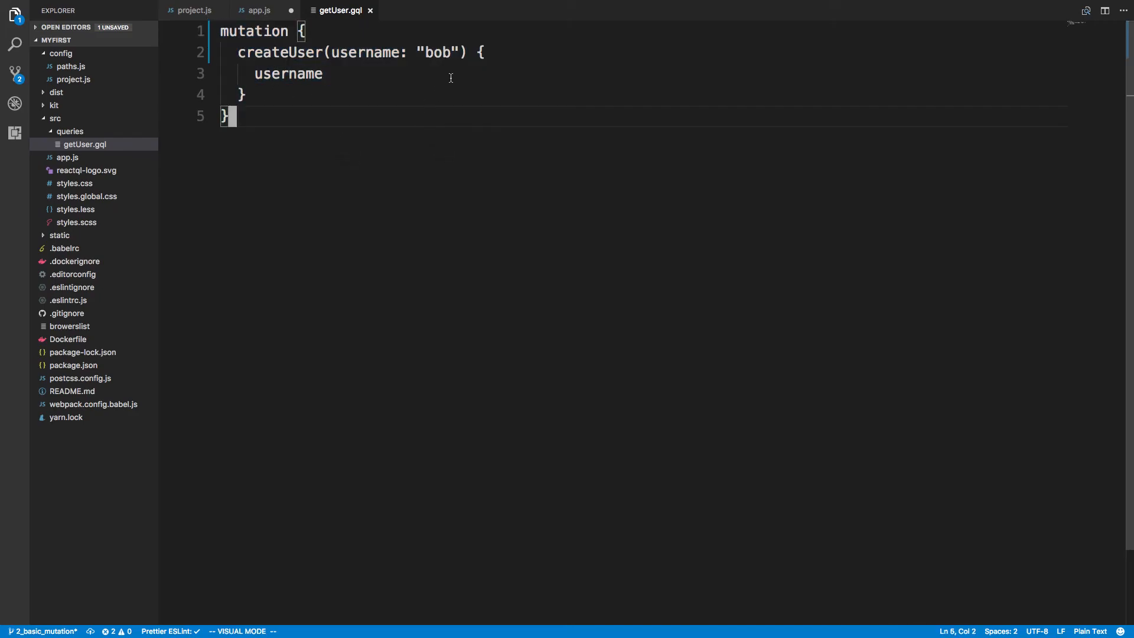
left_click(258, 10)
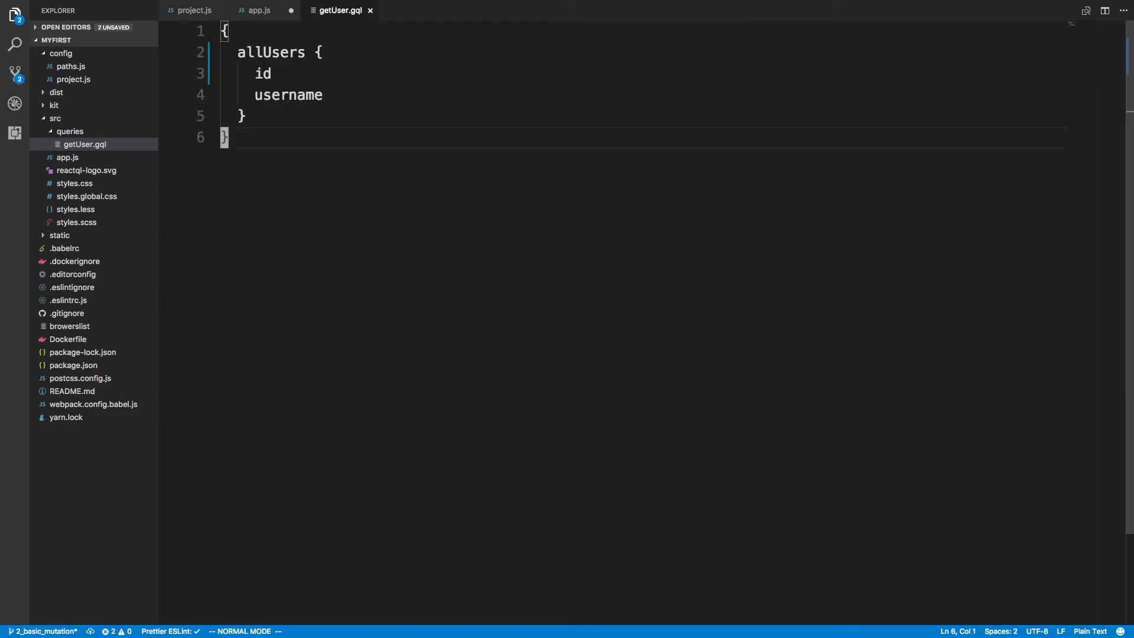
Create a mutations folder under src containing an empty createUser.gql.
right_click(70, 131)
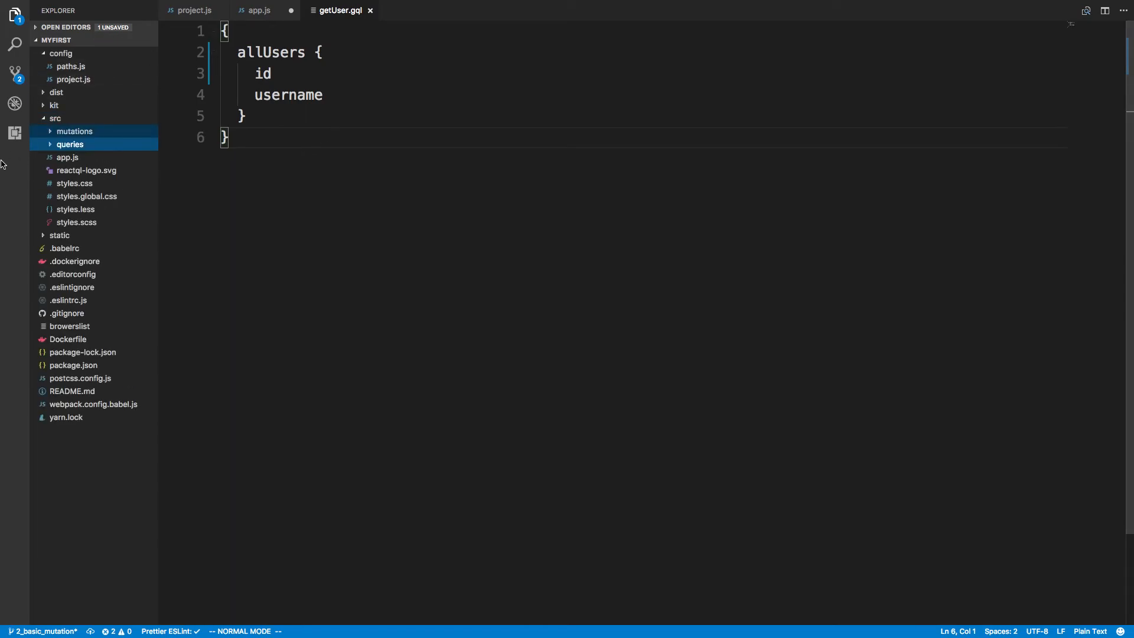
left_click(74, 131)
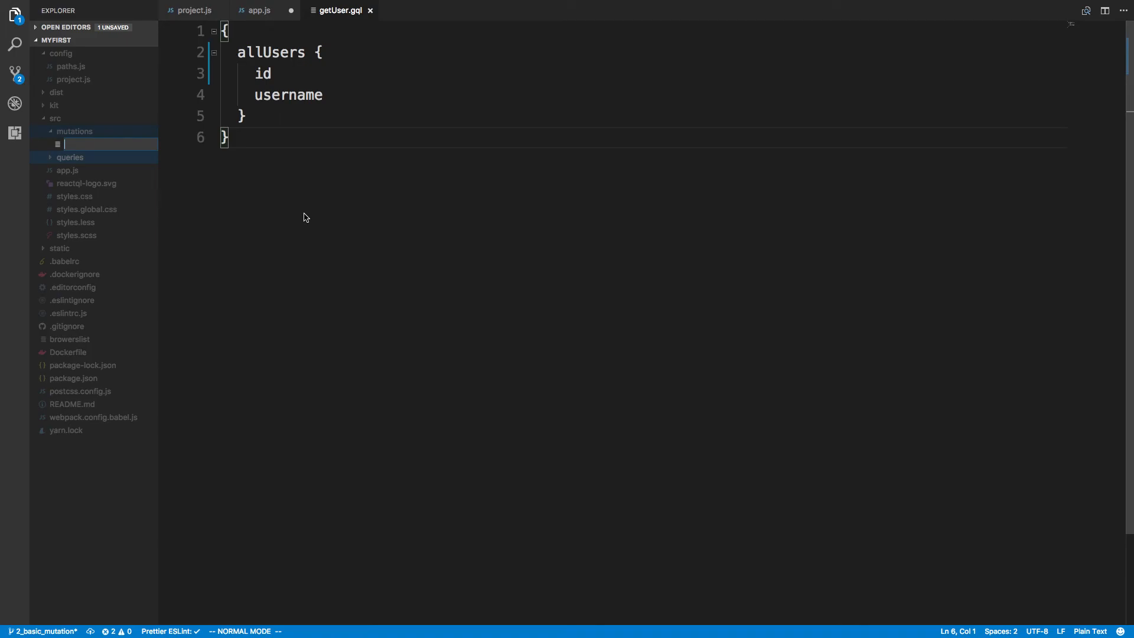
key("Enter")
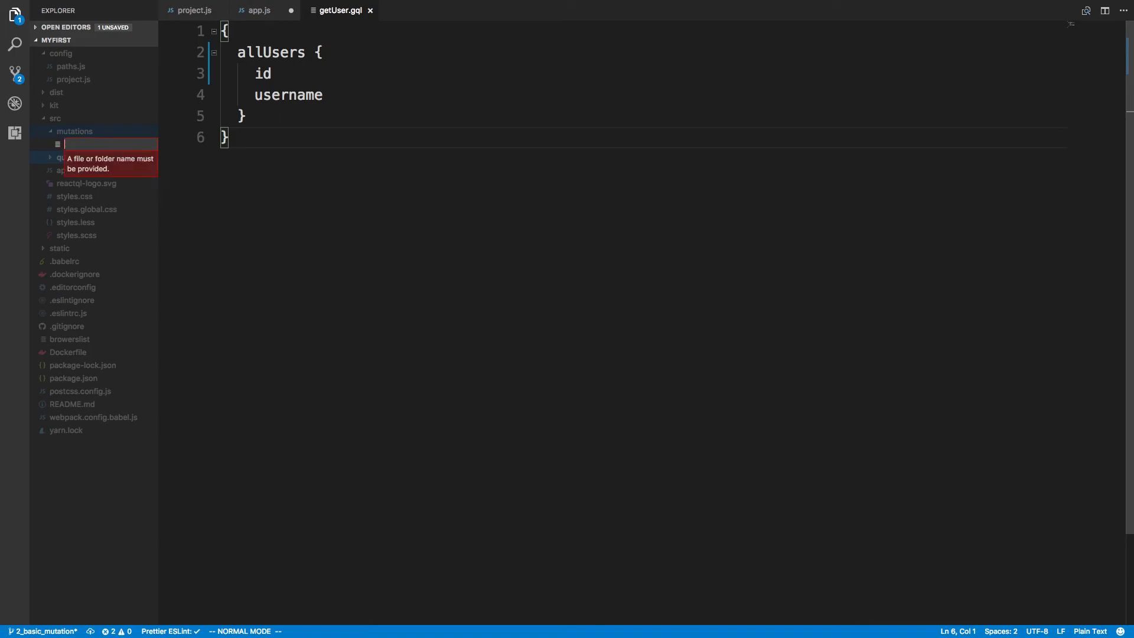
type("createUser")
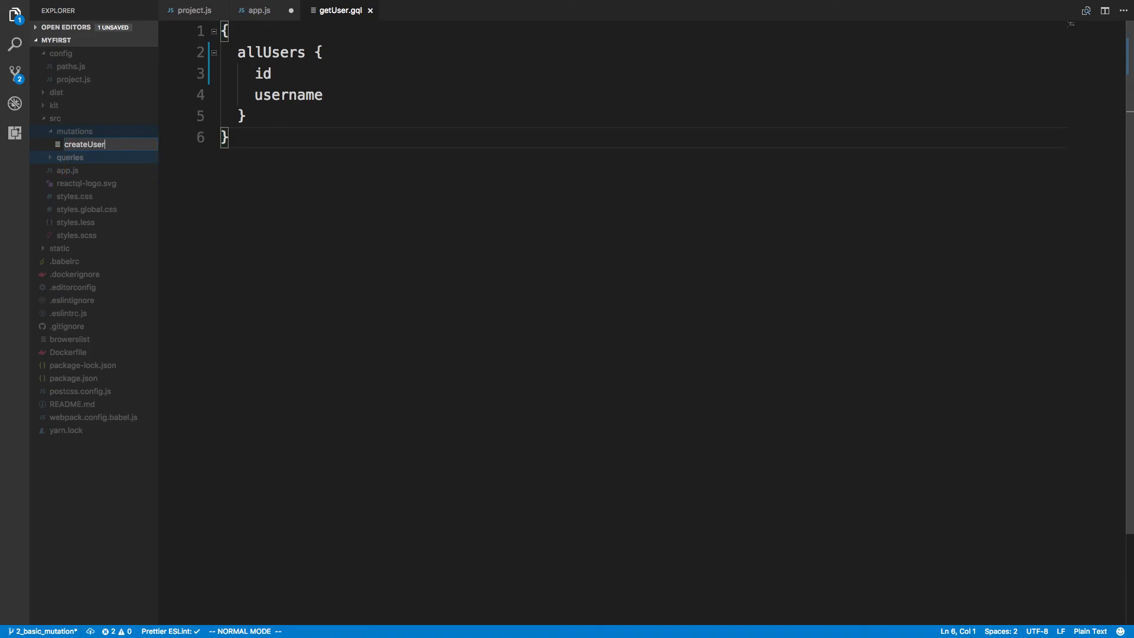
key("Enter")
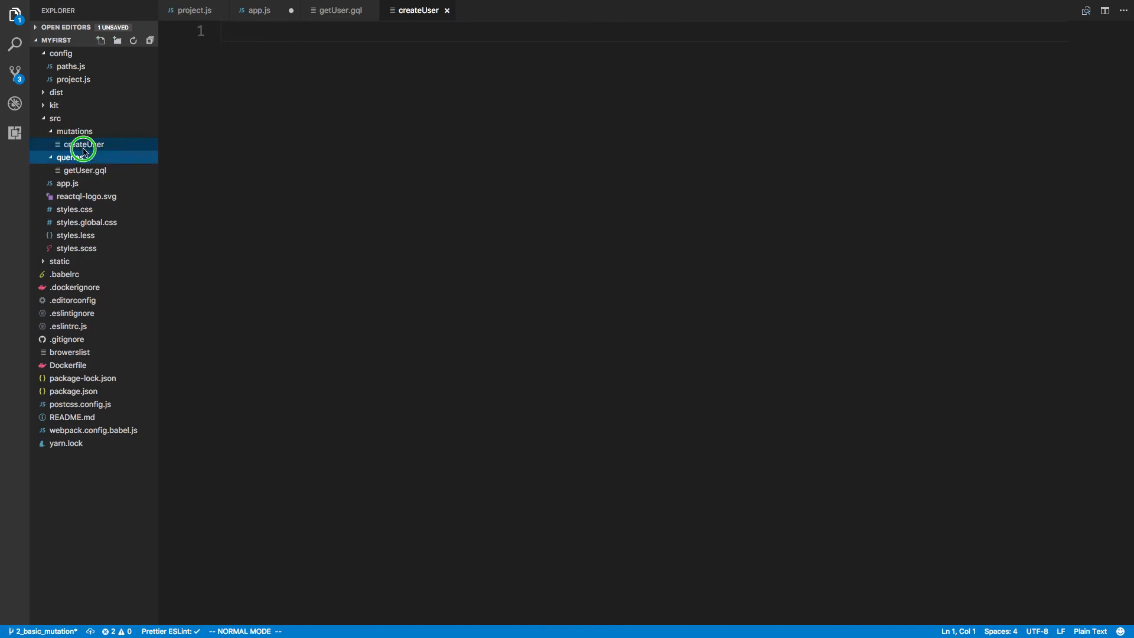
double_click(84, 144)
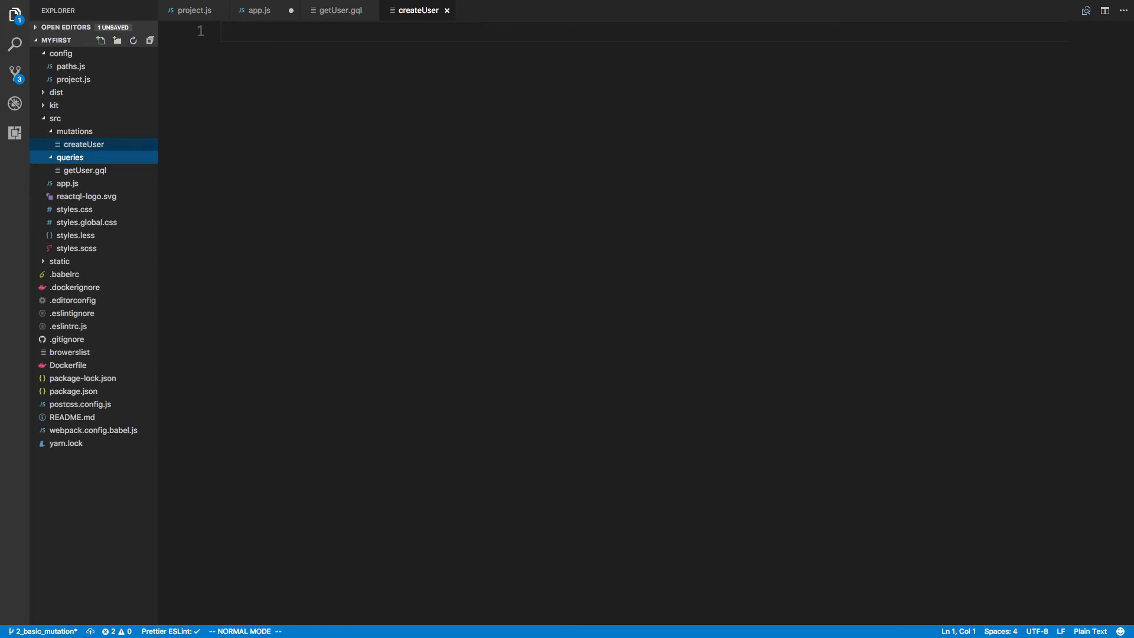
Rename getUser.gql to allUsers.gql.
right_click(84, 145)
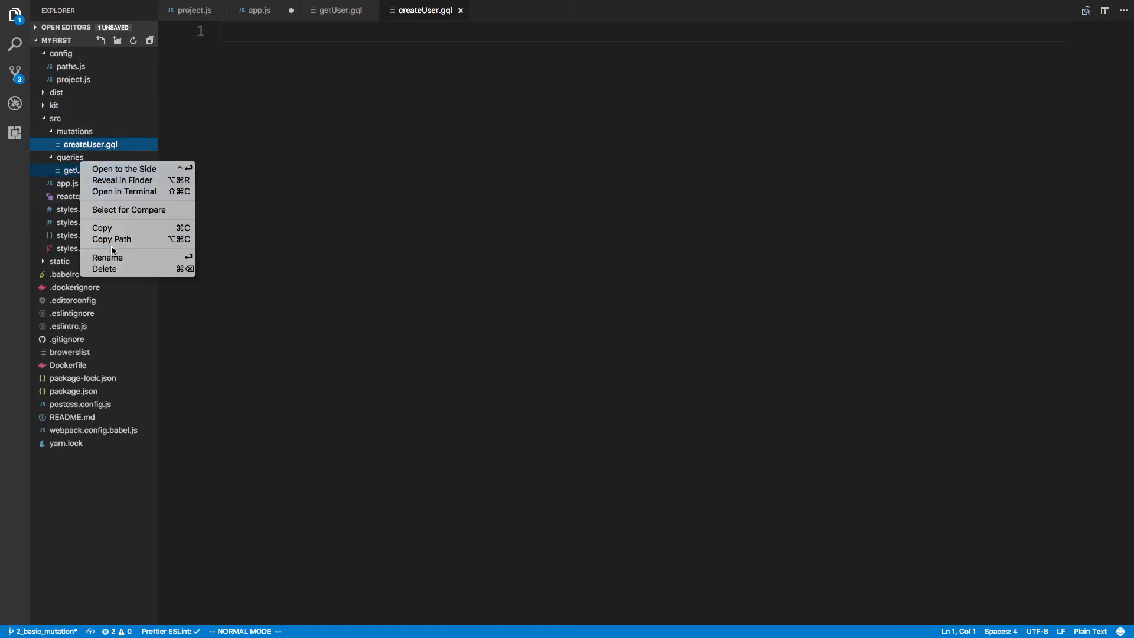
left_click(106, 258)
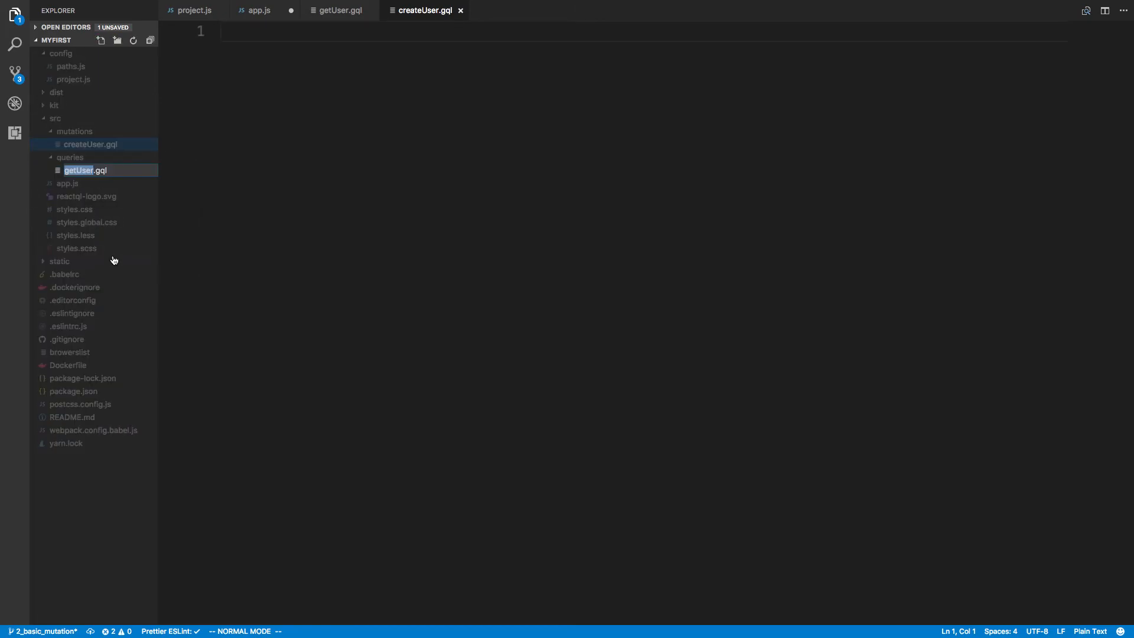
type("allUsers.gql")
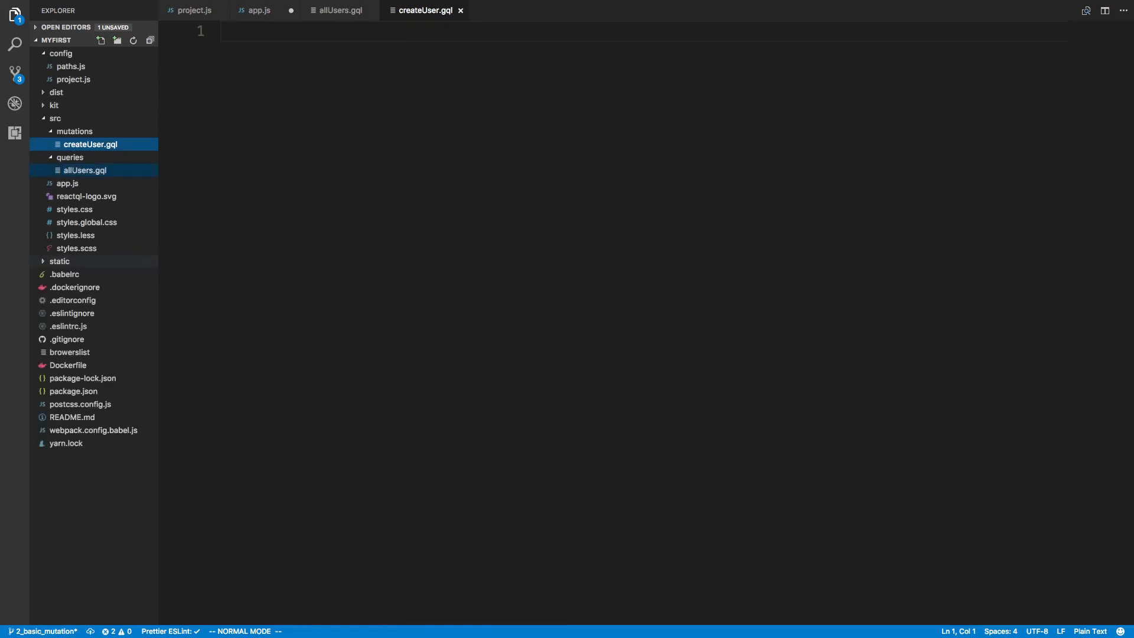
Replace all 4 getUser occurrences with allUsers, limiting the search to app.js.
left_click(66, 183)
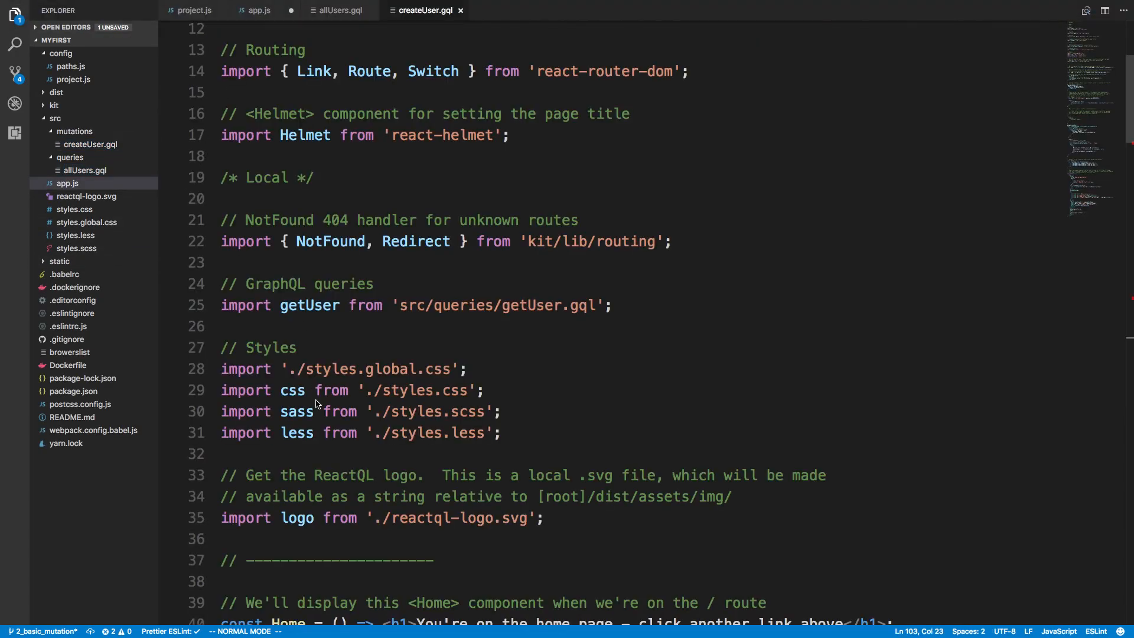
left_click(258, 10)
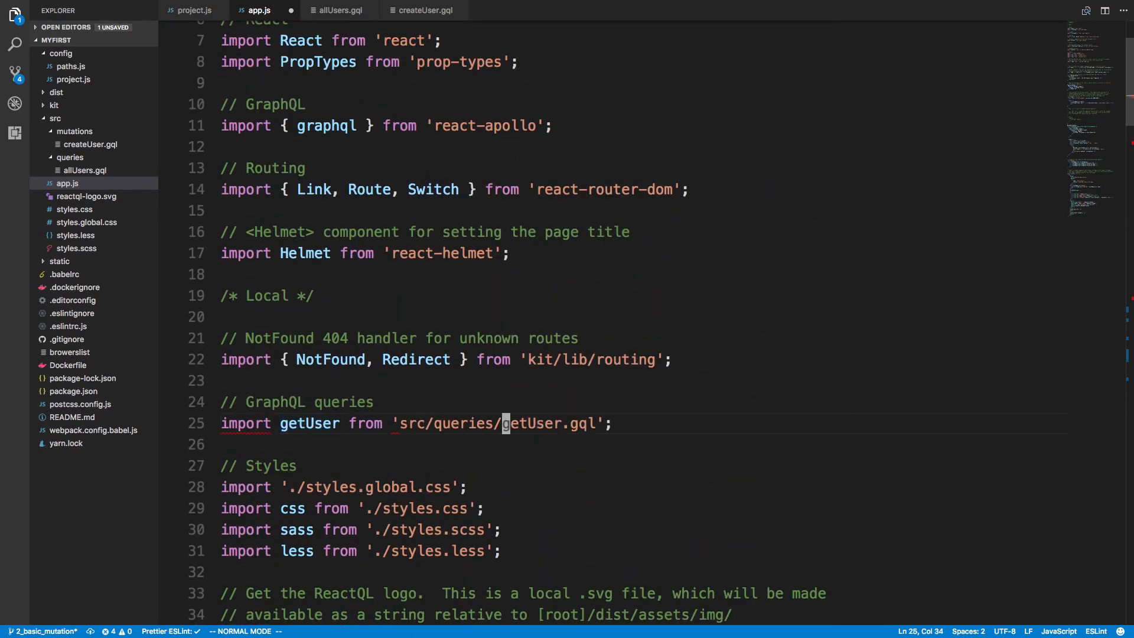
type(":%s/")
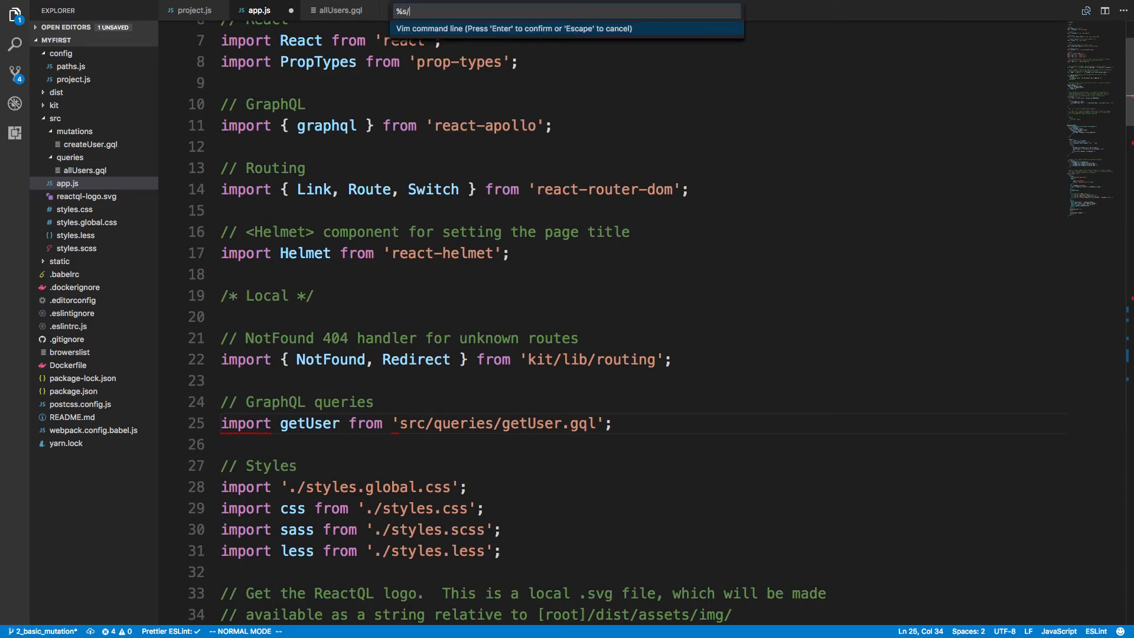
type("all")
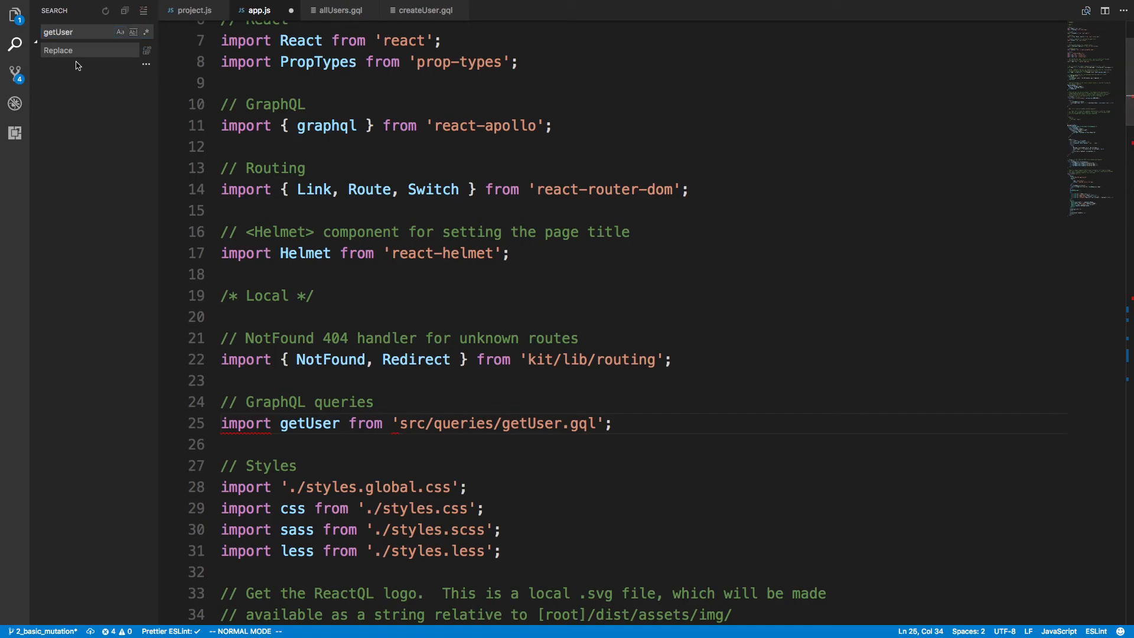
type("all")
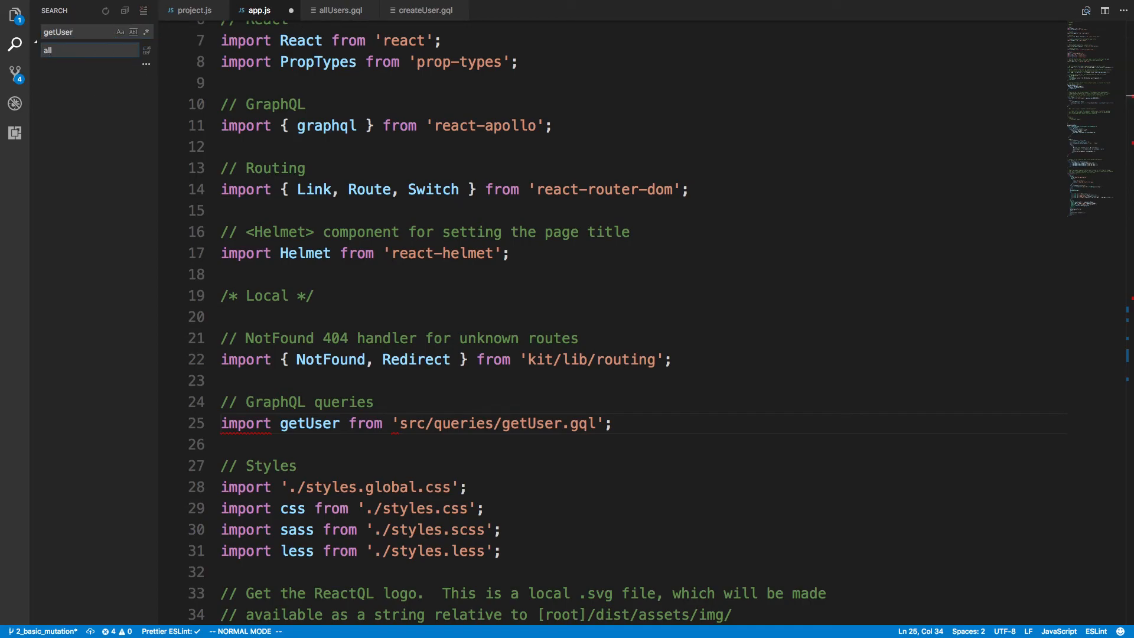
left_click(86, 50)
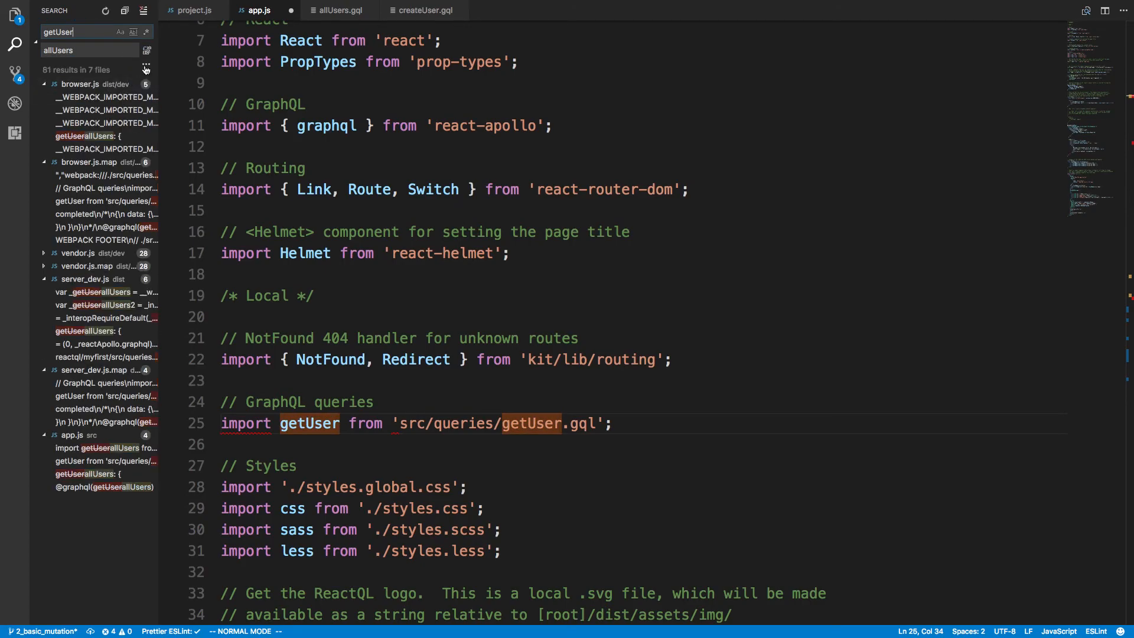
left_click(145, 67)
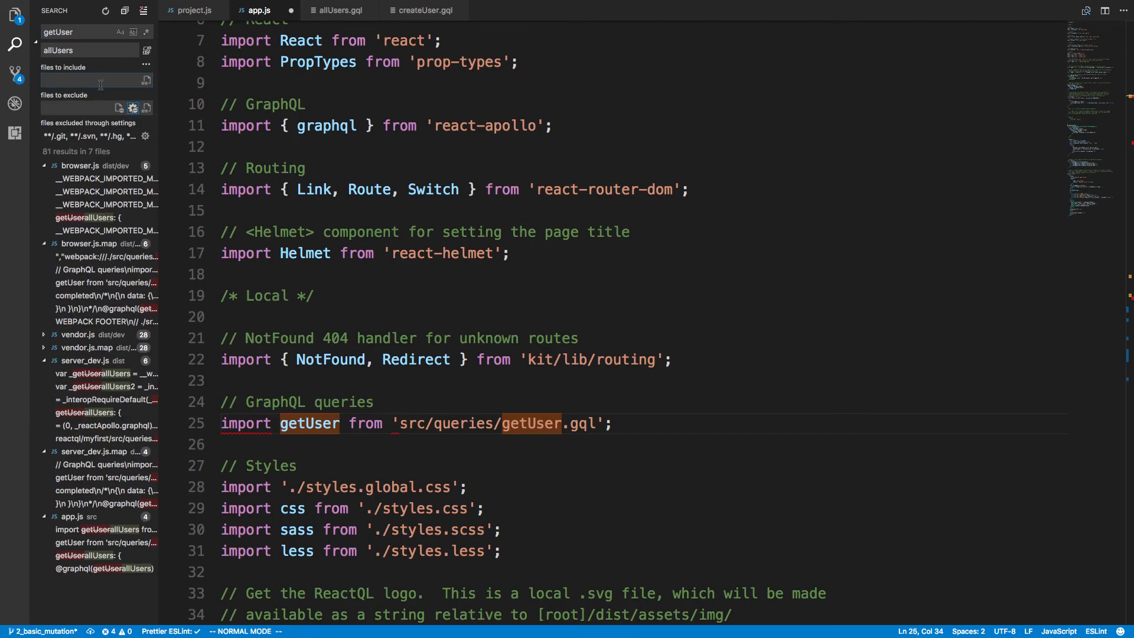
type("app.js")
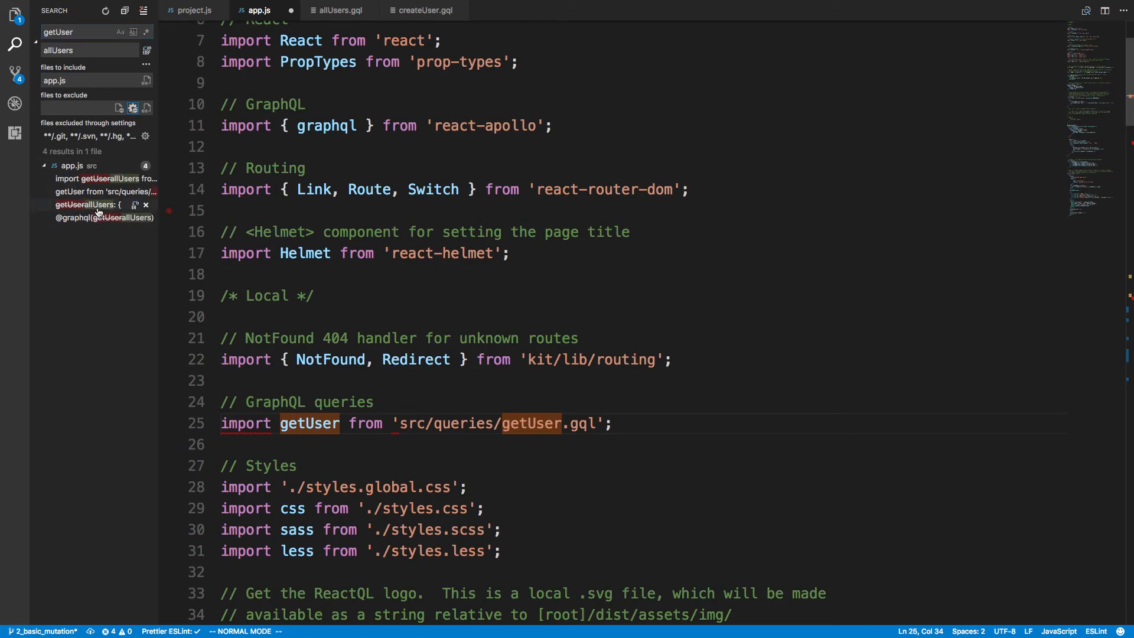
left_click(87, 205)
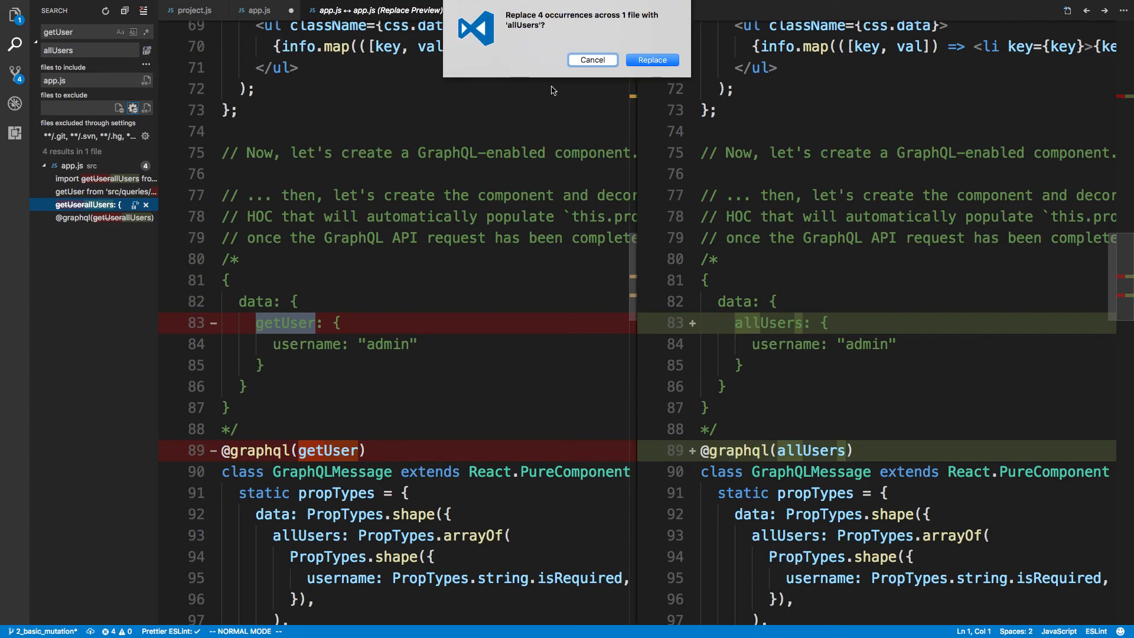
left_click(650, 59)
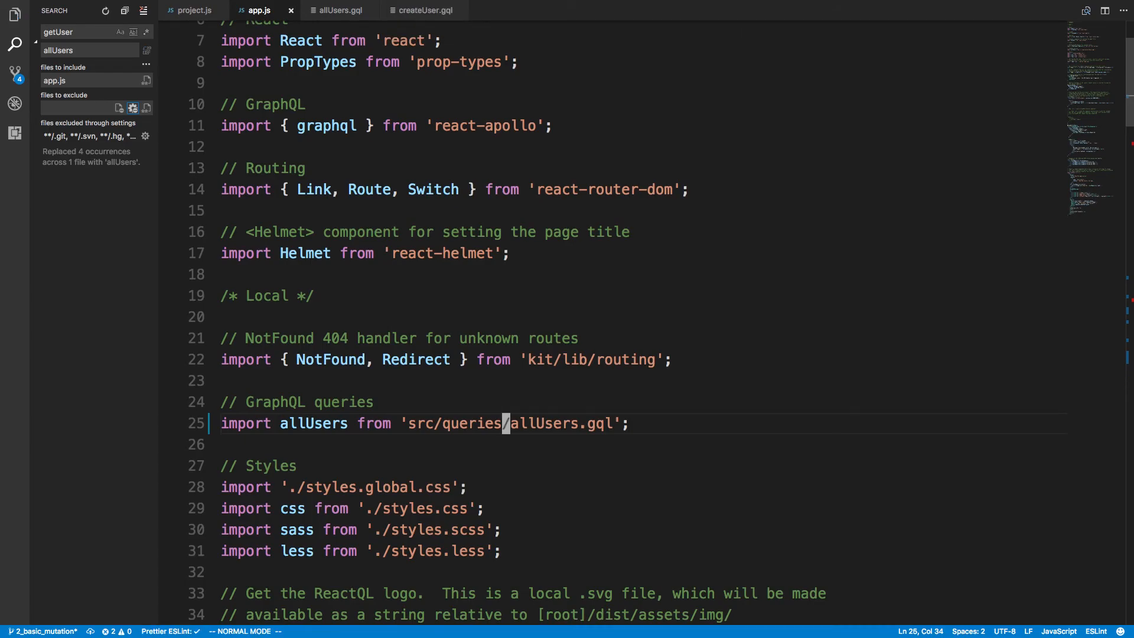
Edit createUser.gql so the mutation creates user "bob" and returns only id.
left_click(14, 14)
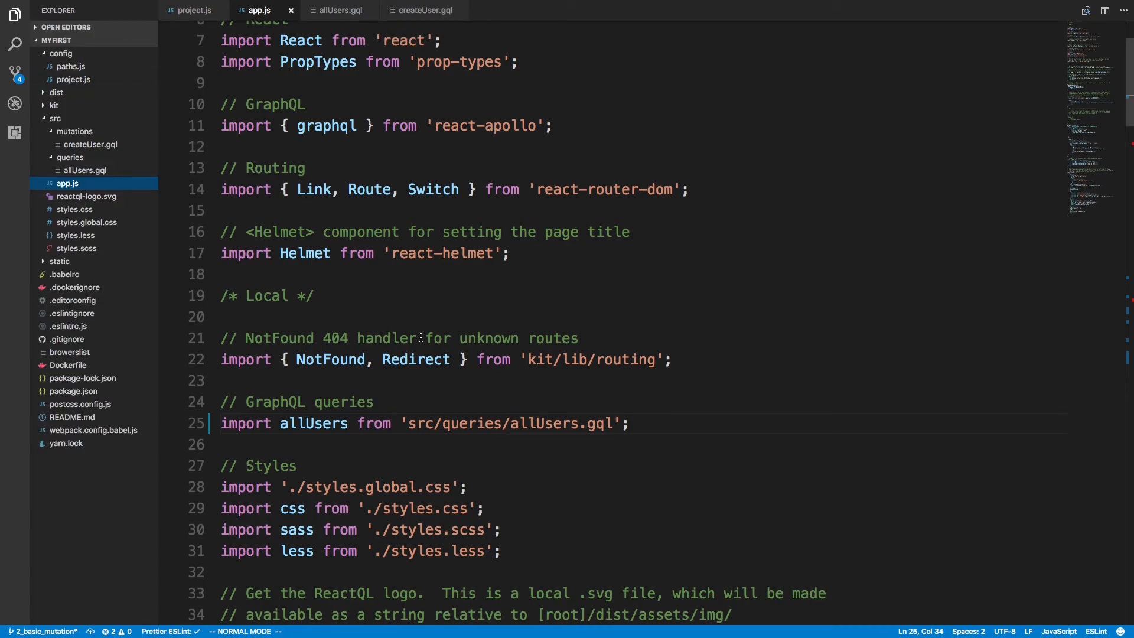
double_click(313, 423)
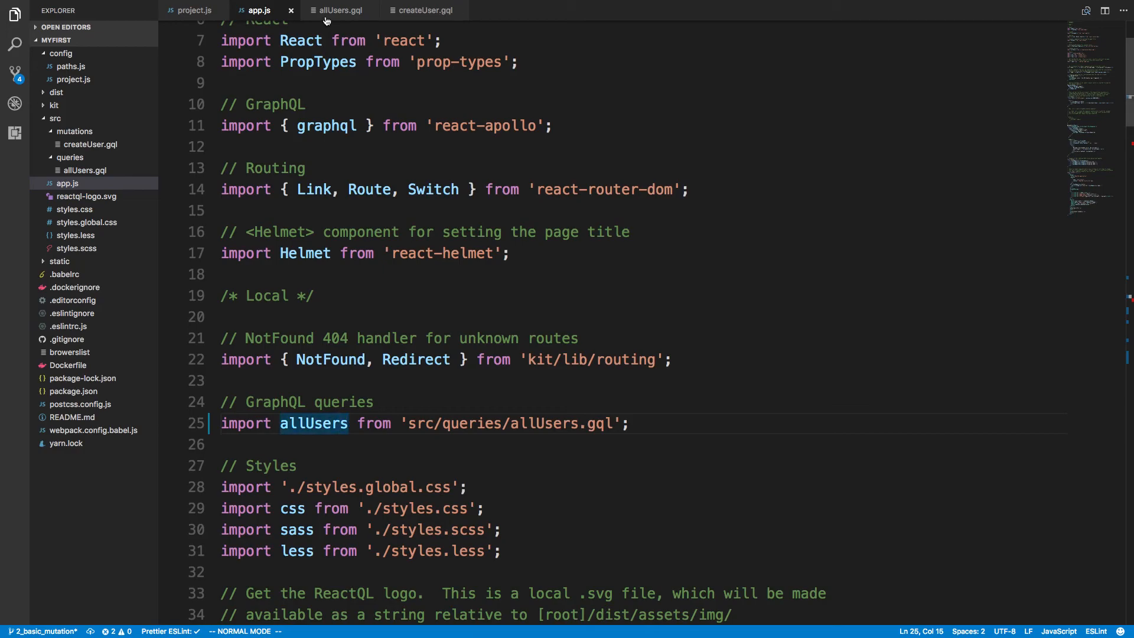
left_click(338, 10)
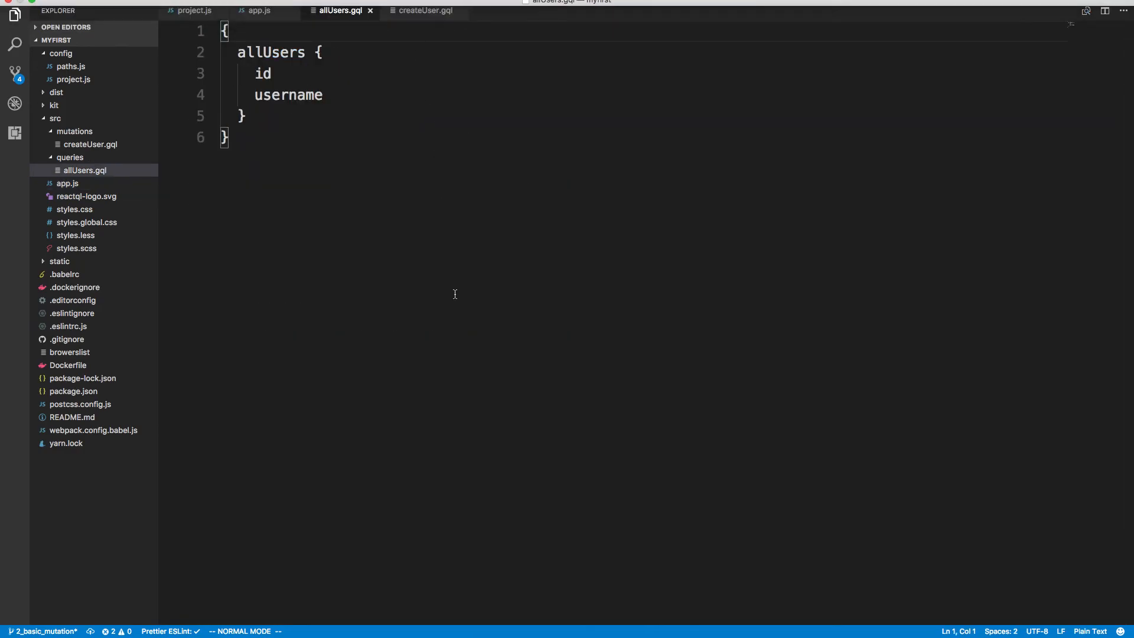
left_click(425, 10)
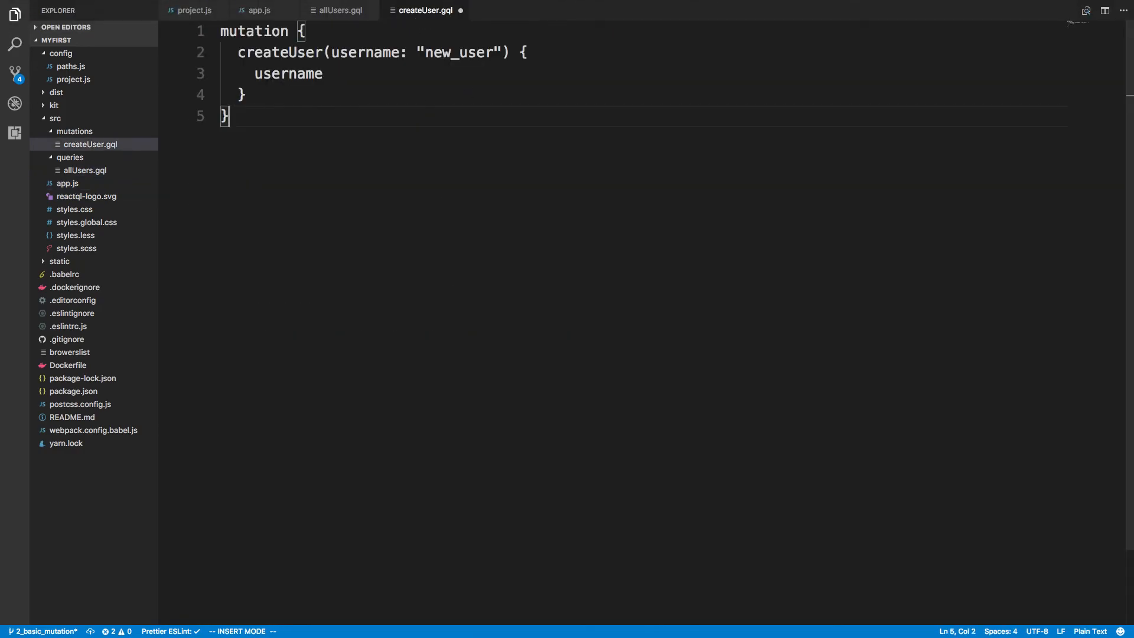
key("Escape")
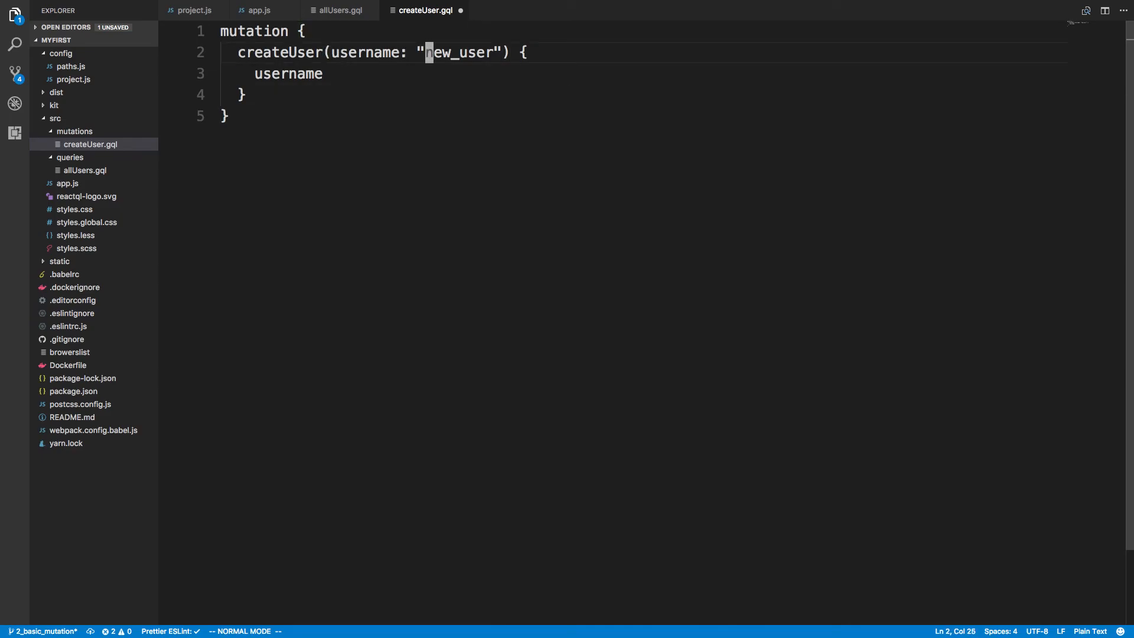
type("bob")
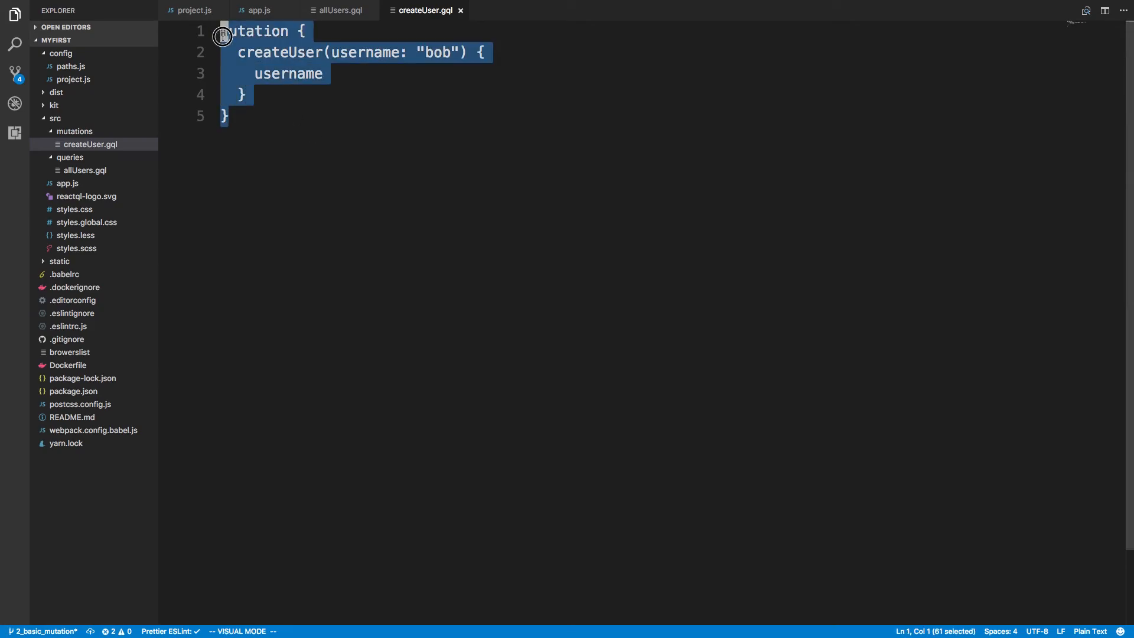
key("Escape")
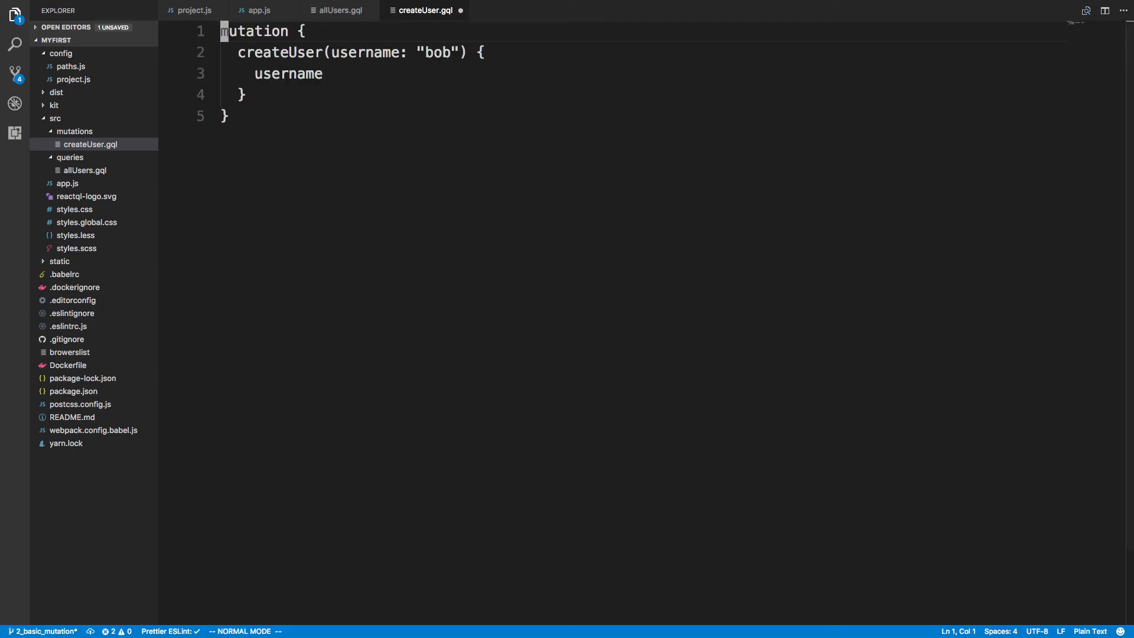
type("idj")
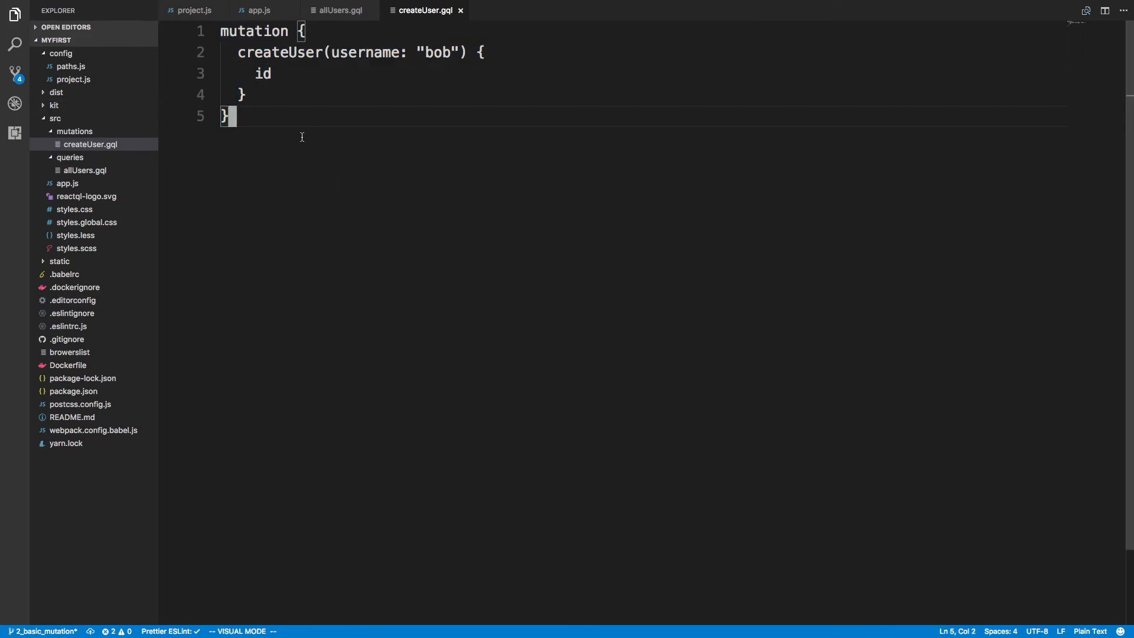
mouse_move(259, 10)
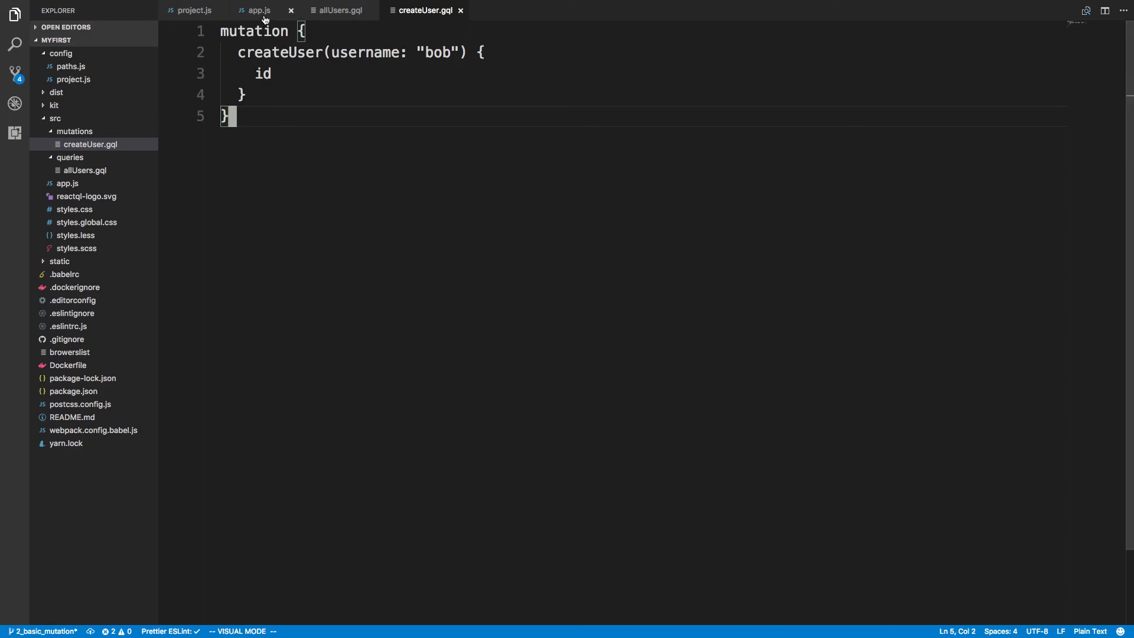
left_click(258, 10)
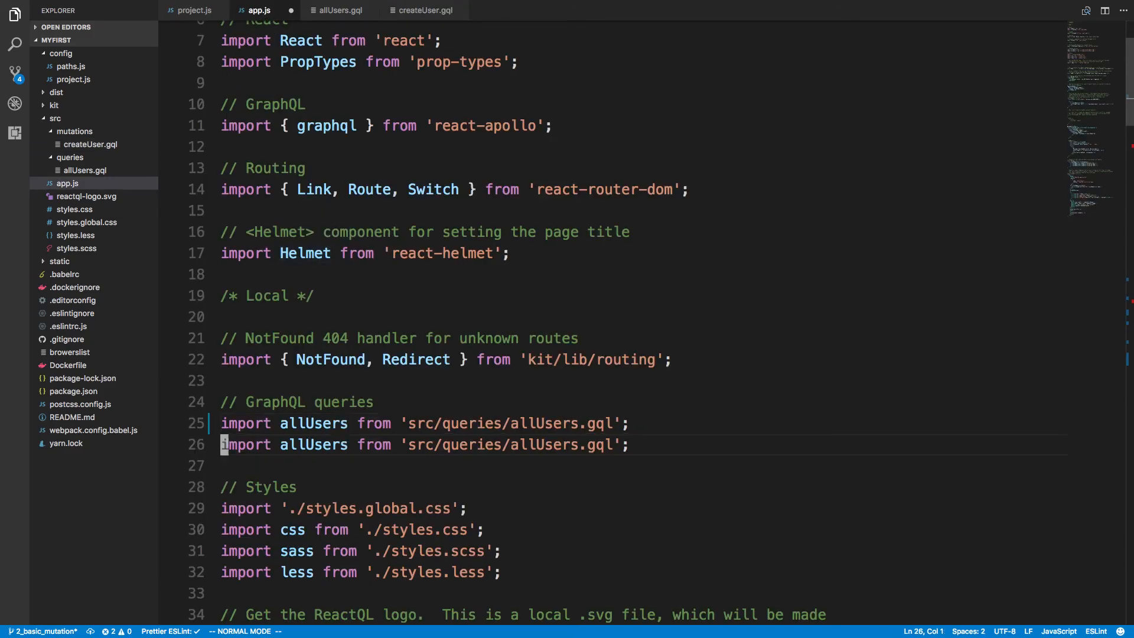
Add a '// GraphQL mutations' comment importing createUser from 'src/mutations/createUser.gql'.
type("//")
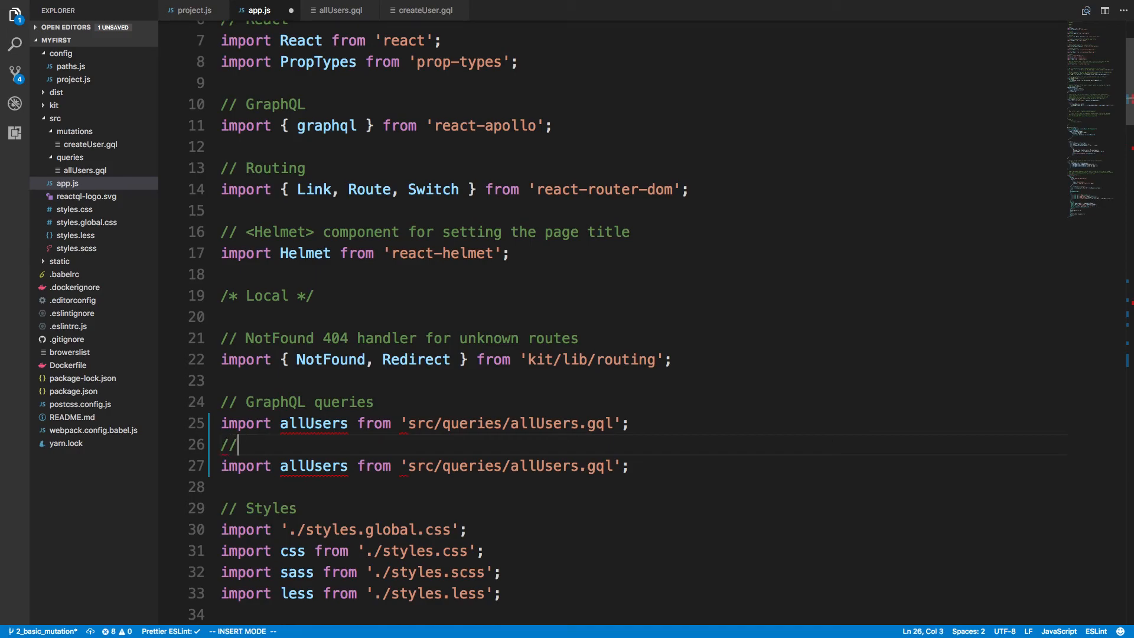
type("GraphQL mut")
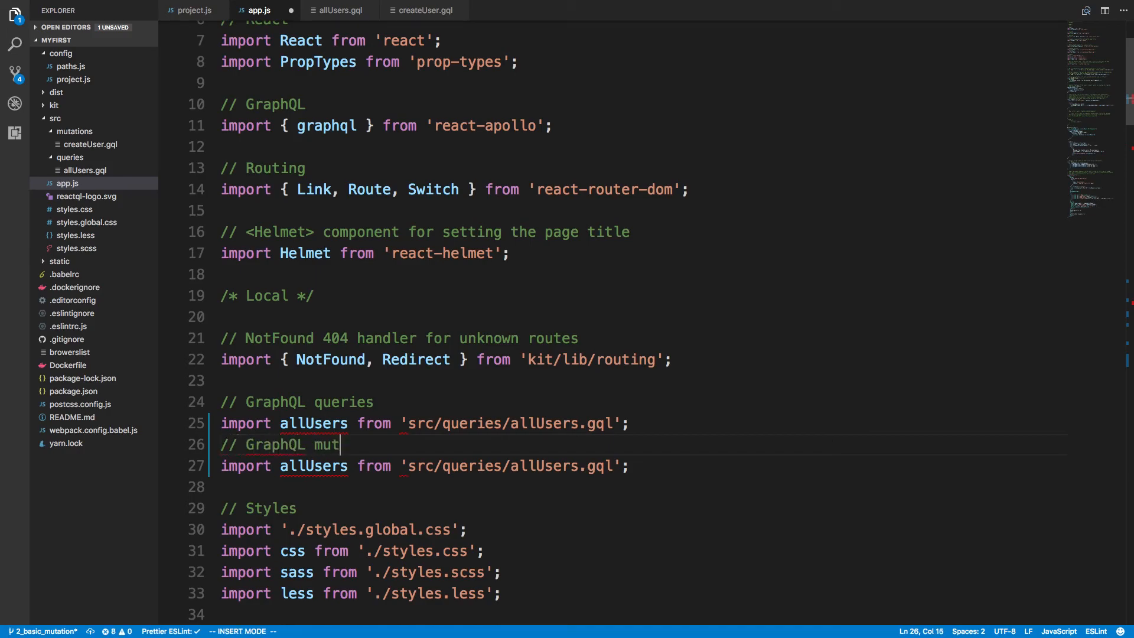
type("ations")
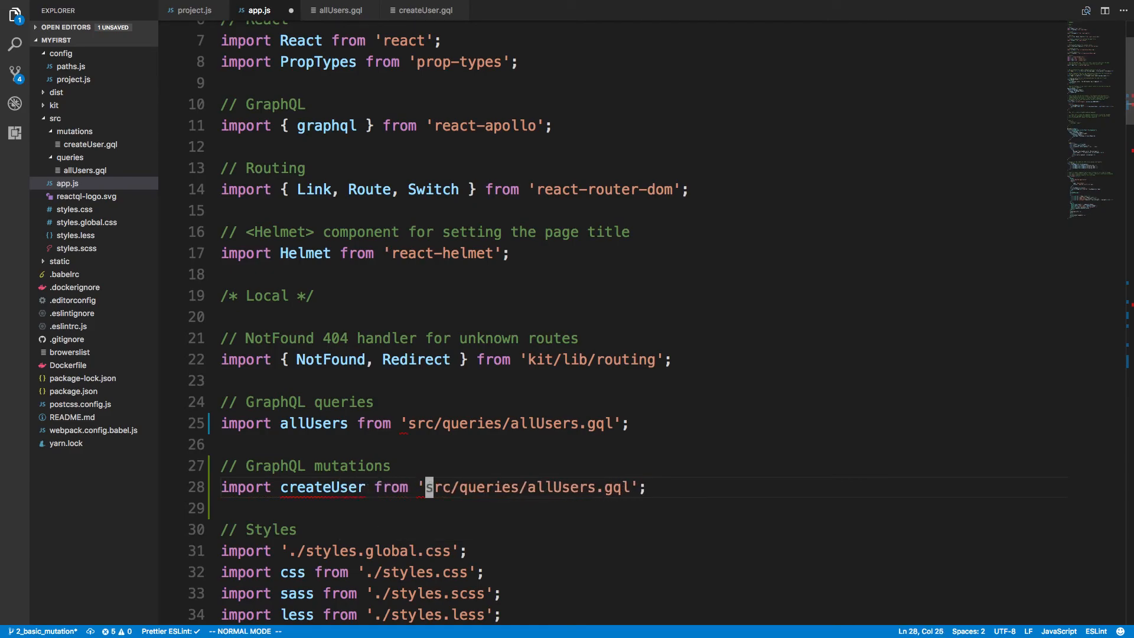
type("mutations")
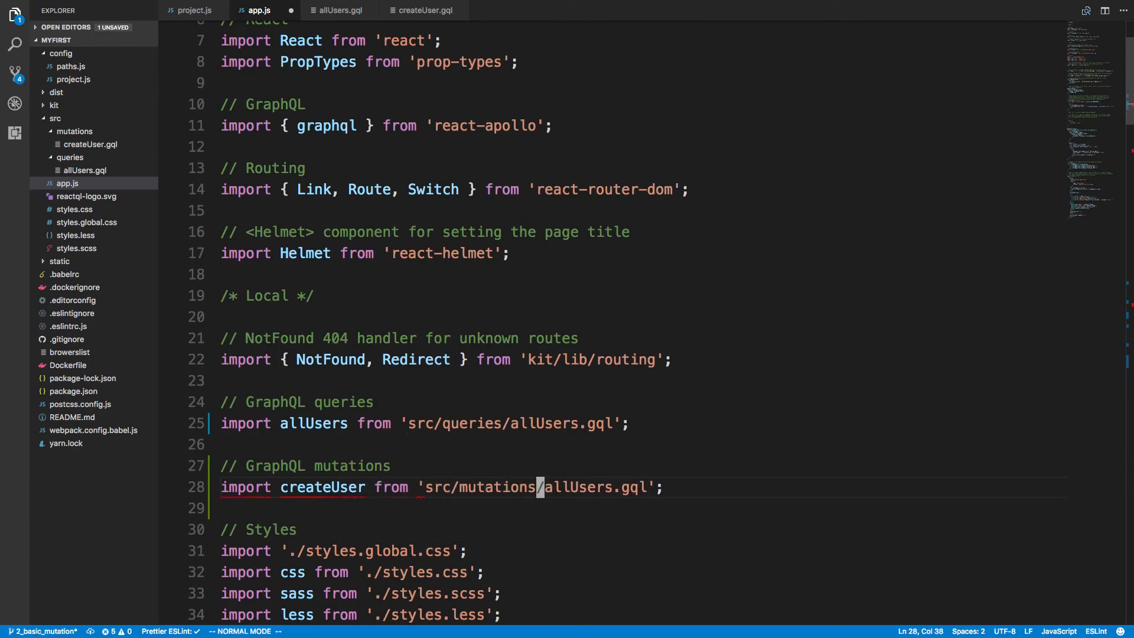
type("Create")
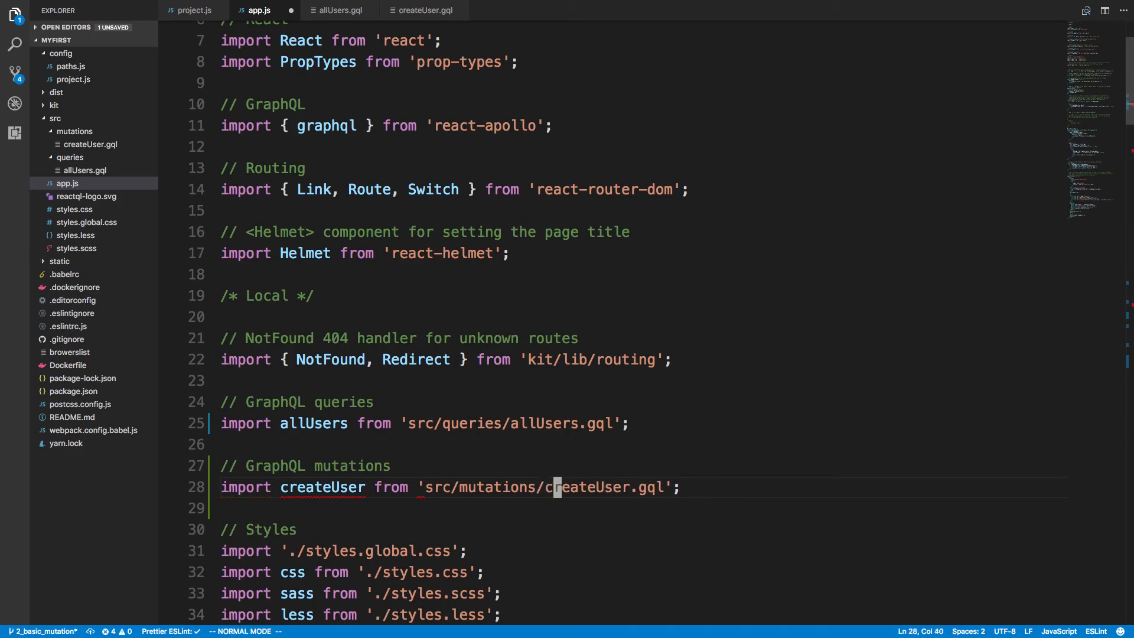
Replace the 'class MutationButton extends React.Component' stub with a new declaration starting 'co'.
scroll("down", 3)
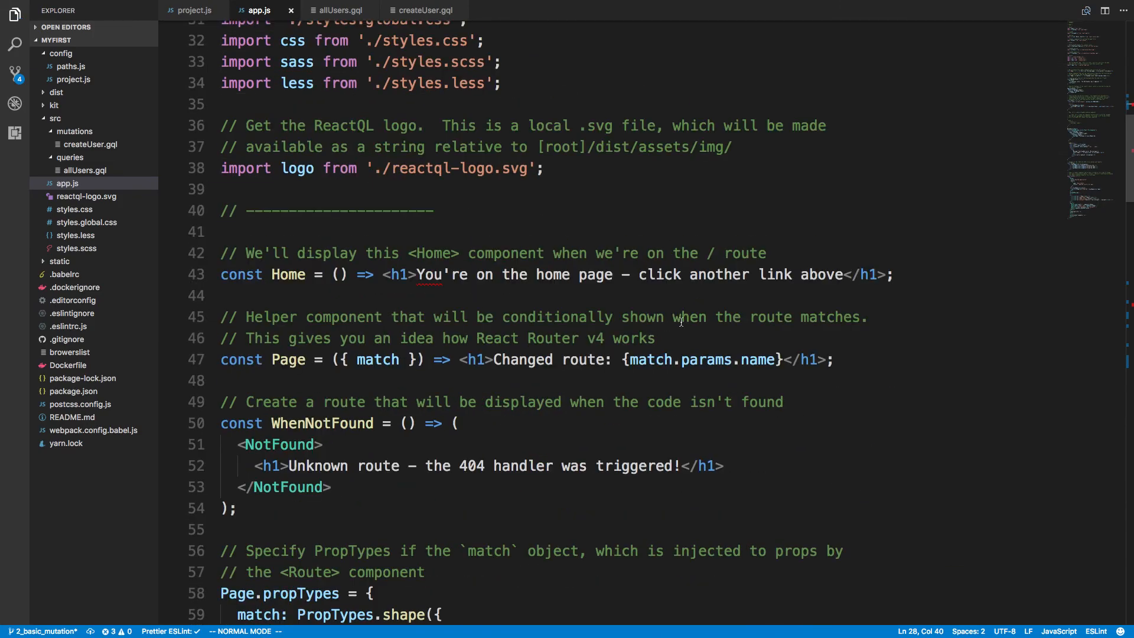
scroll("down", 3)
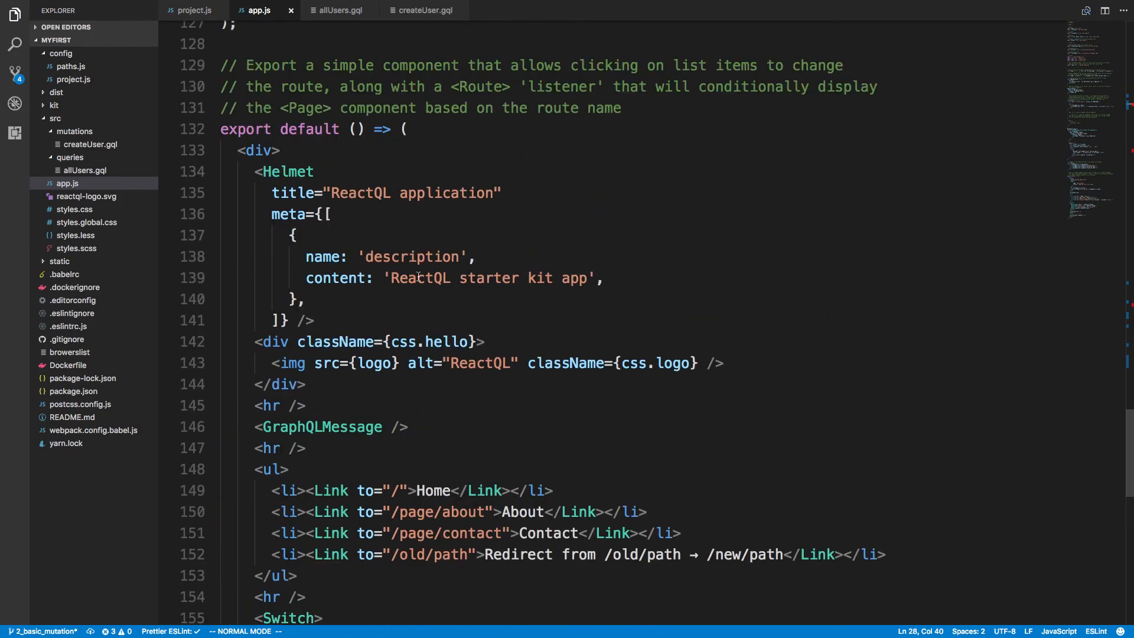
scroll("down", 3)
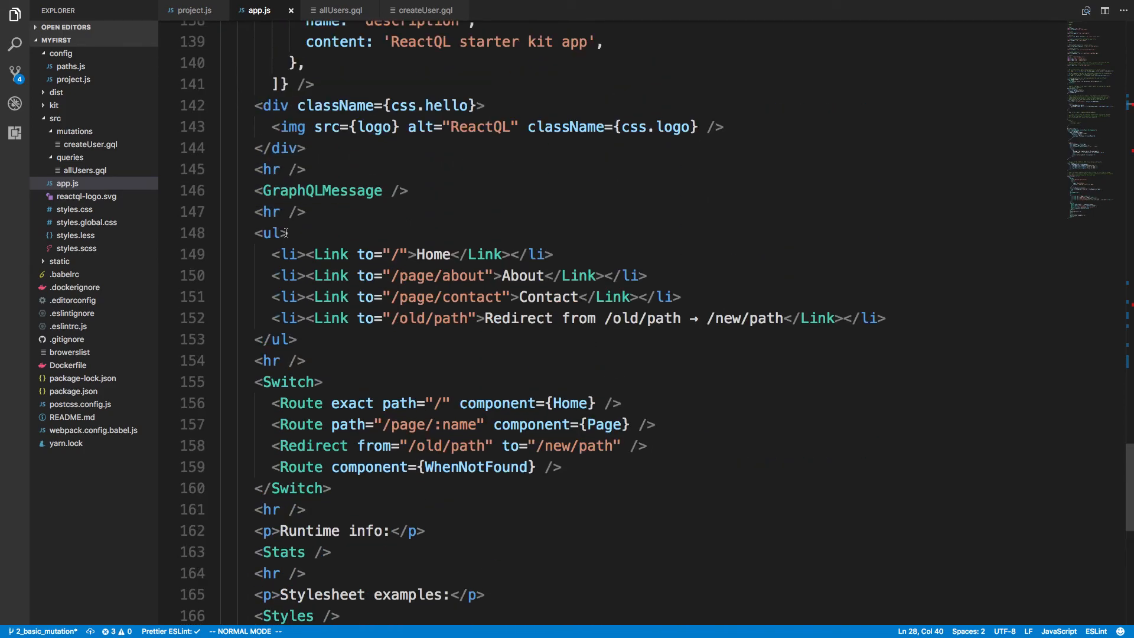
left_click(274, 233)
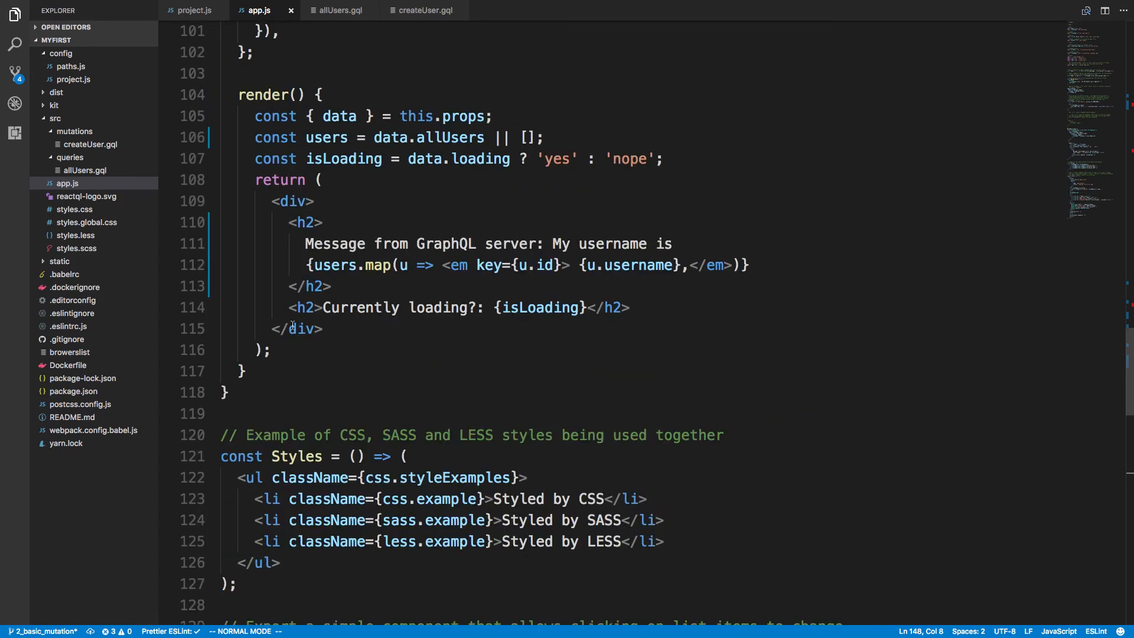
left_click(224, 393)
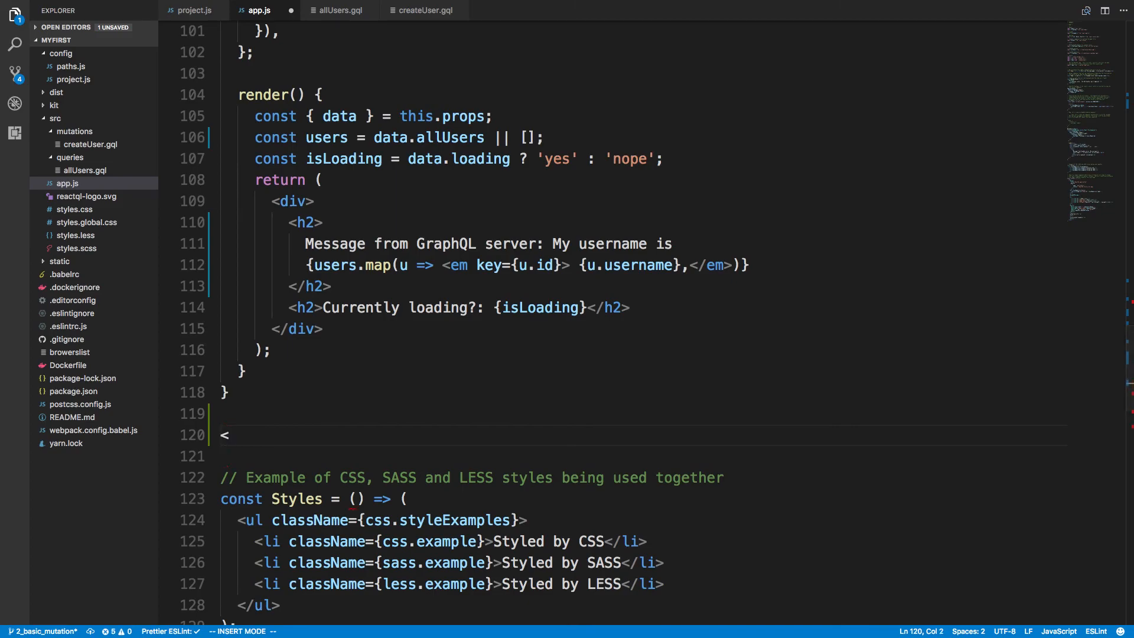
type("lass")
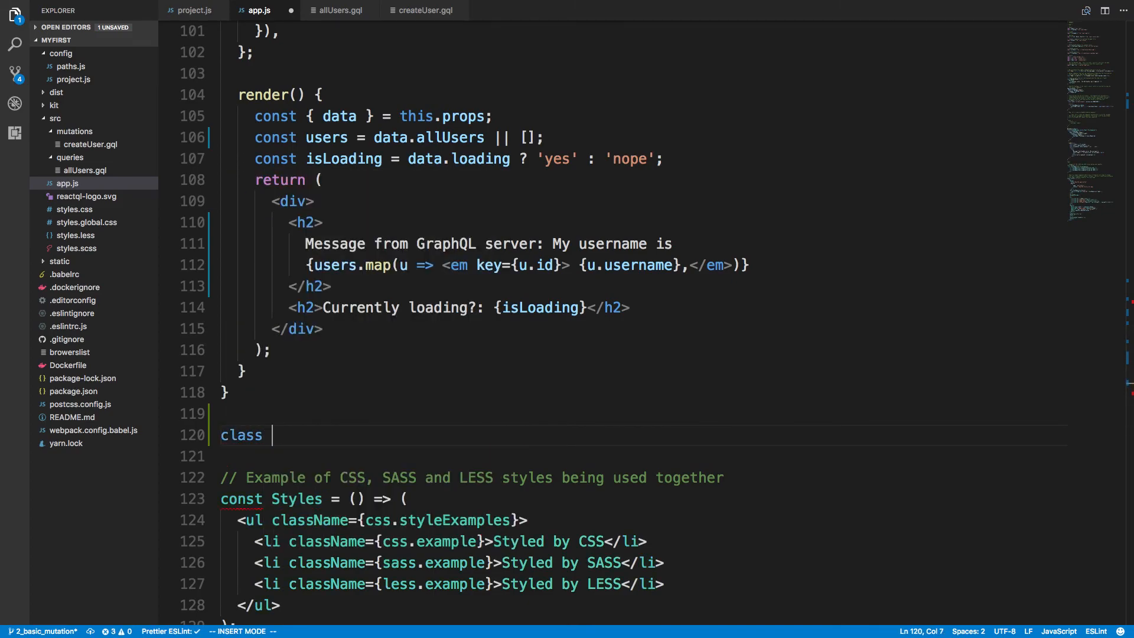
type("MutationBu")
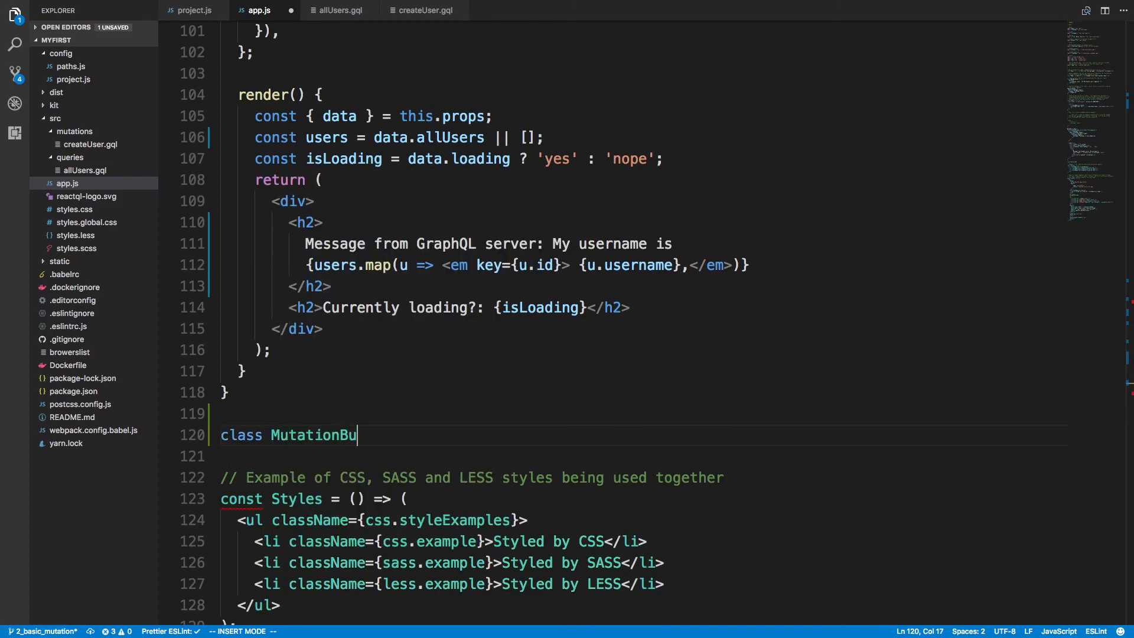
type("tton extends")
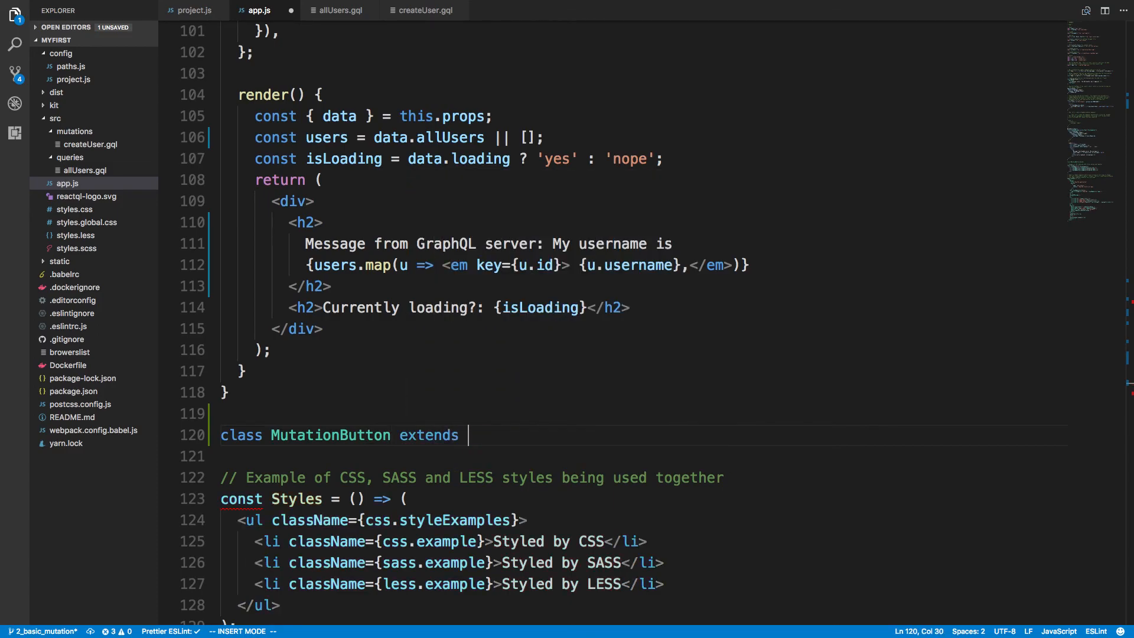
type("React.Component {")
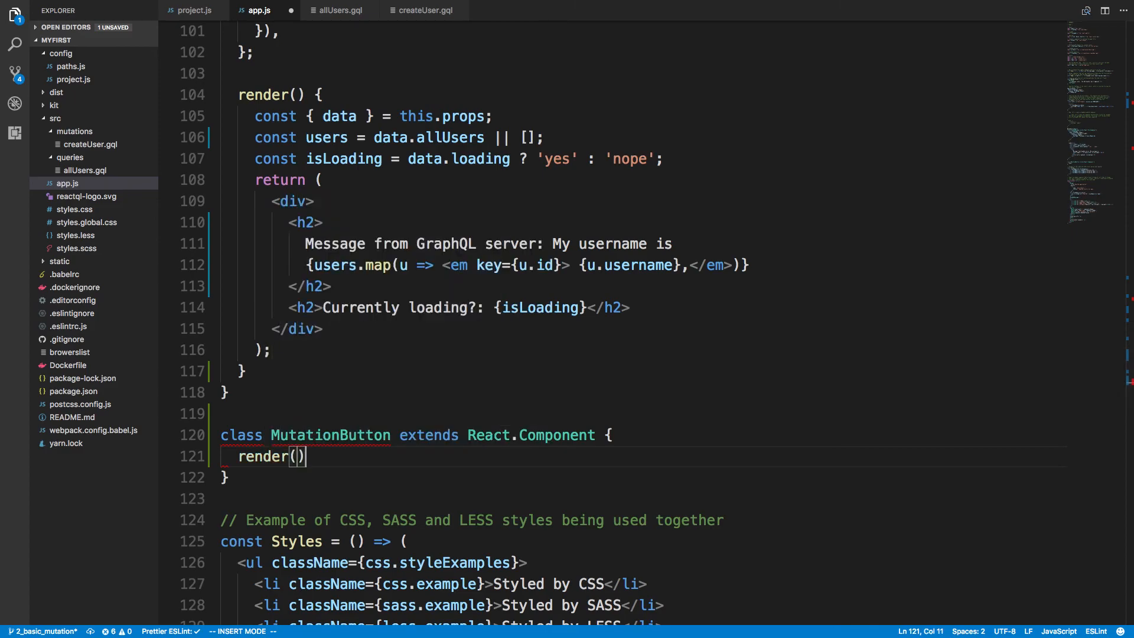
key("Escape")
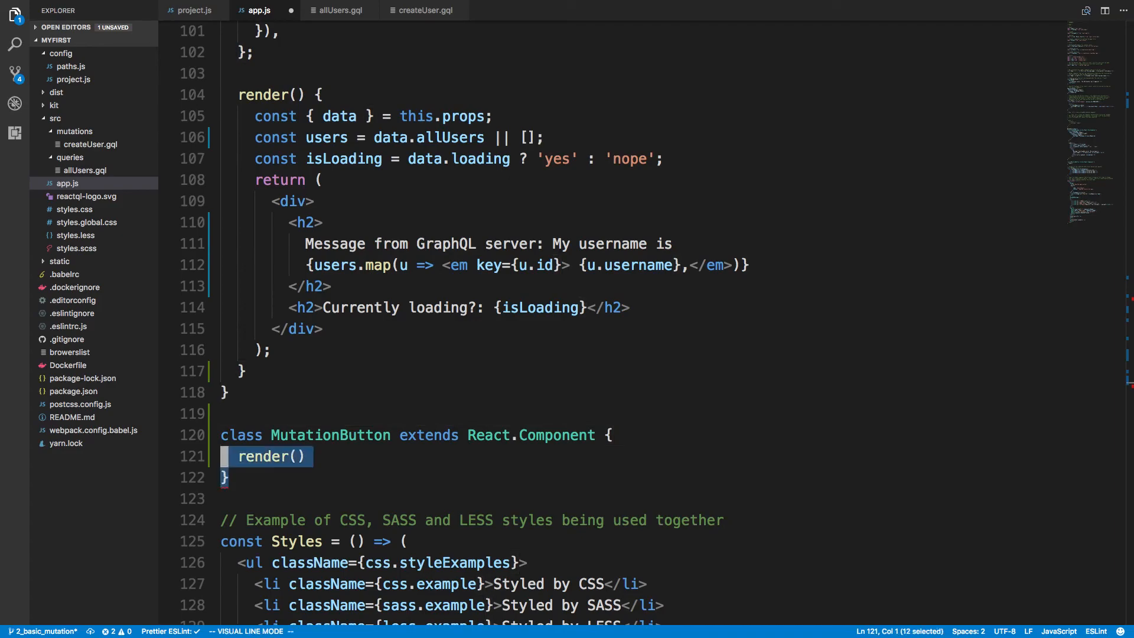
type("co")
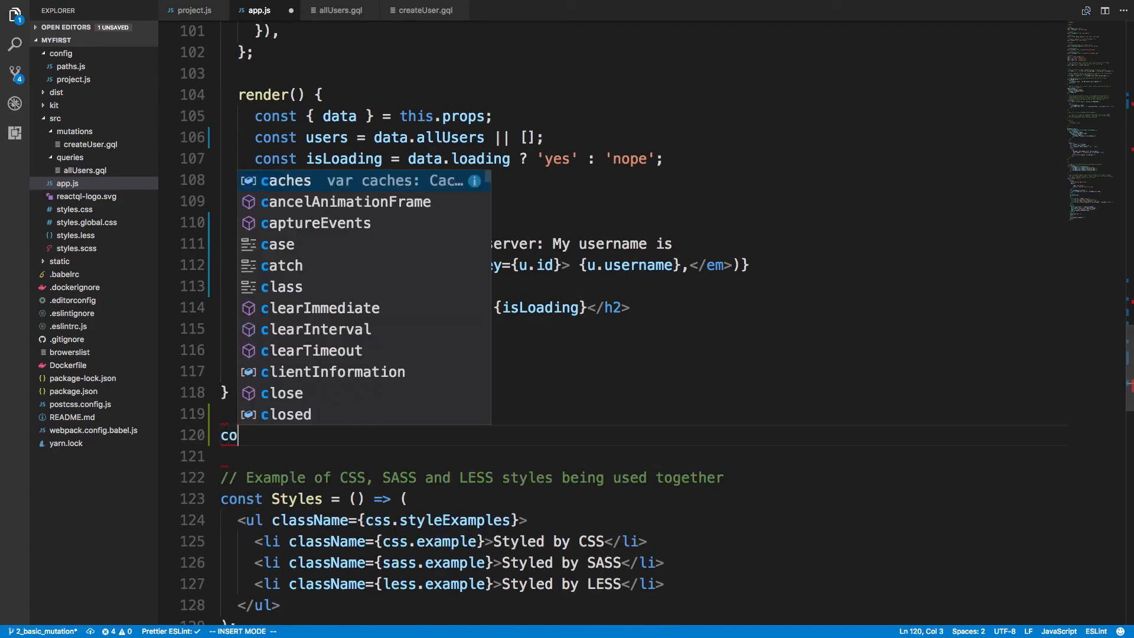
type("nst")
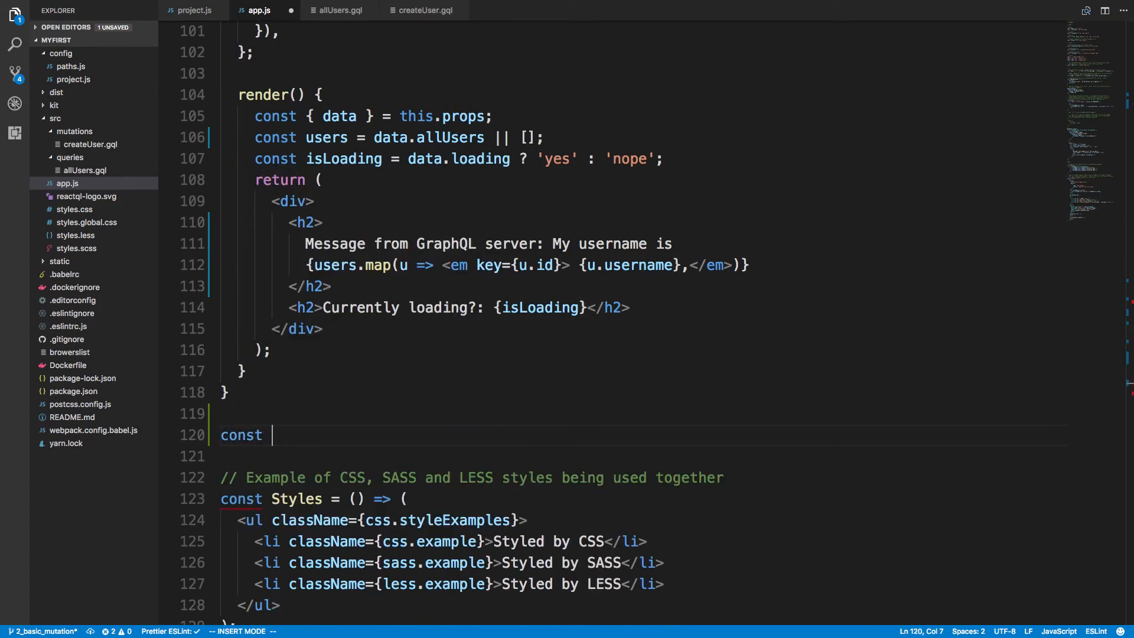
type("MutationBUtton")
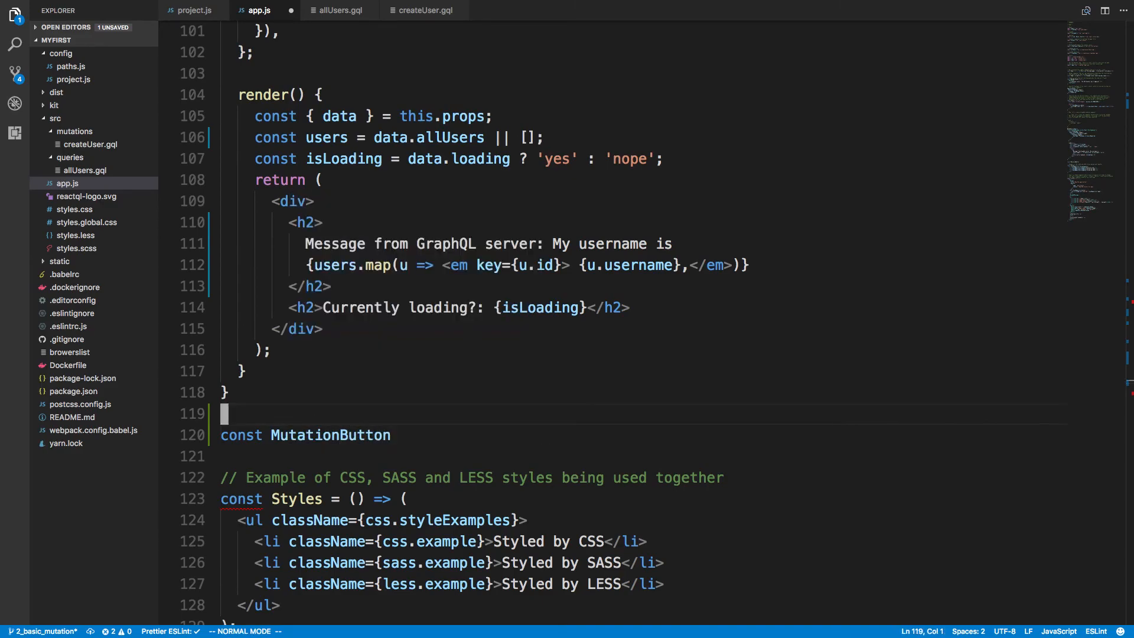
type("= () =>")
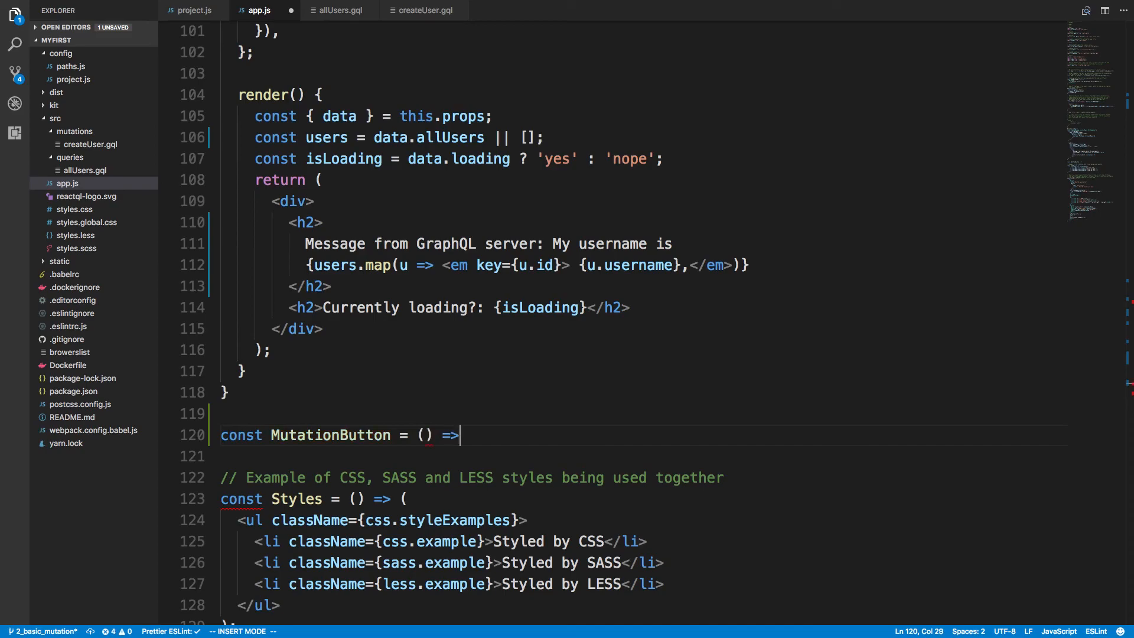
type("(")
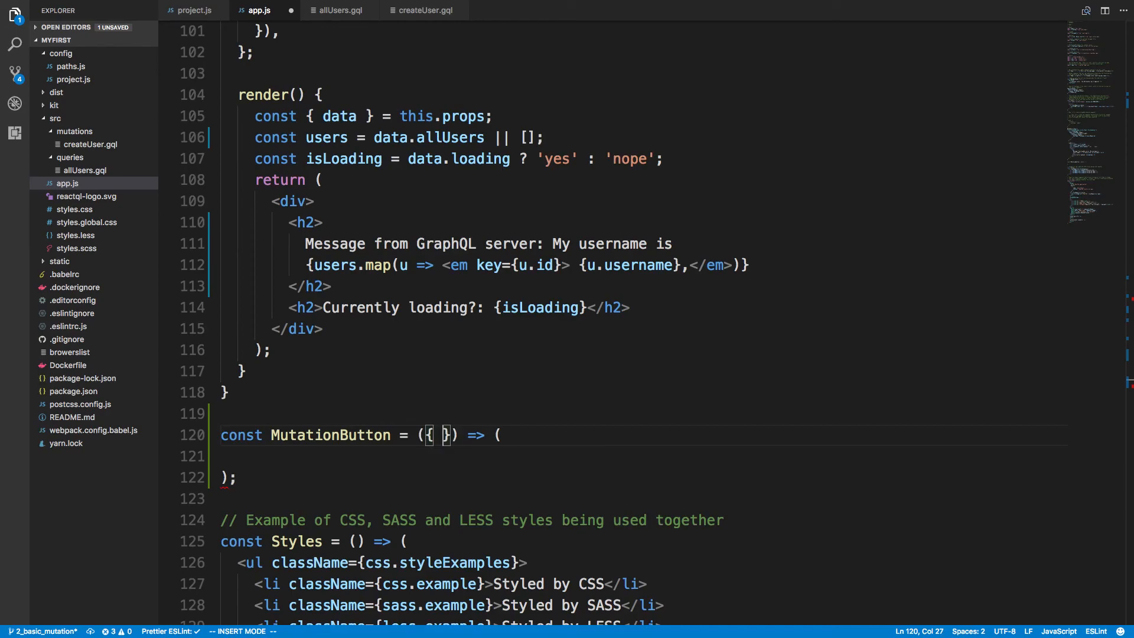
type("mutation")
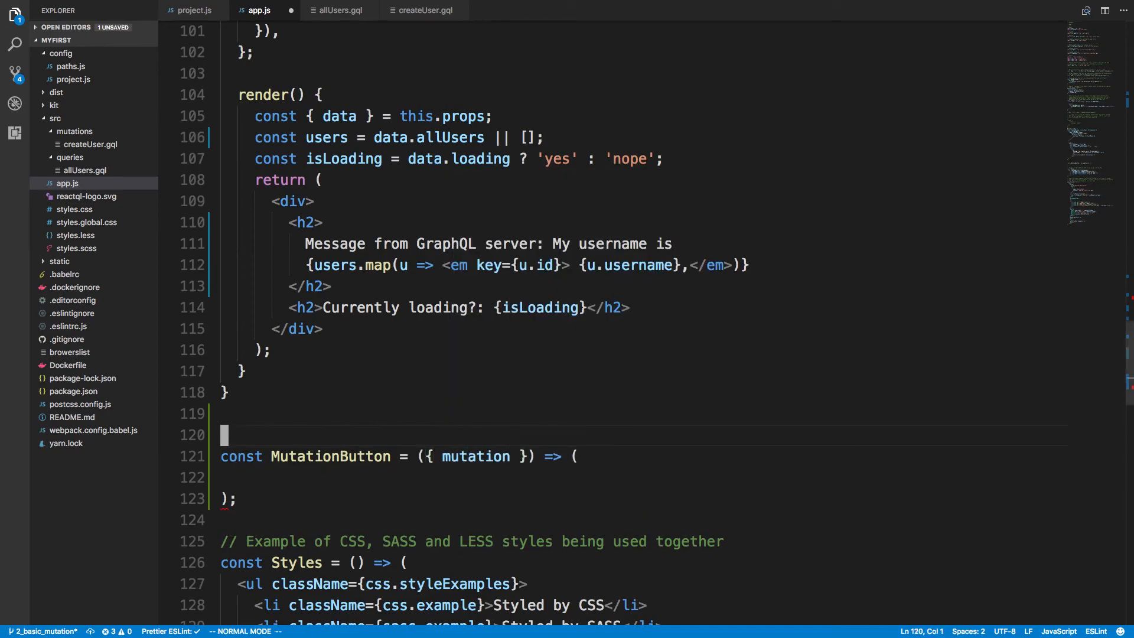
type("@graphql()")
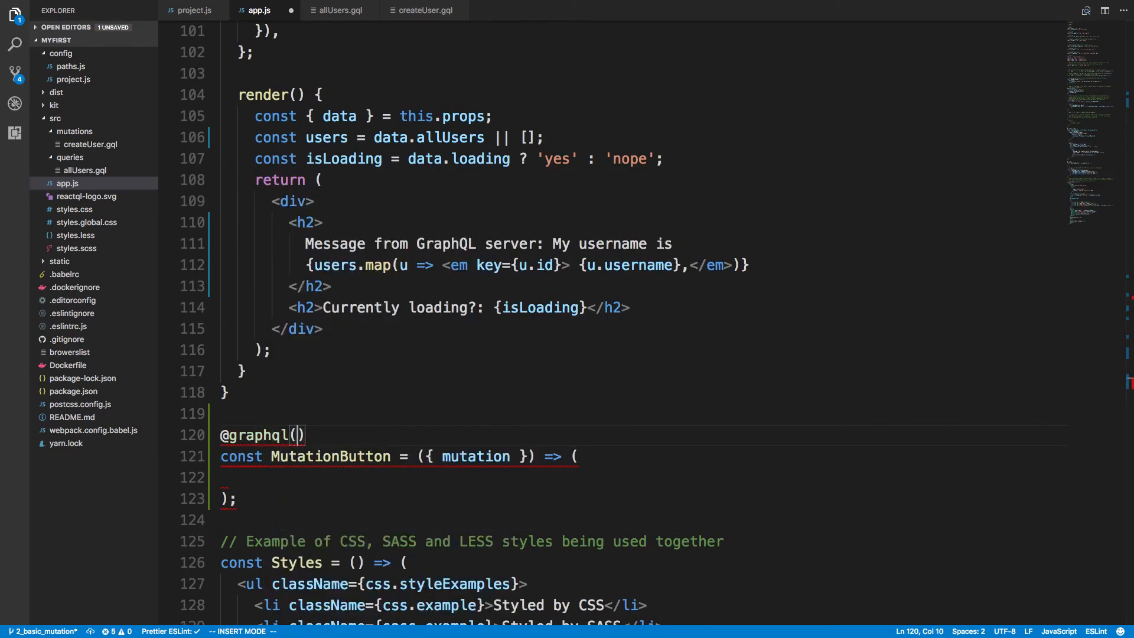
type("createUser")
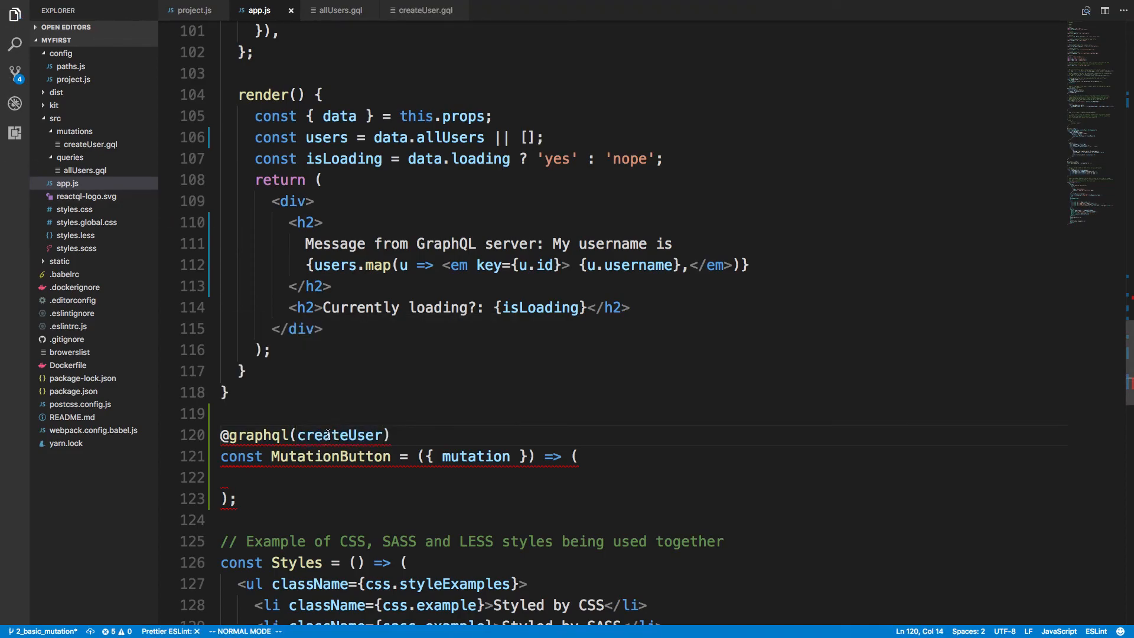
left_click(476, 457)
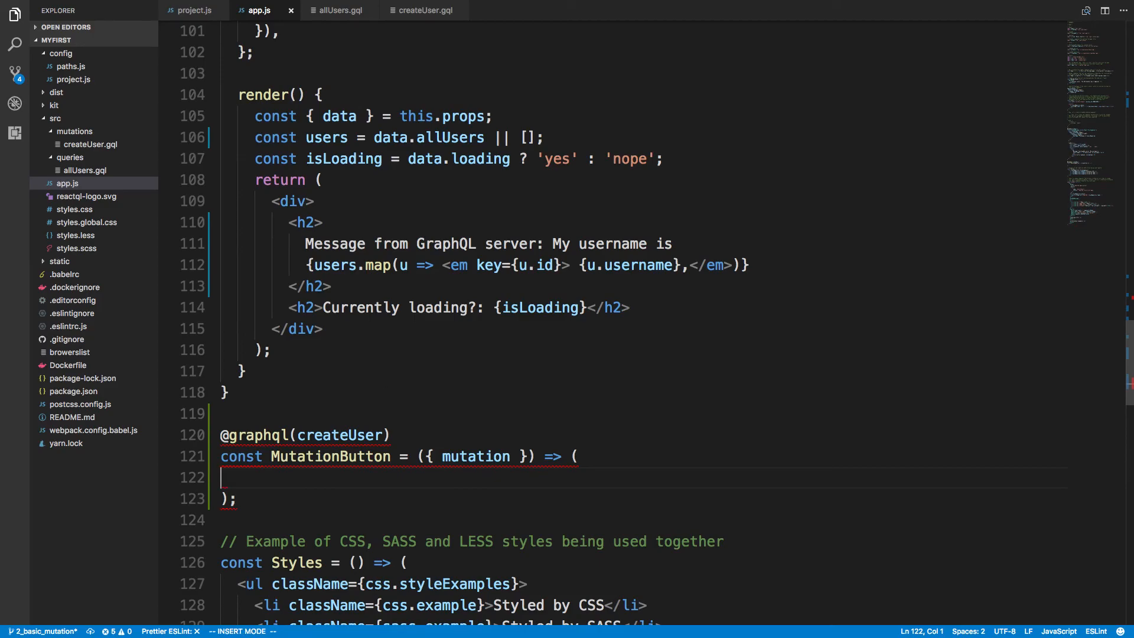
Make MutationButton return a 'Create a user' button whose onClick logs 'clicked'.
type("<button>")
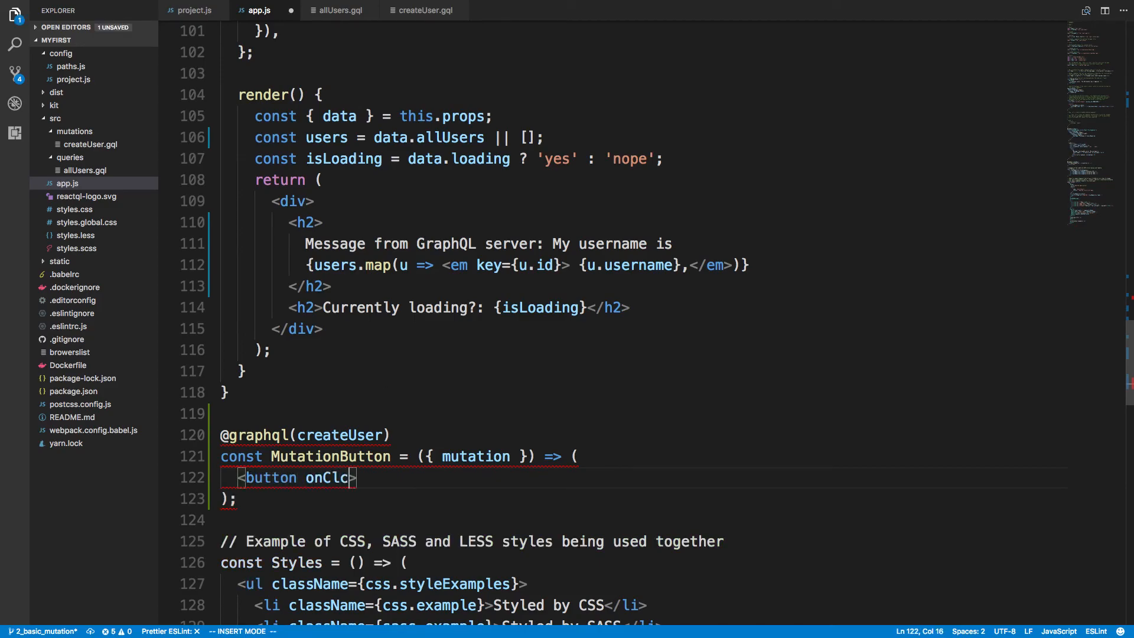
type("ik")
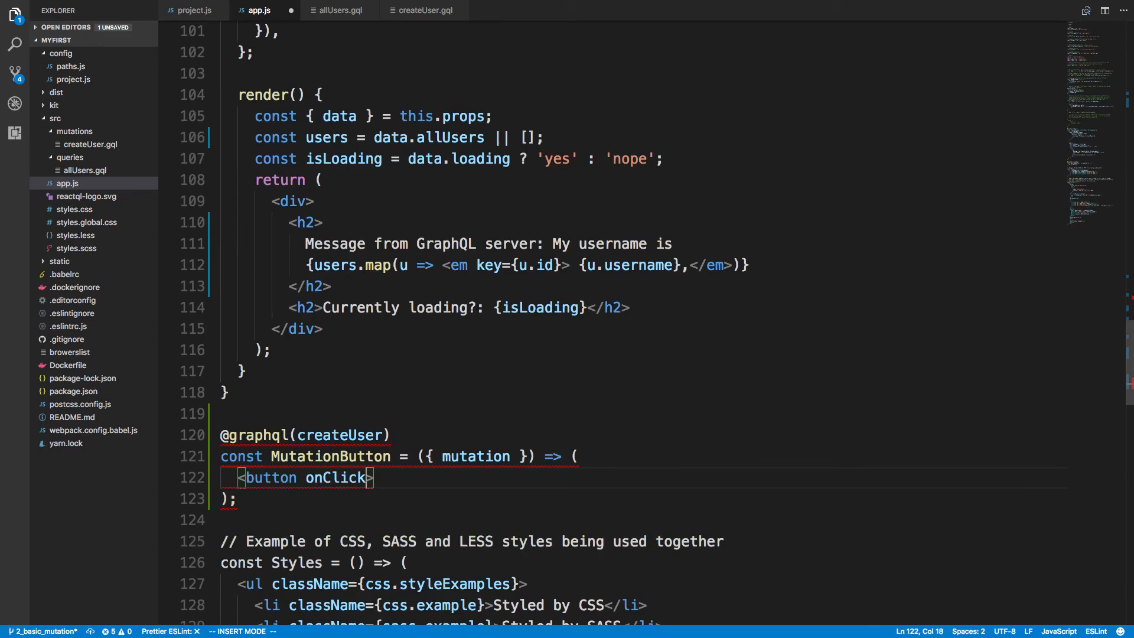
type("{=>")
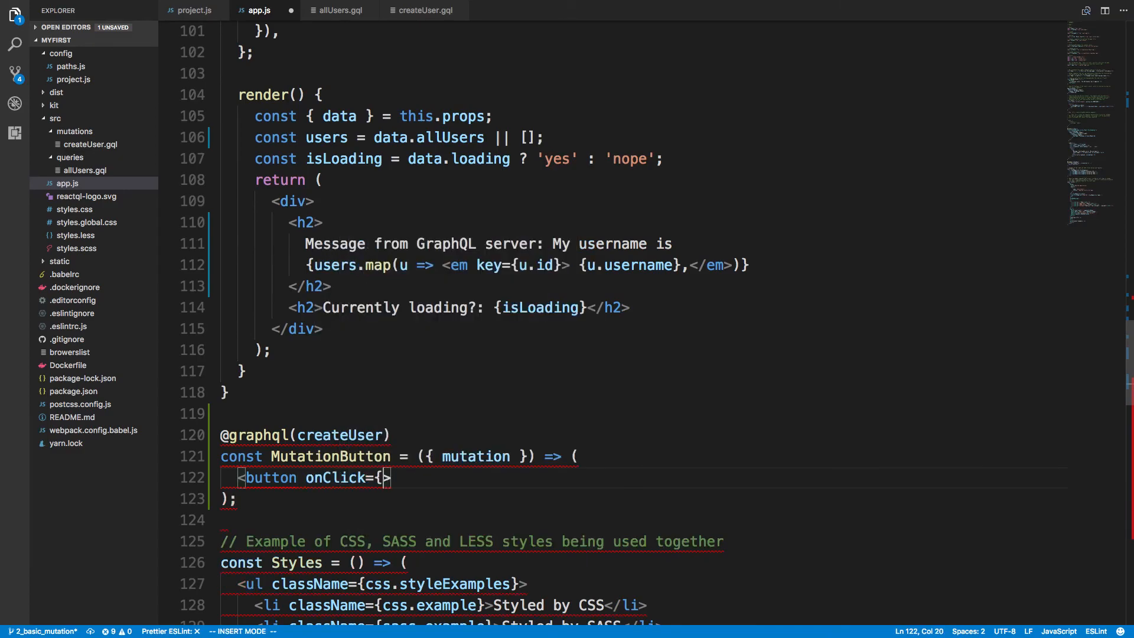
type("() =")
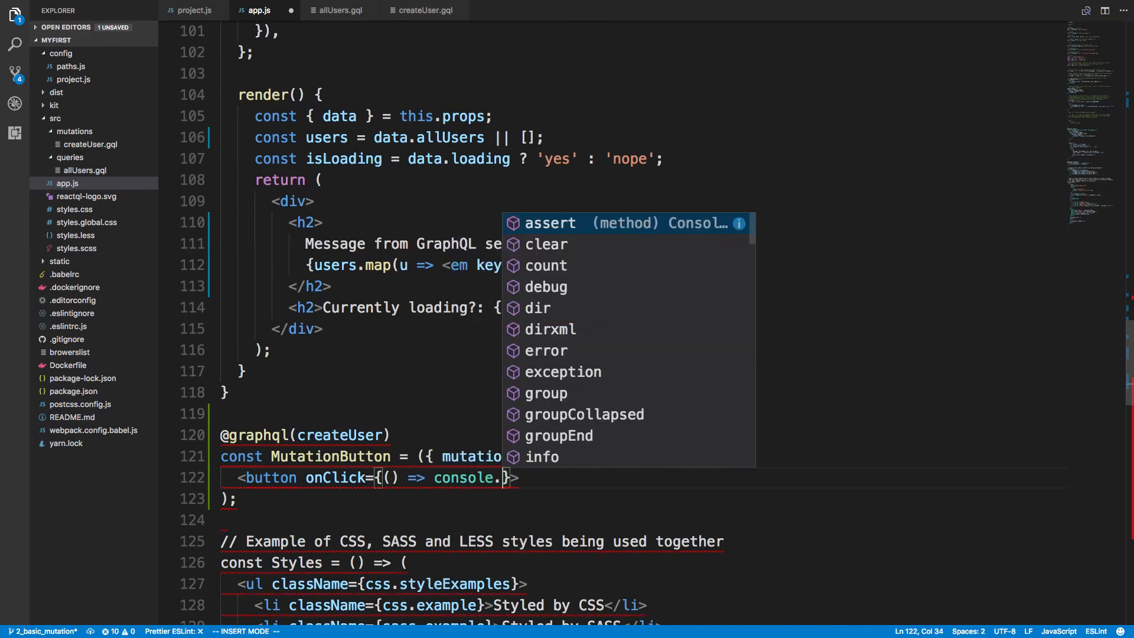
type("log('clicked')")
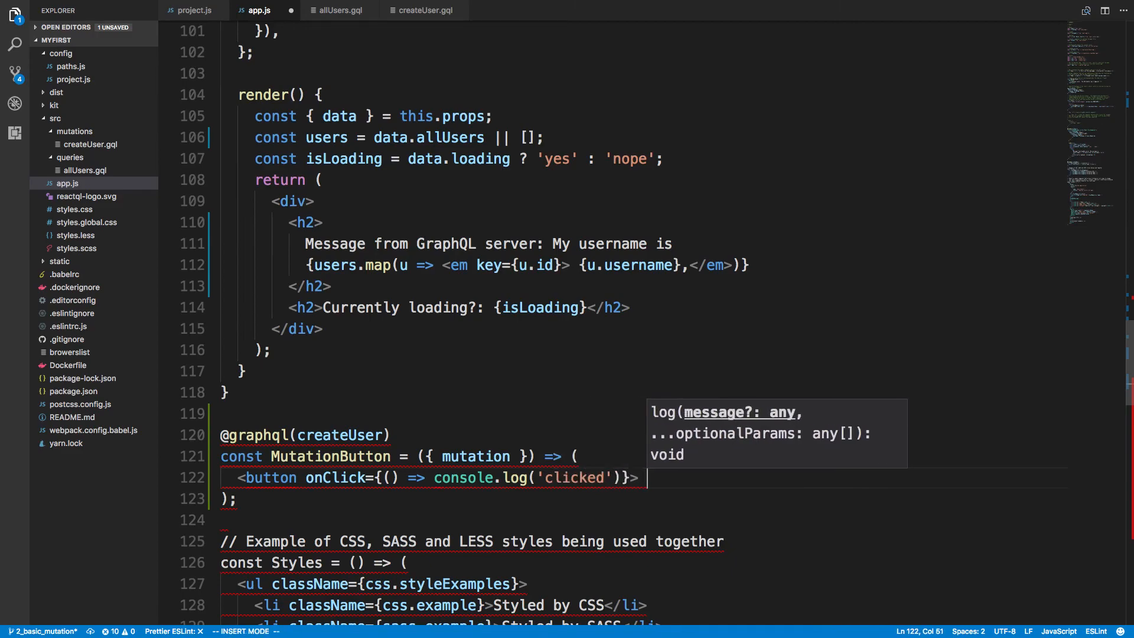
key("Escape")
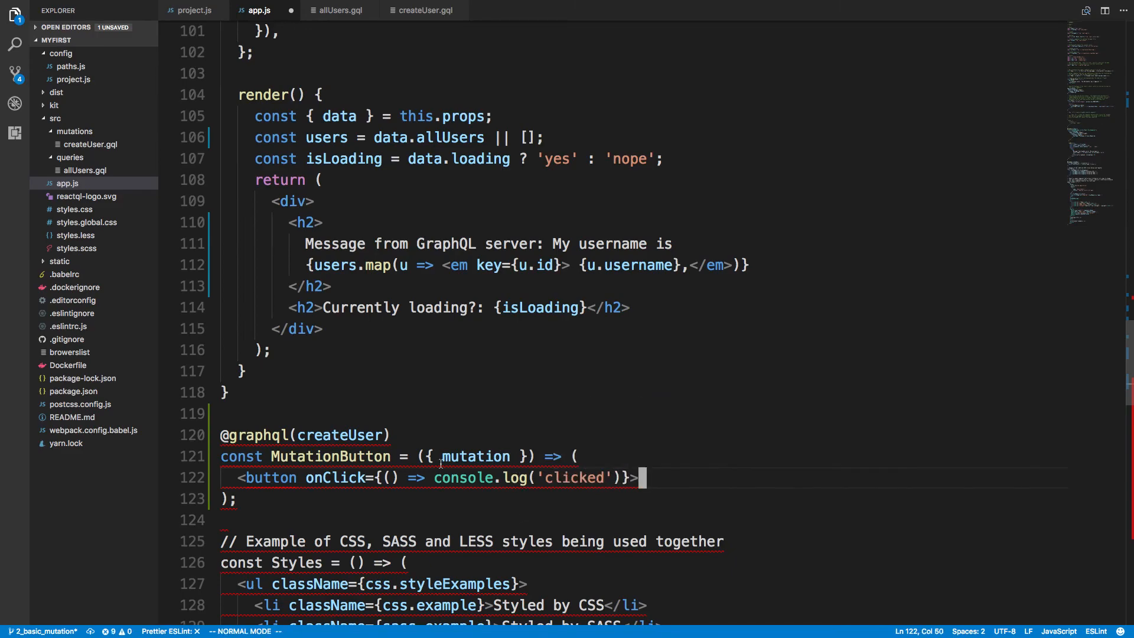
key("i")
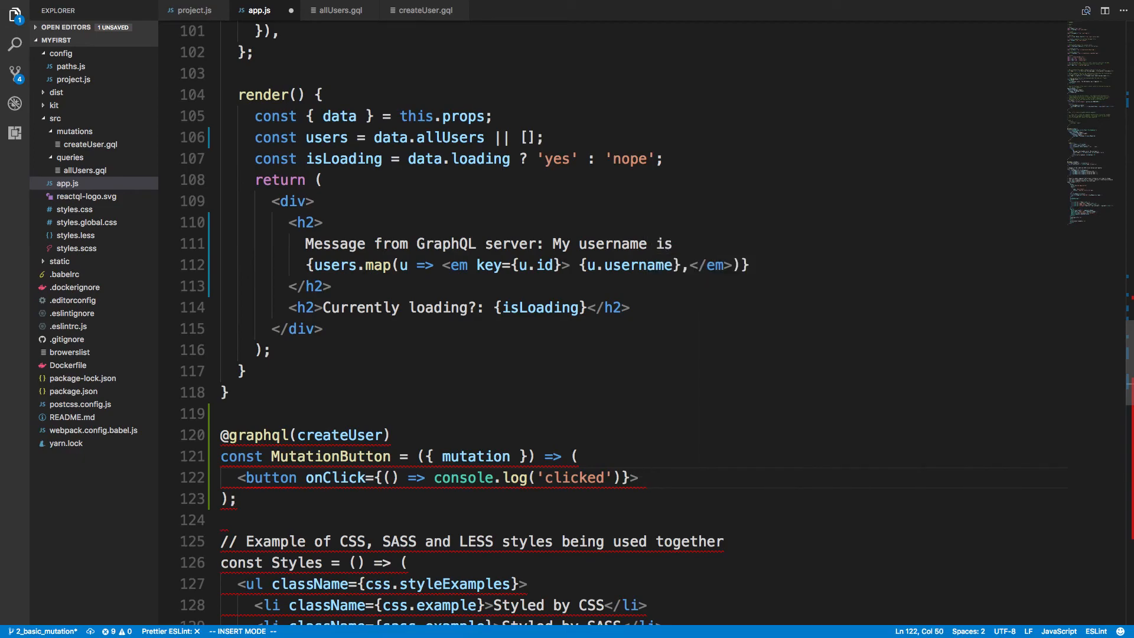
type("Create a user<")
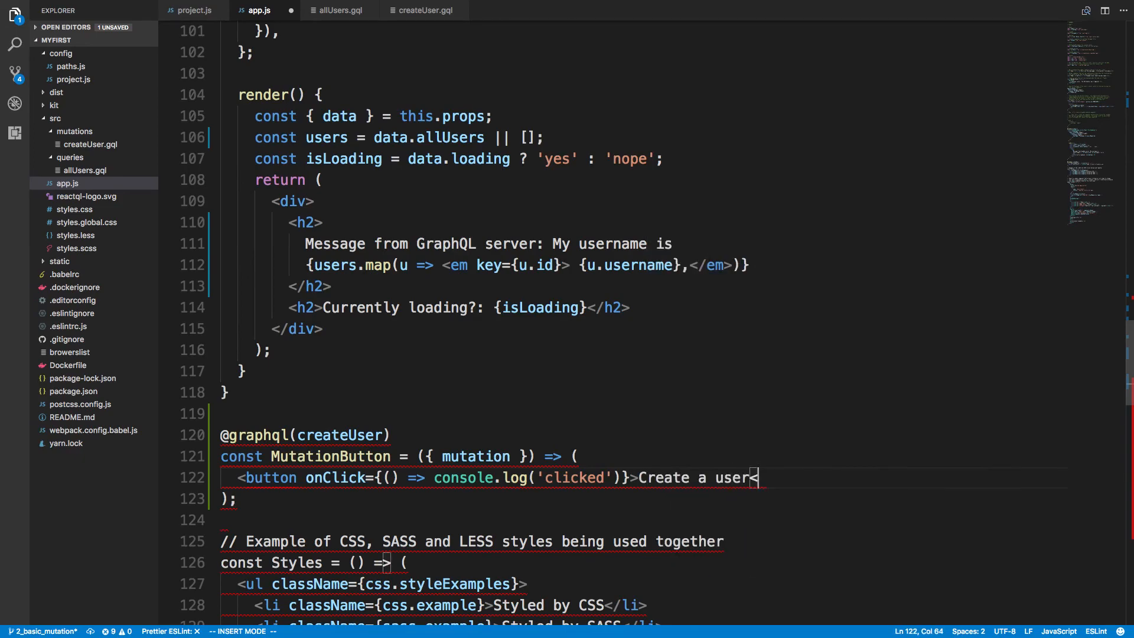
type("/button")
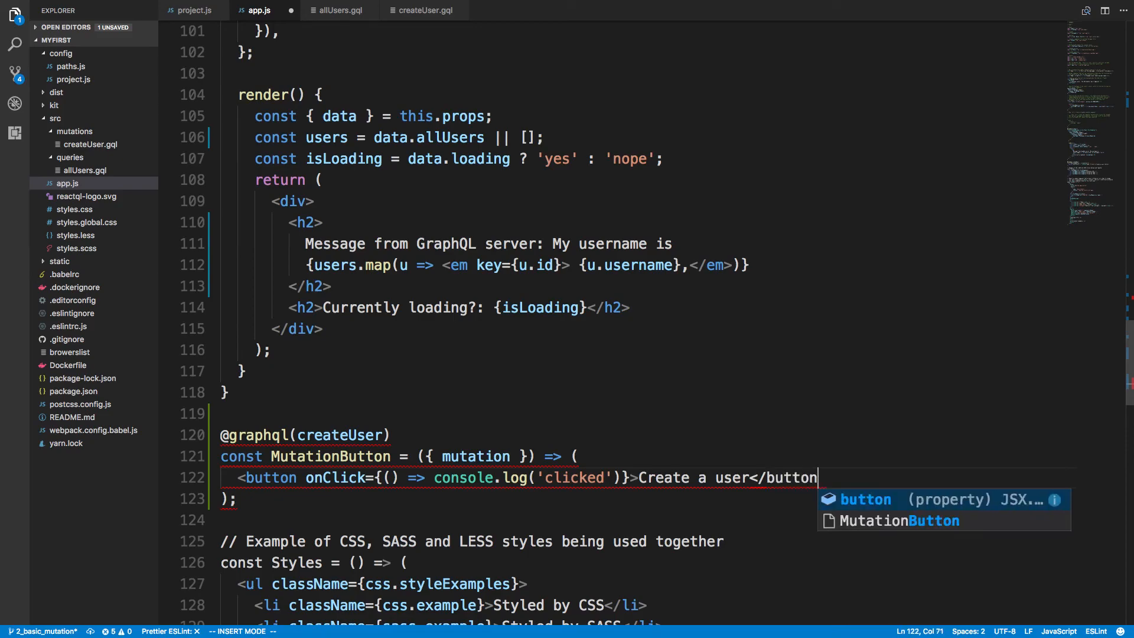
key("Escape")
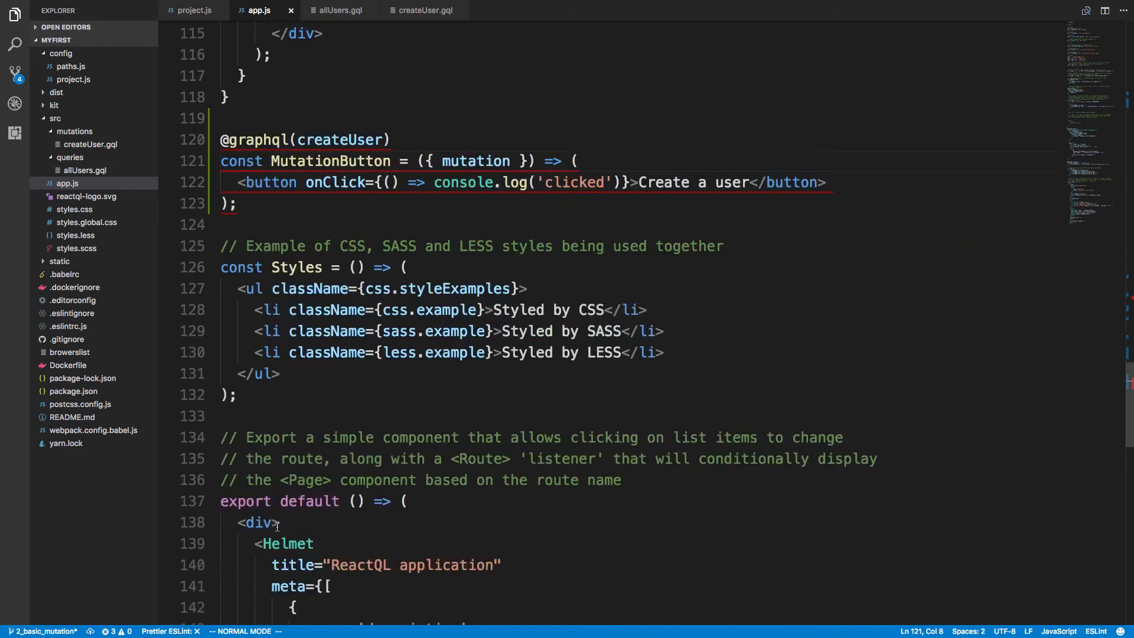
Start a <MutationButton element below the <GraphQLMessage /> and <hr /> lines.
scroll("down", 3)
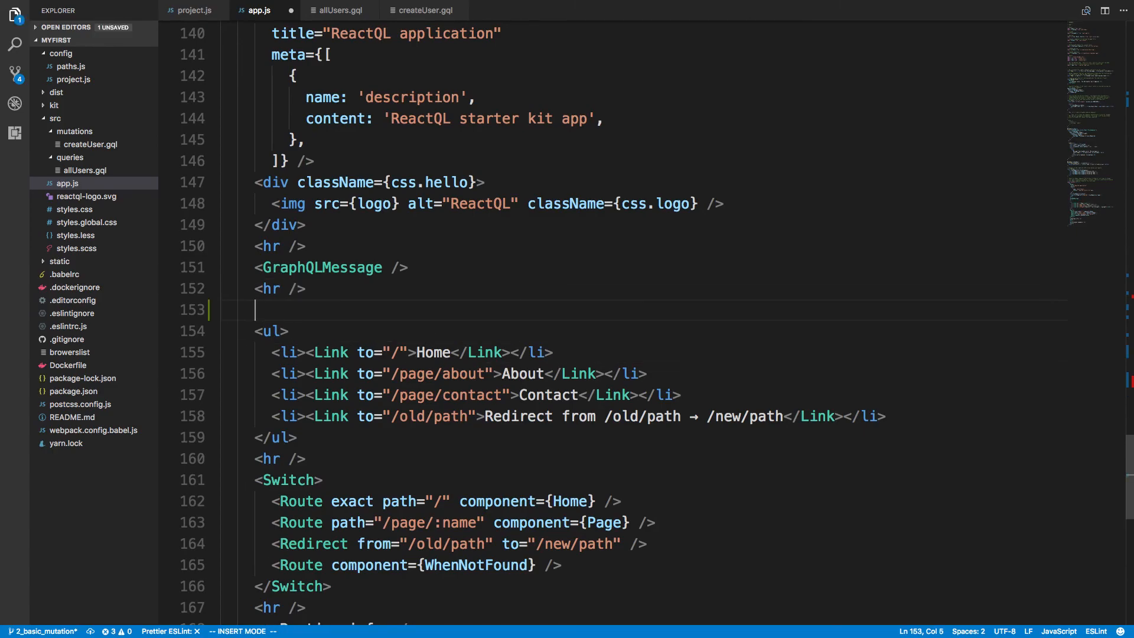
type("<Mu")
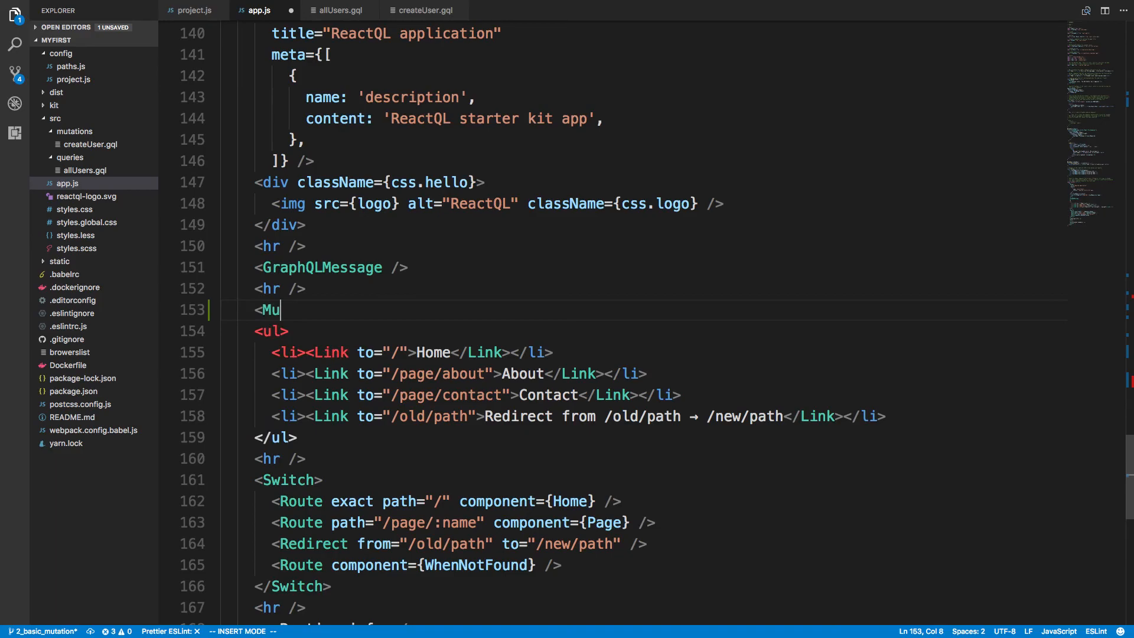
type("tationButto")
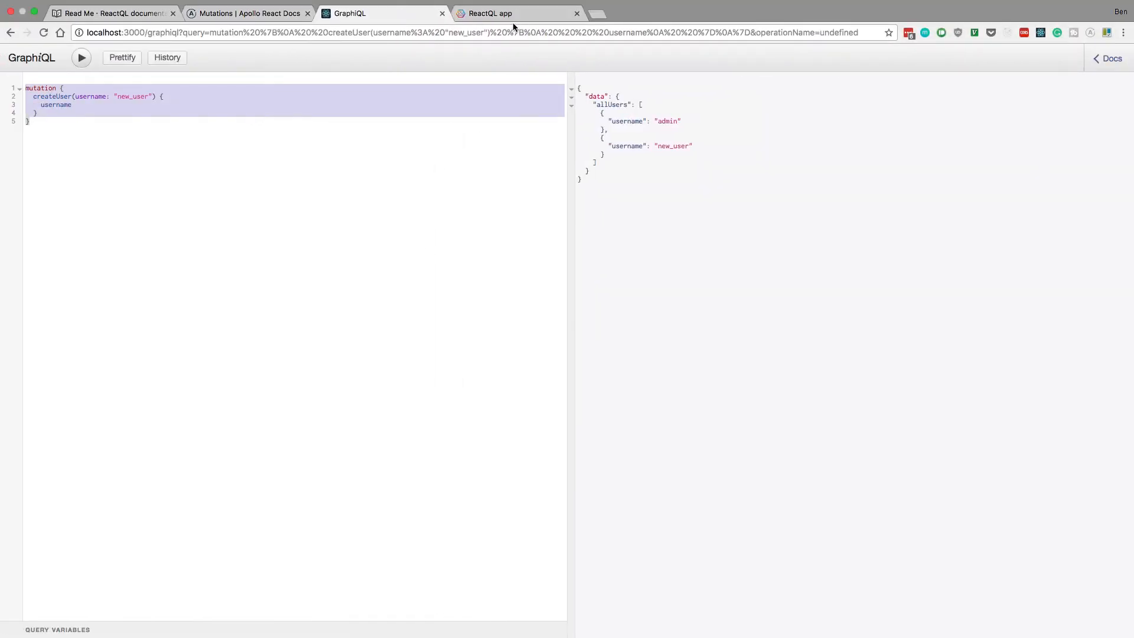
View the ReactQL app tab in Chrome showing the leading-decorators compile error.
left_click(518, 13)
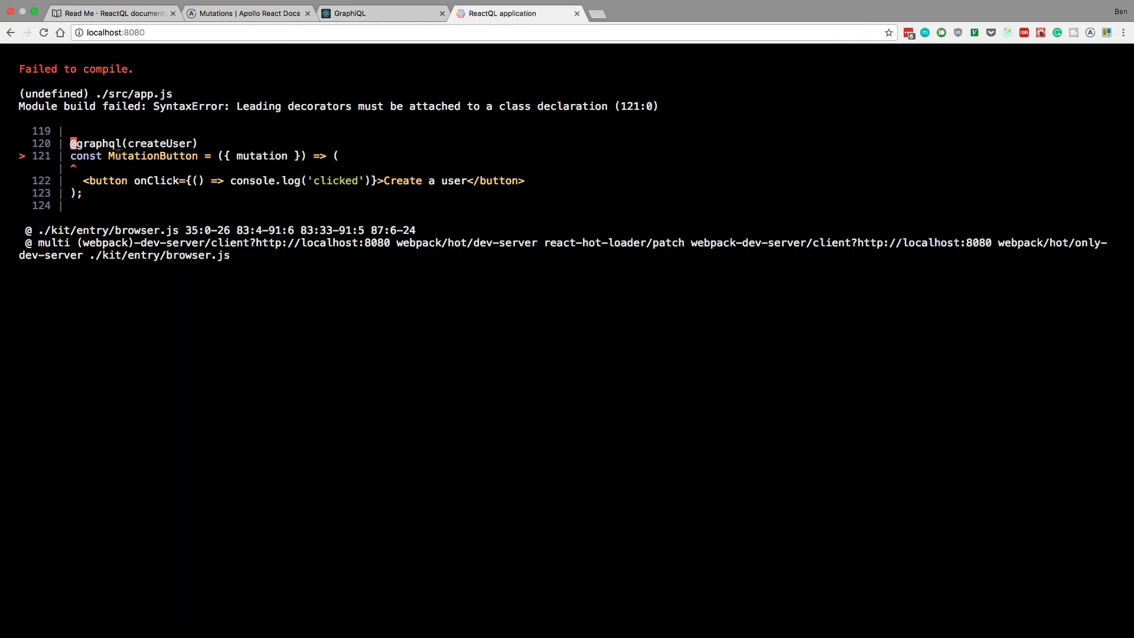
mouse_move(461, 118)
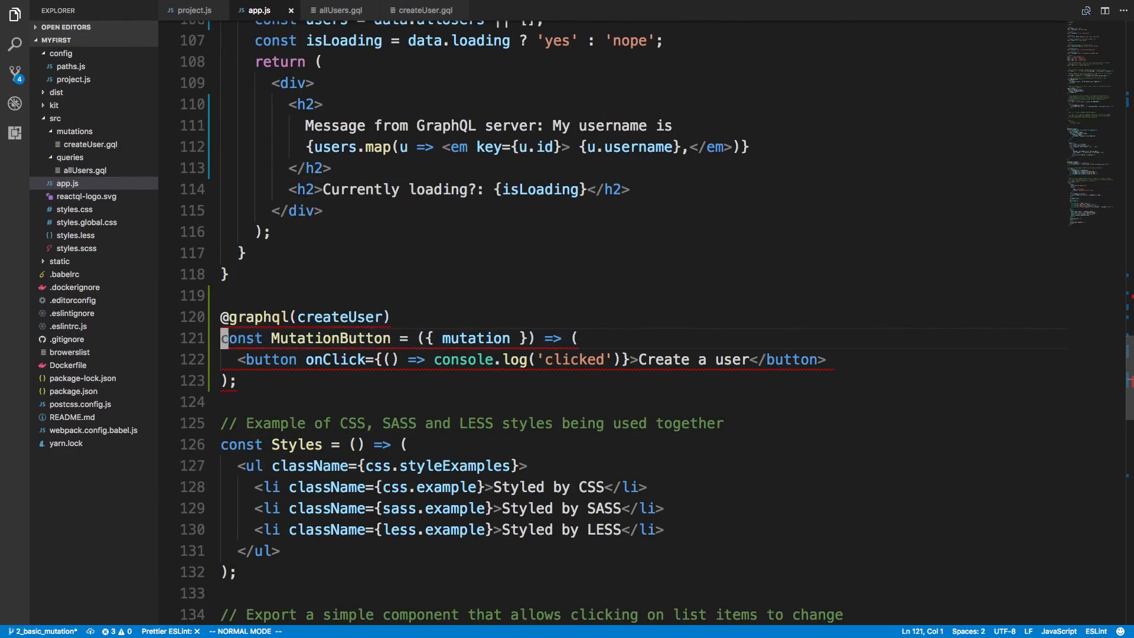
Comment out the decorator and wrap MutationButton's arrow function in graphql(createUser)(.
type("class")
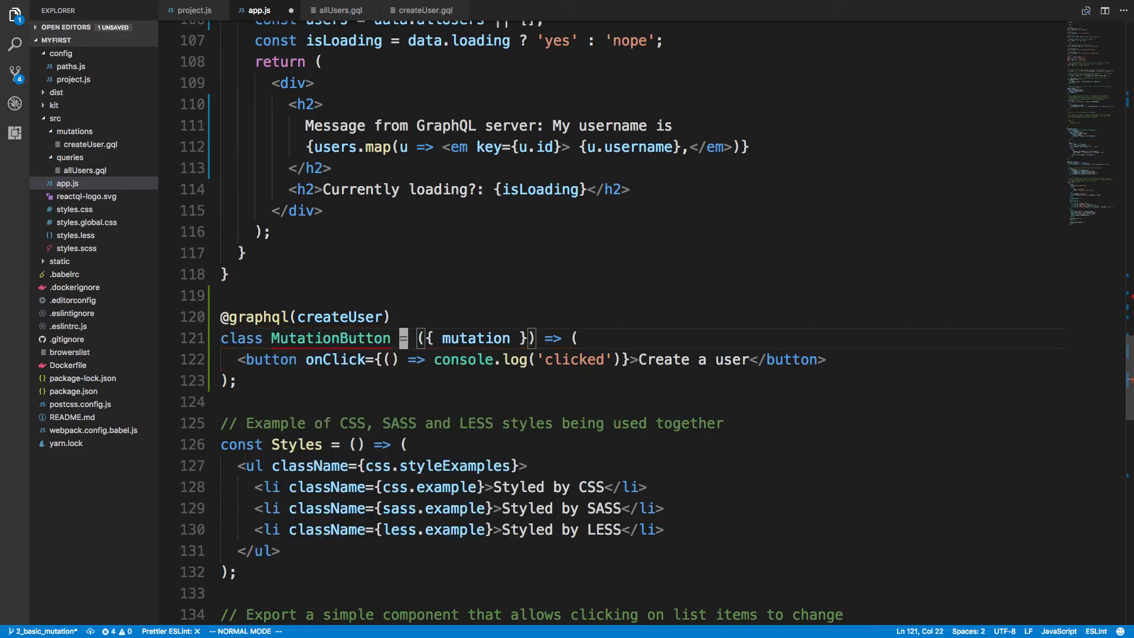
type("extends")
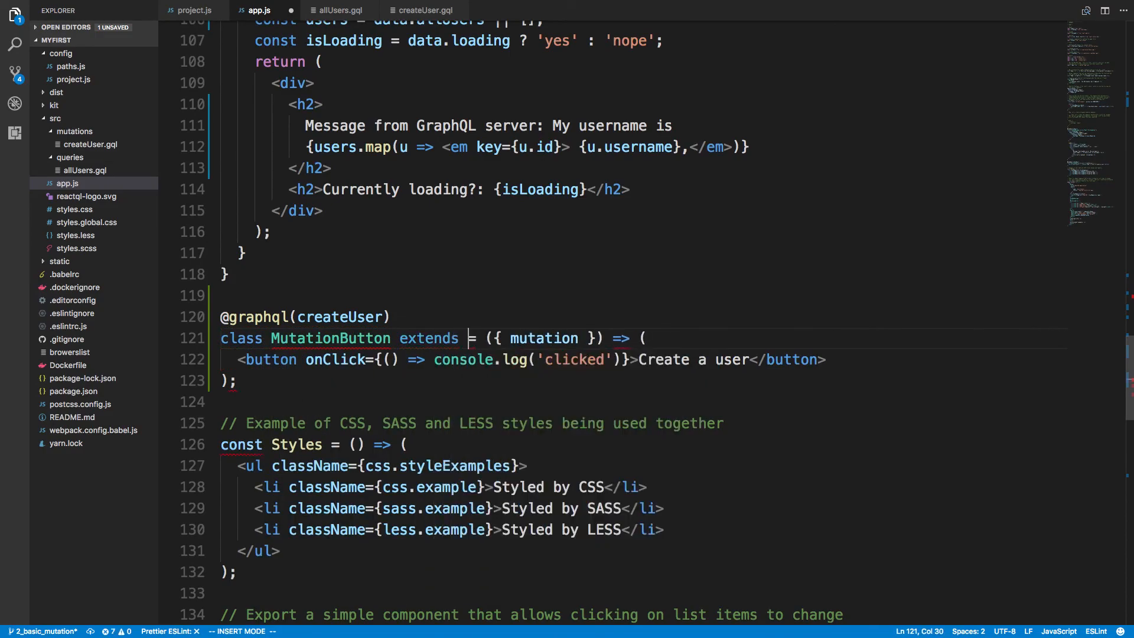
type("j")
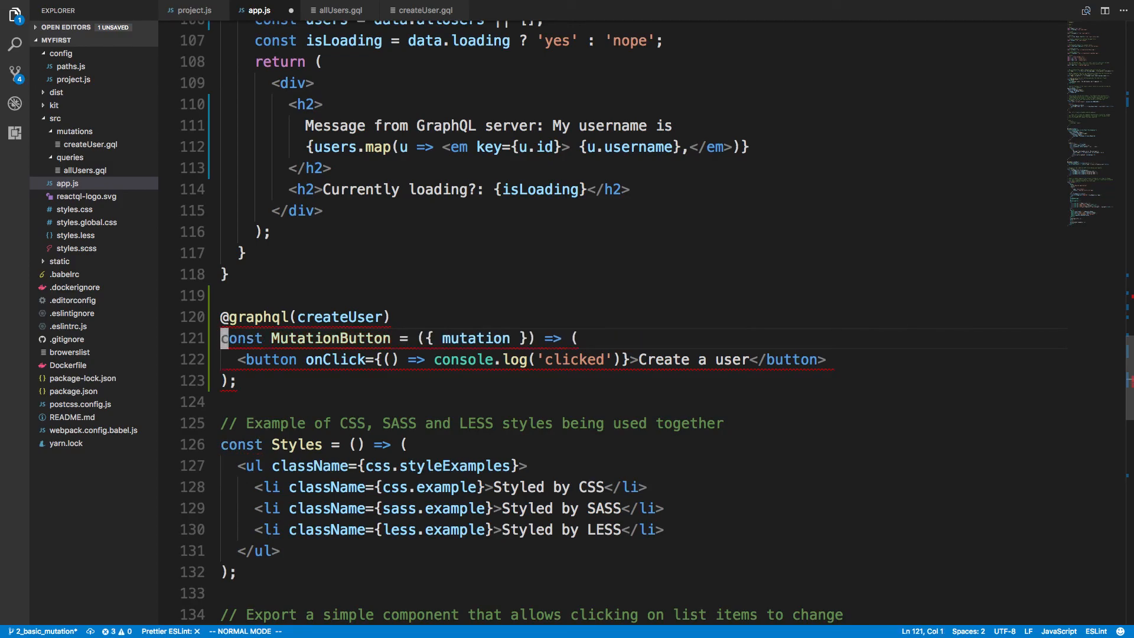
left_click(274, 338)
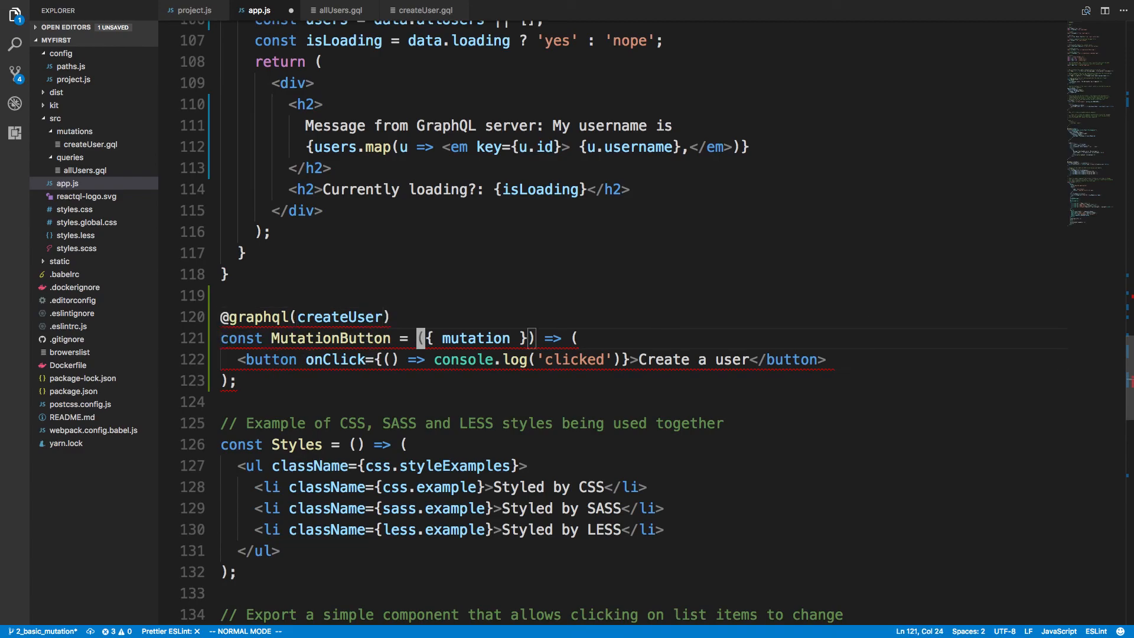
type("graphq(")
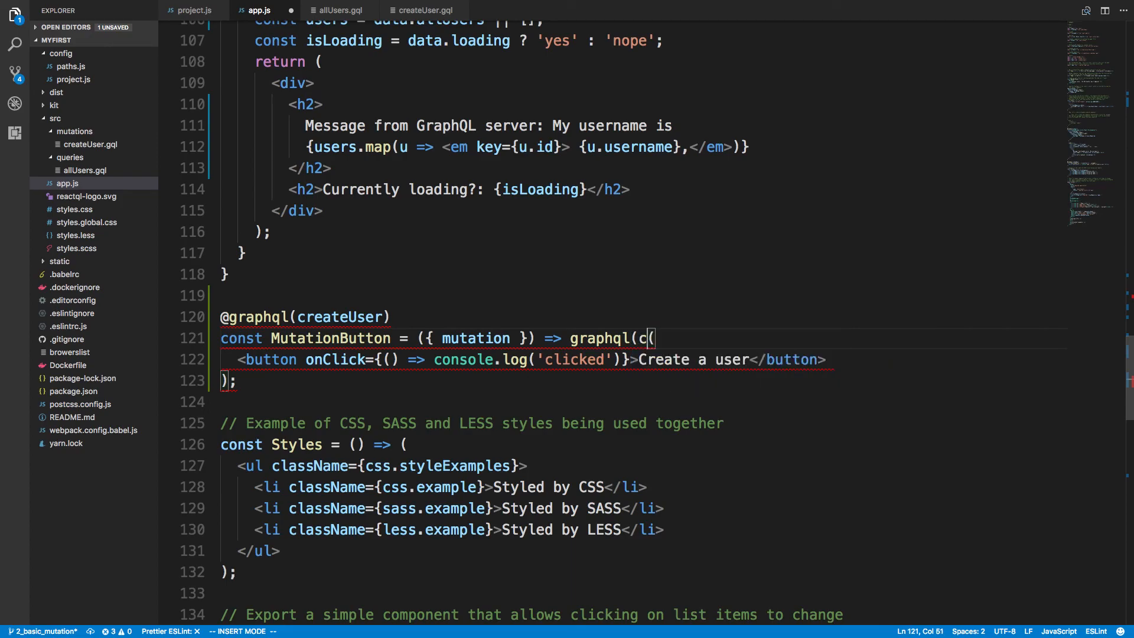
type("reateUser)(")
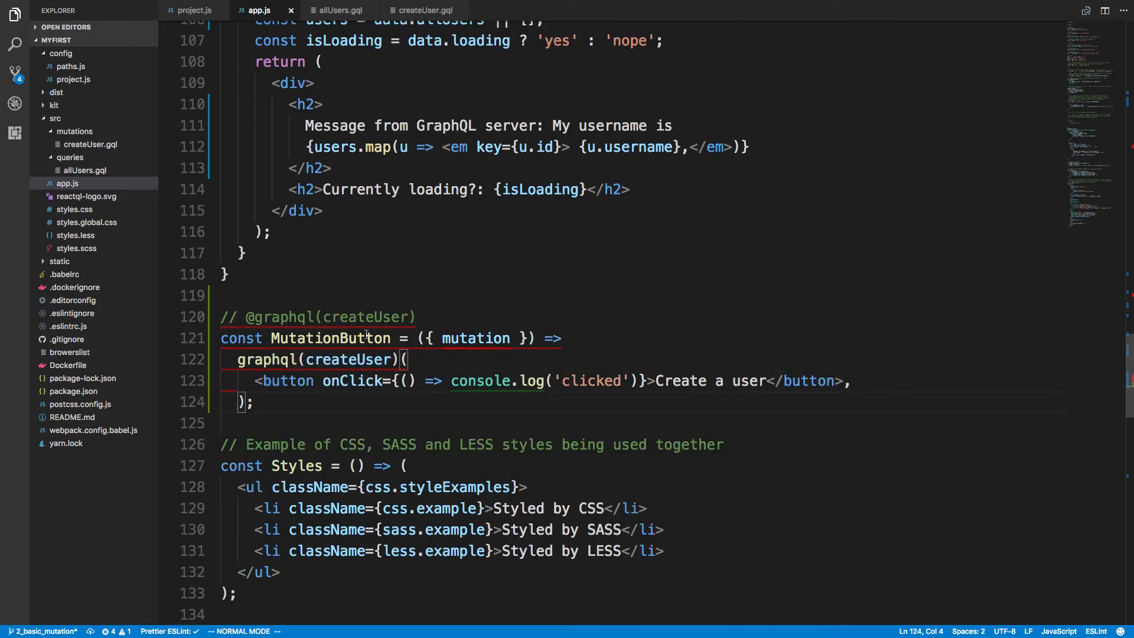
mouse_move(475, 338)
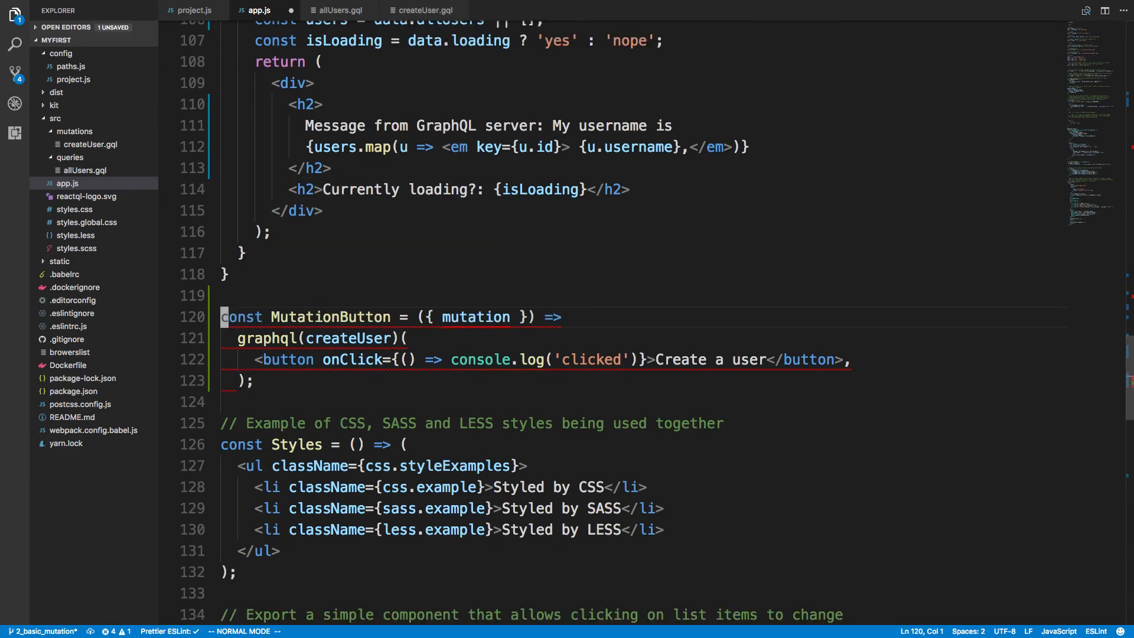
mouse_move(290, 338)
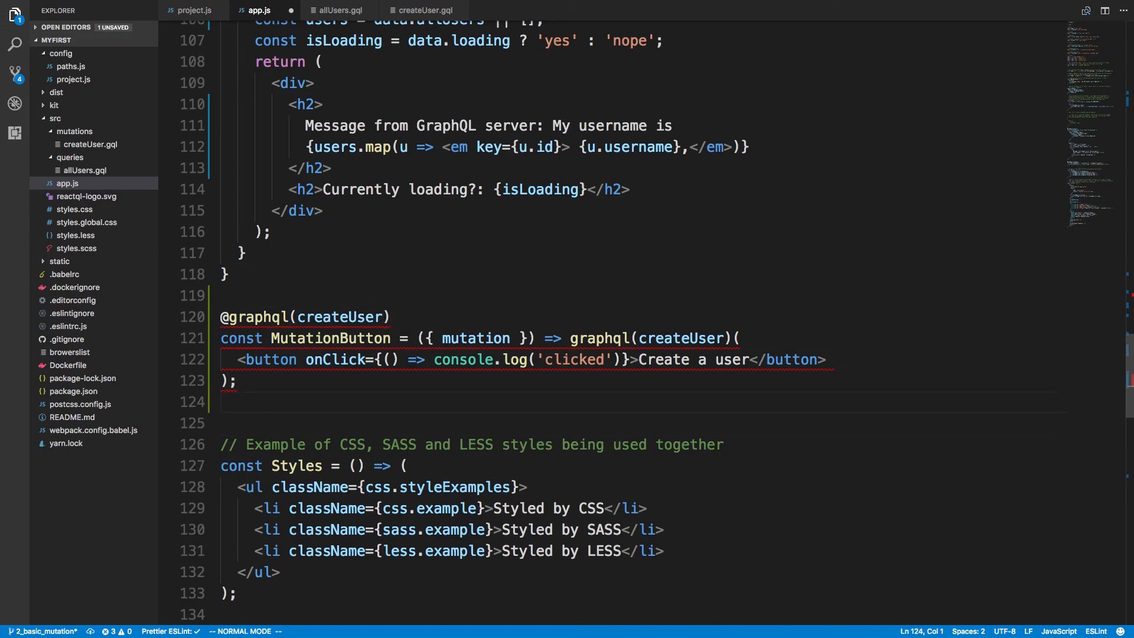
Type 'const NewComponent = graphql(create' on a new line below MutationButton.
type("const New")
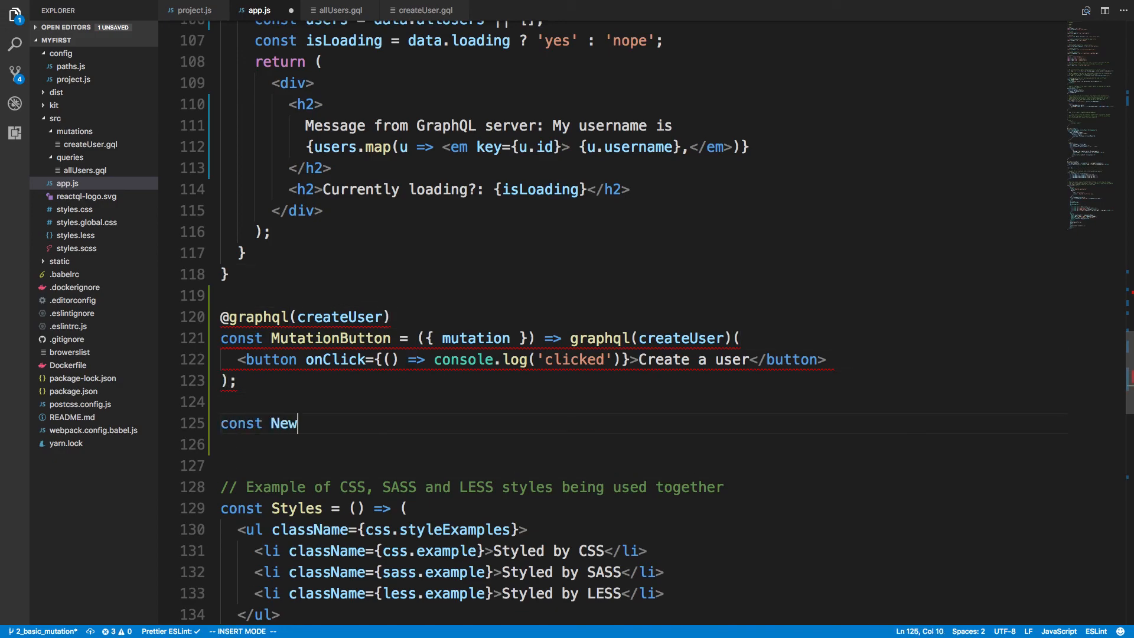
type("Compone")
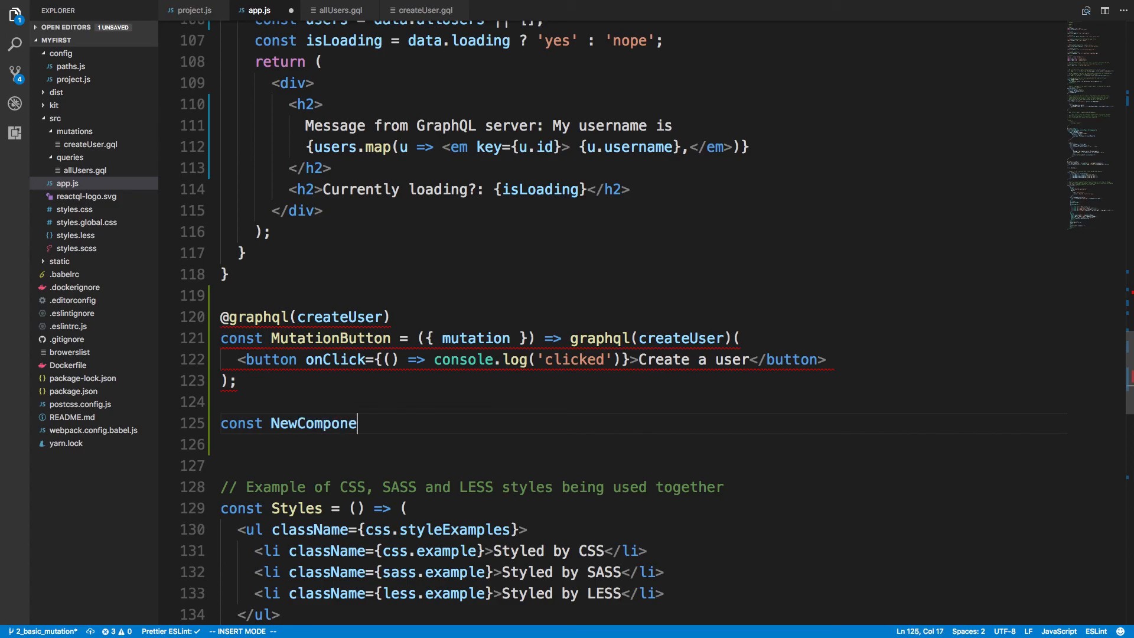
type("nt =")
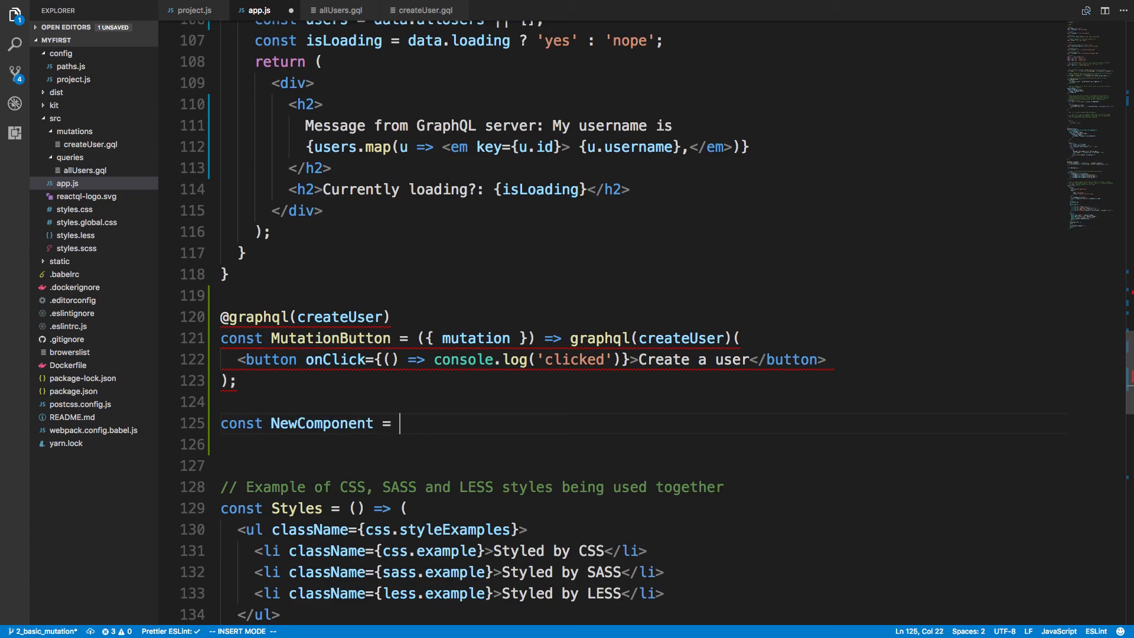
type("graphql(")
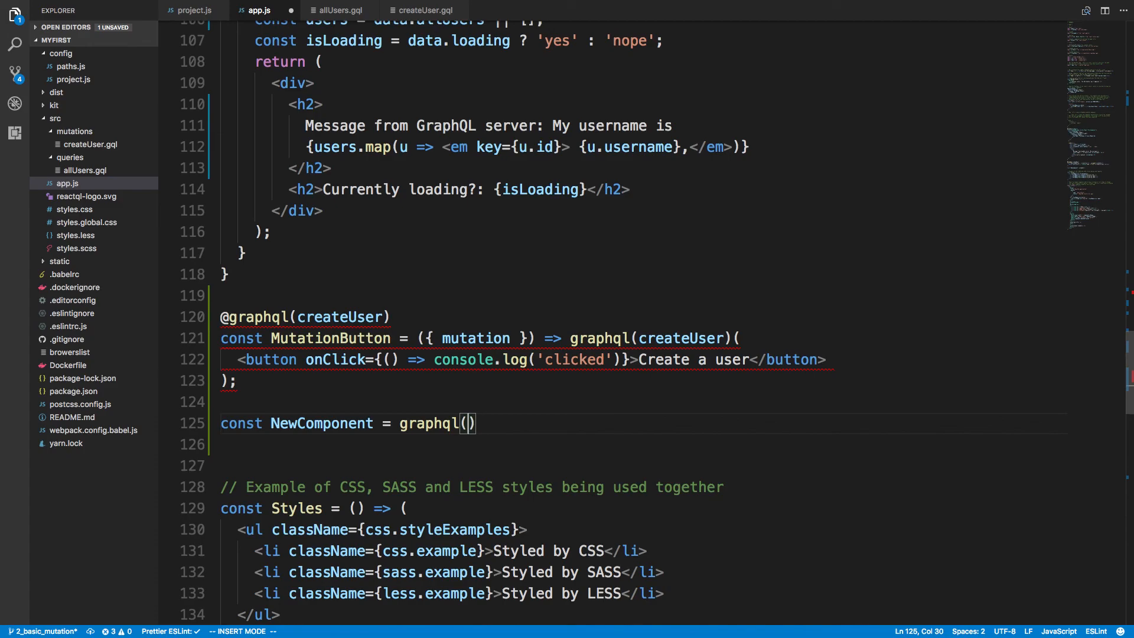
type("create")
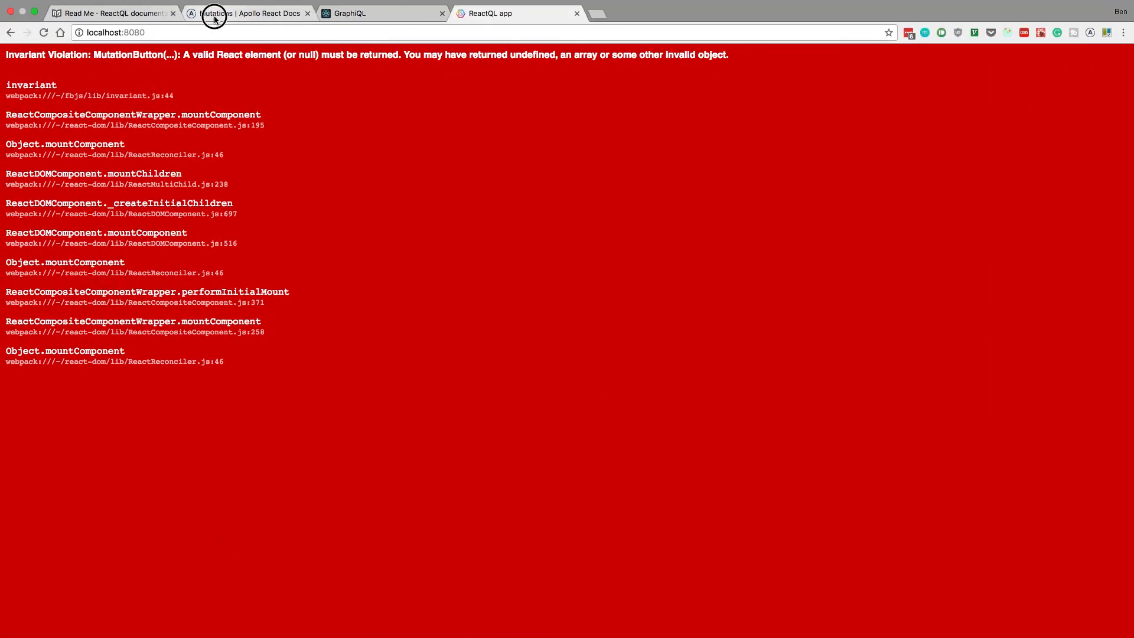
Study the graphql(submitRepository)(NewEntry) example in Apollo's Calling mutations docs.
left_click(250, 13)
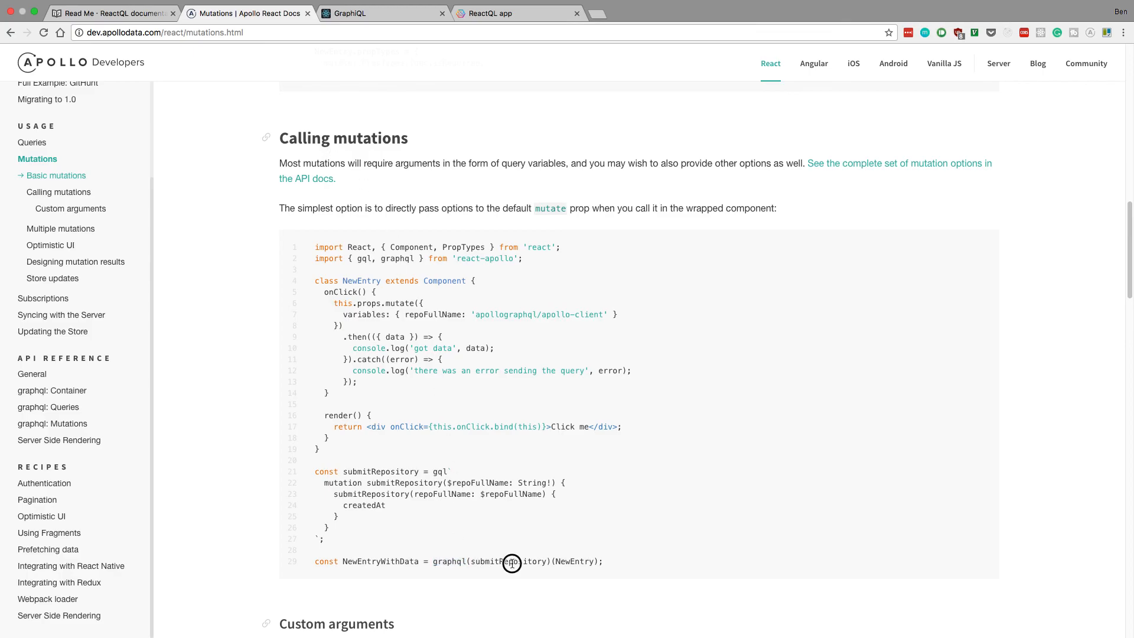
double_click(507, 562)
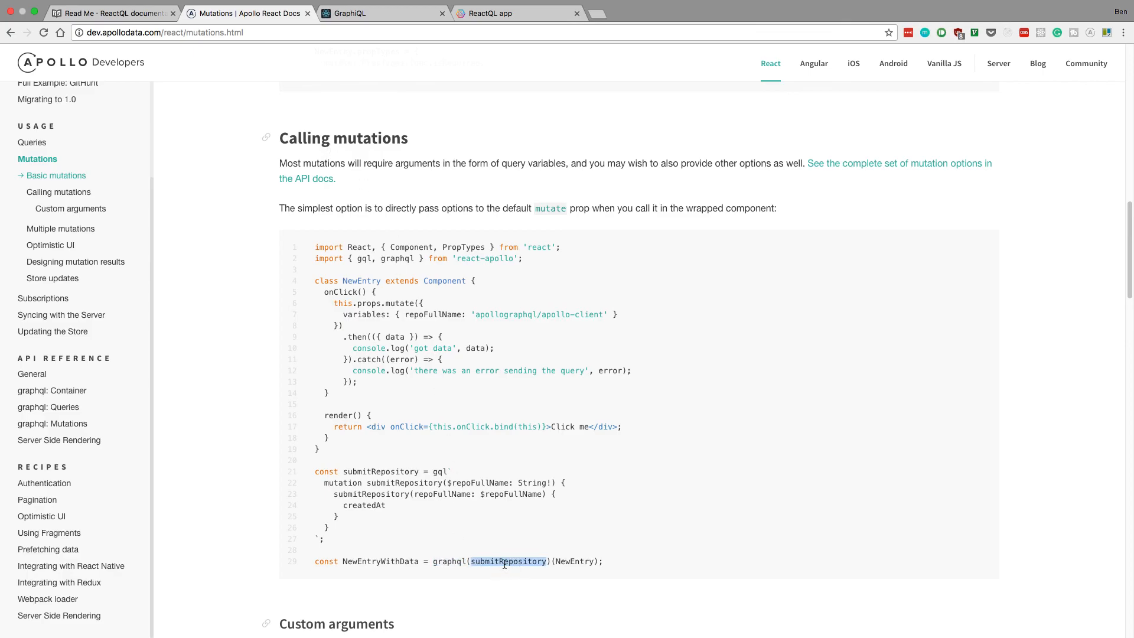
double_click(575, 561)
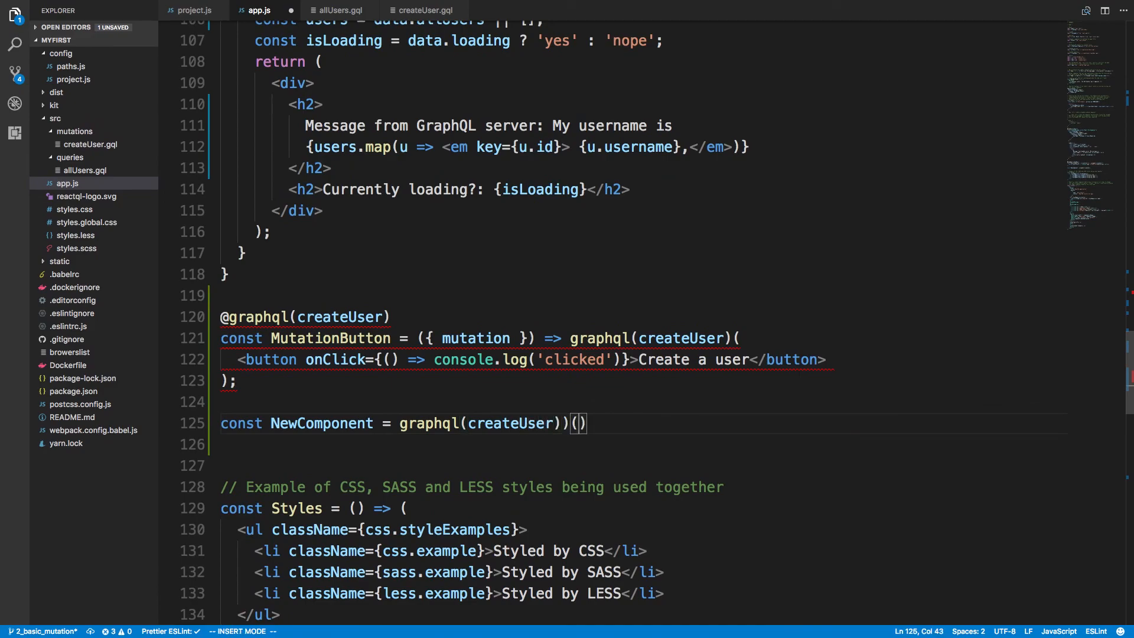
Rename the component to MButton and define MutationButton as graphql(createUser)(MButton).
type("MutationButton")
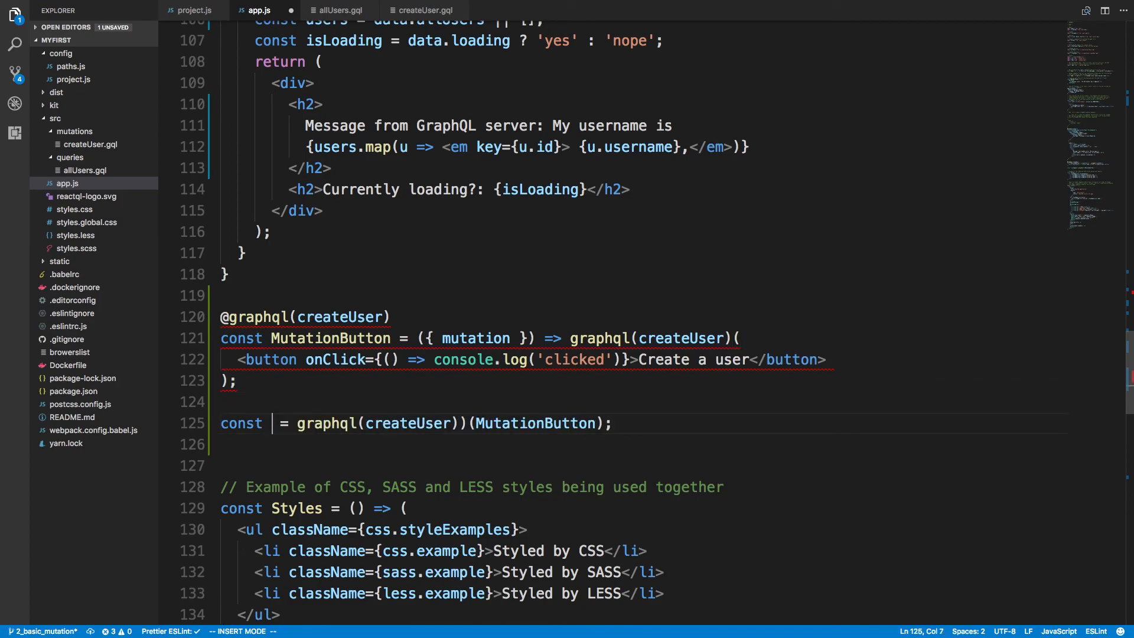
type("MyMutaitonBj")
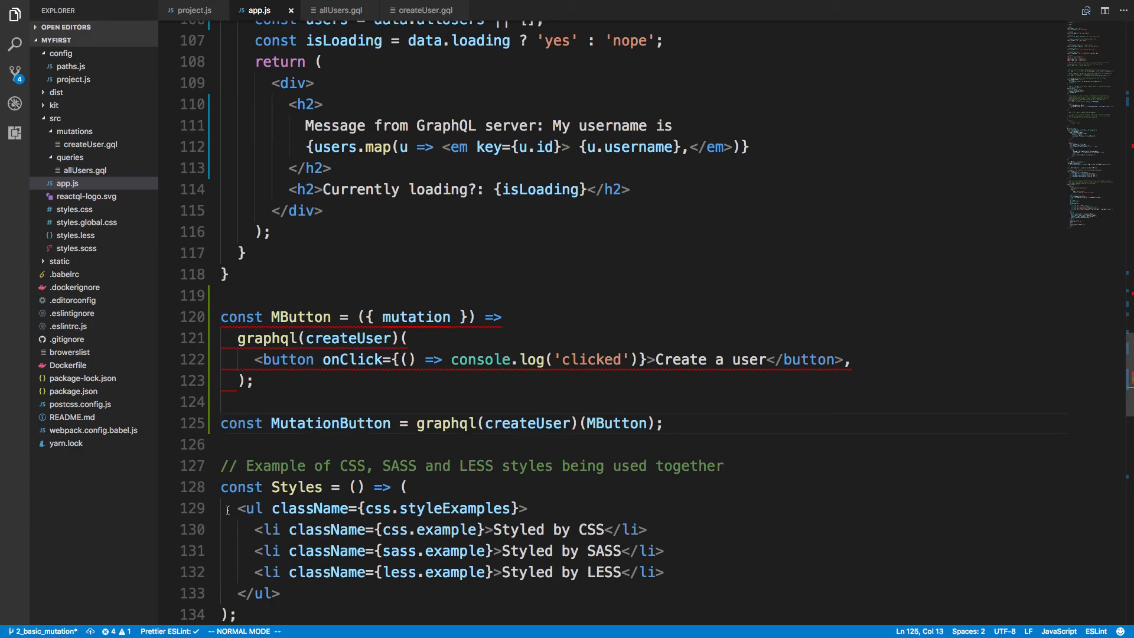
left_click(429, 423)
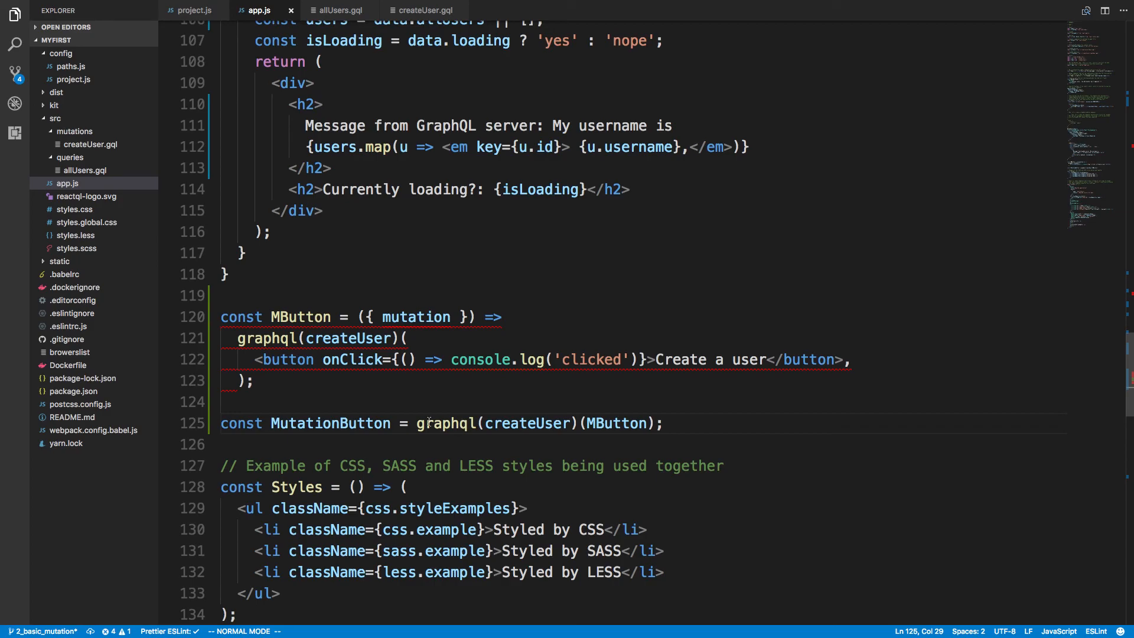
double_click(442, 423)
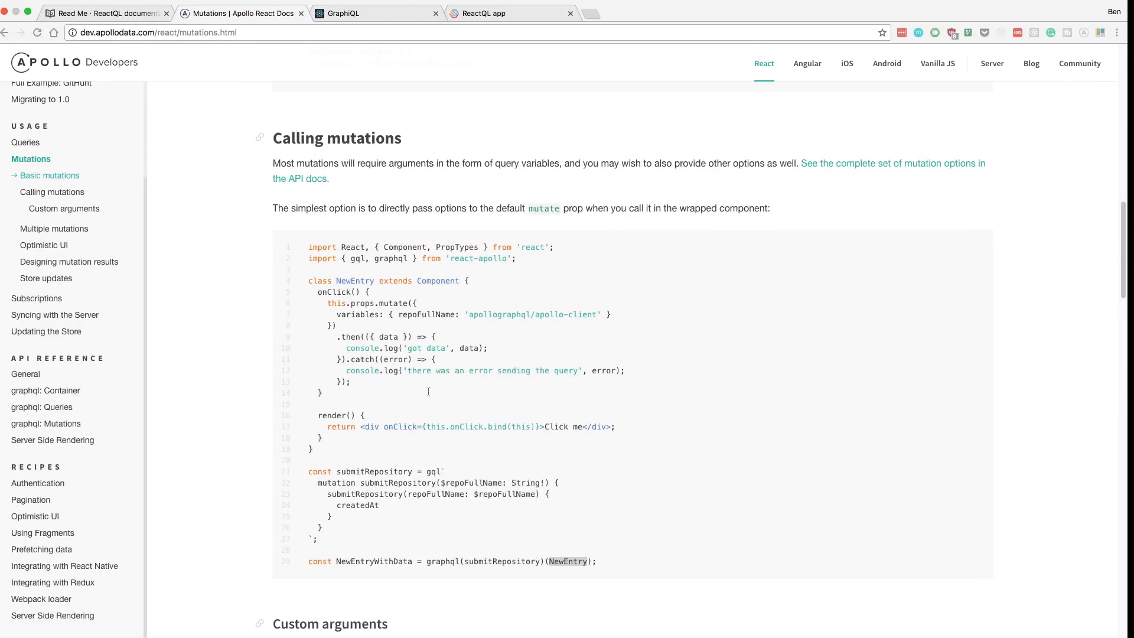
Return to the Apollo docs to recheck how NewEntry is wrapped by graphql.
left_click(514, 13)
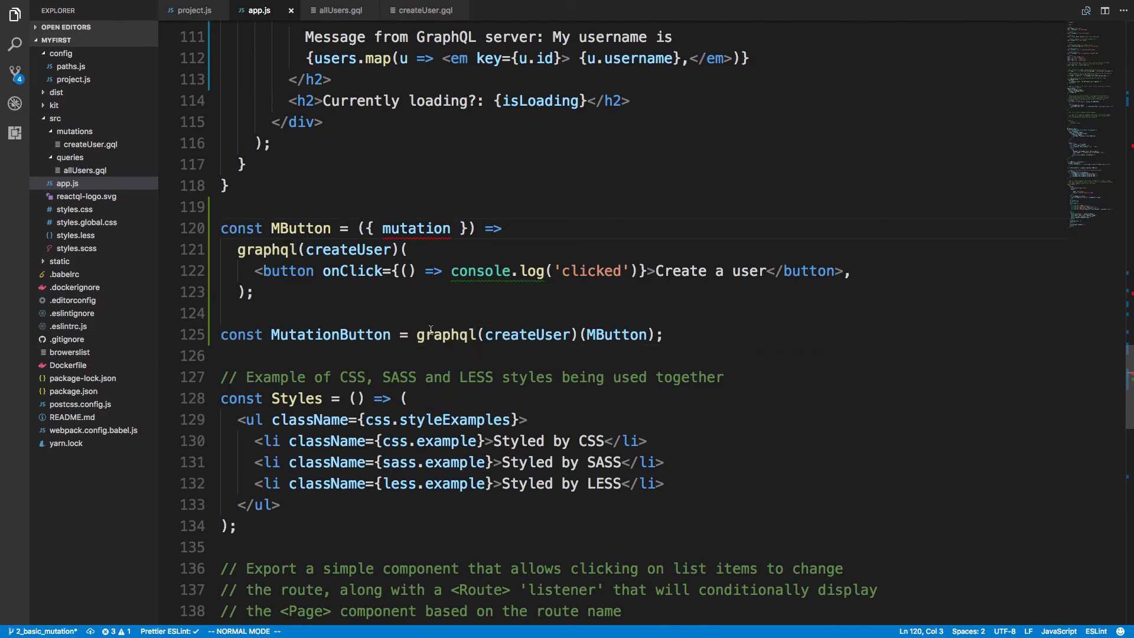
left_click_drag(418, 334, 661, 334)
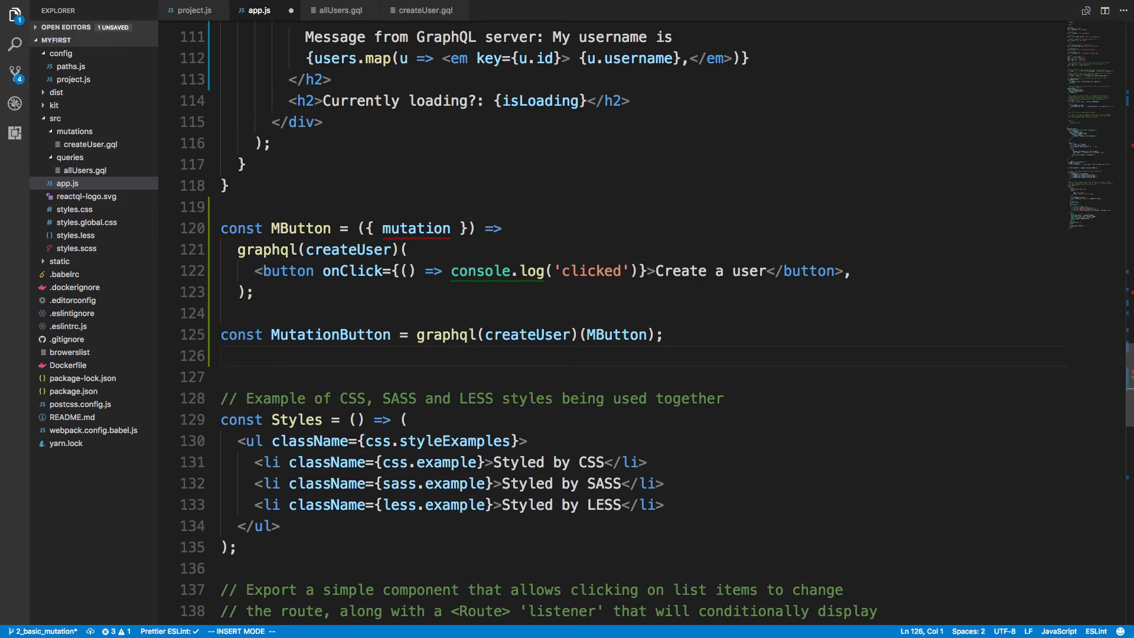
type("@graphql()")
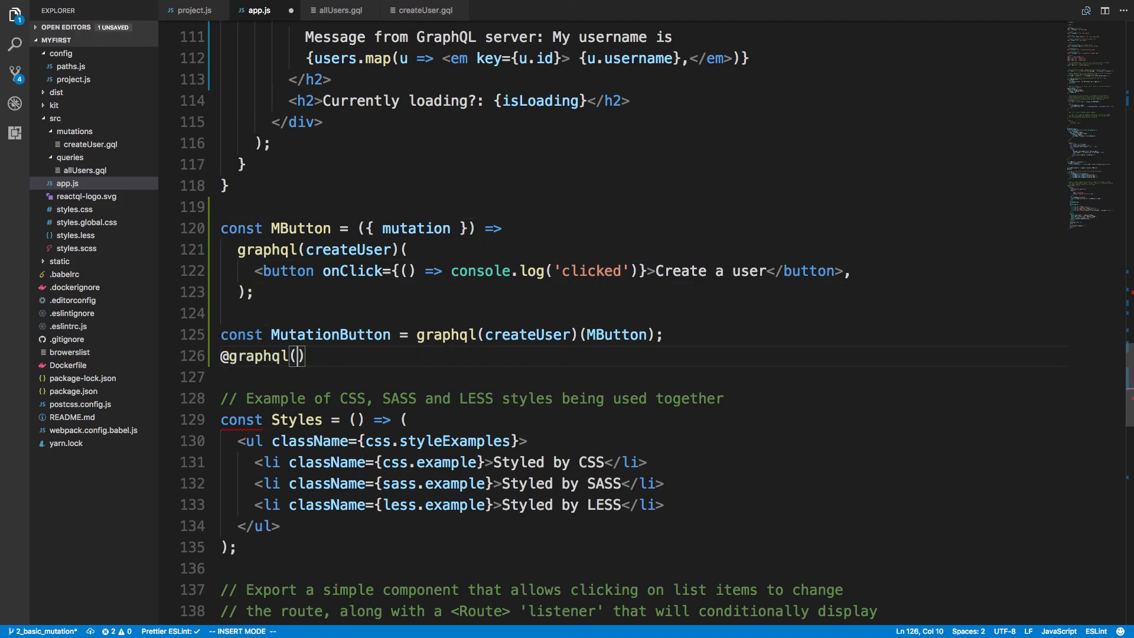
type("createUser")
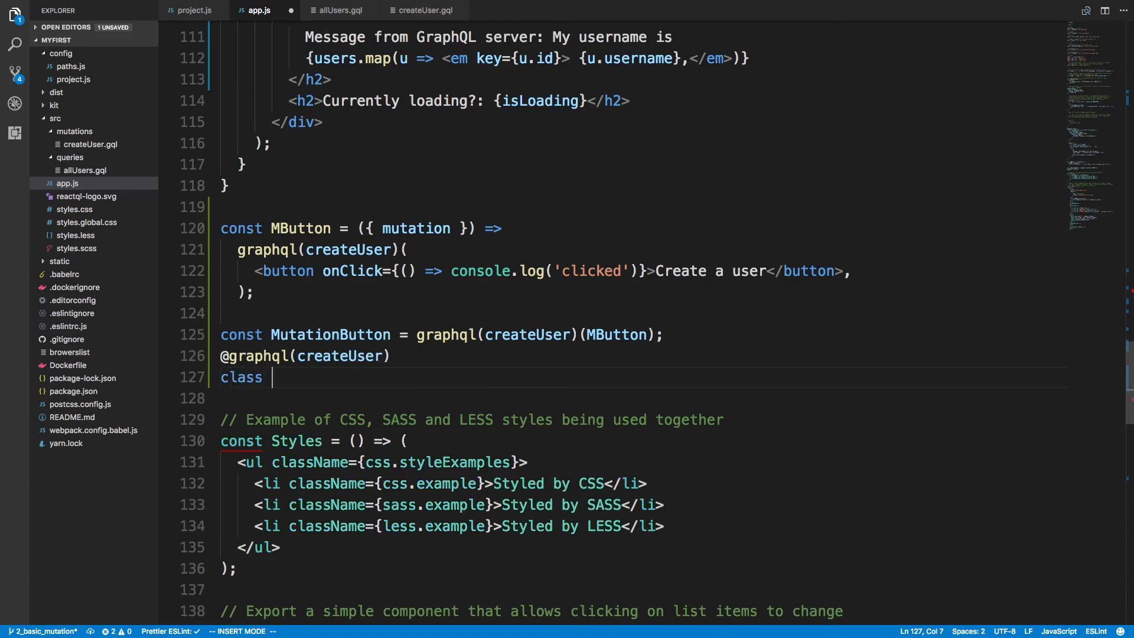
type("Mutat")
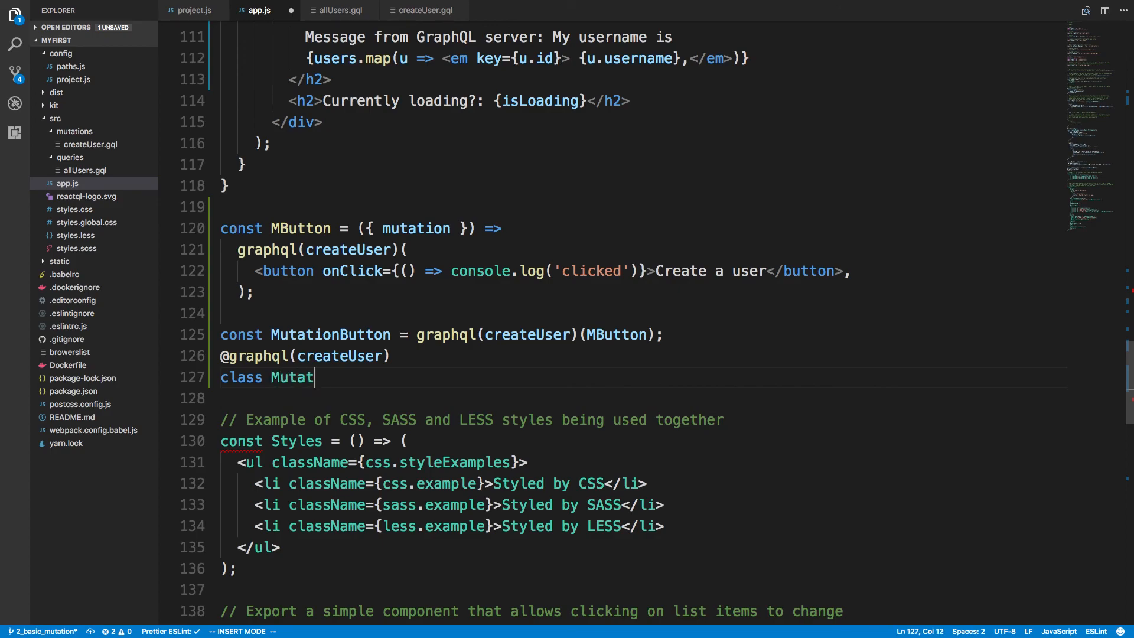
type("ionButton e")
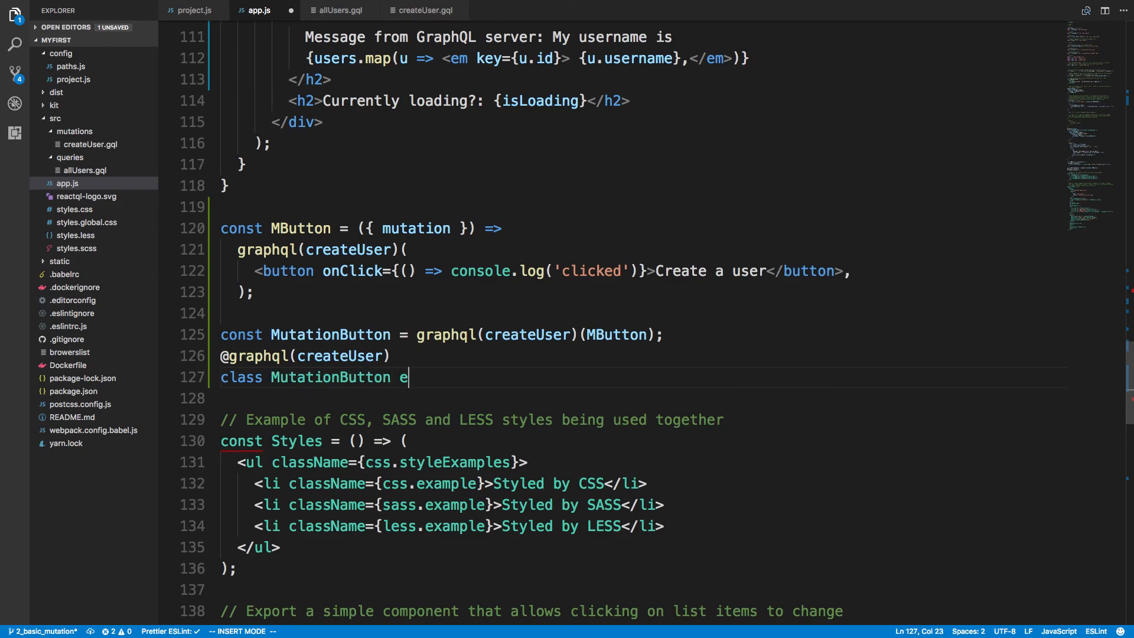
type("xtends C")
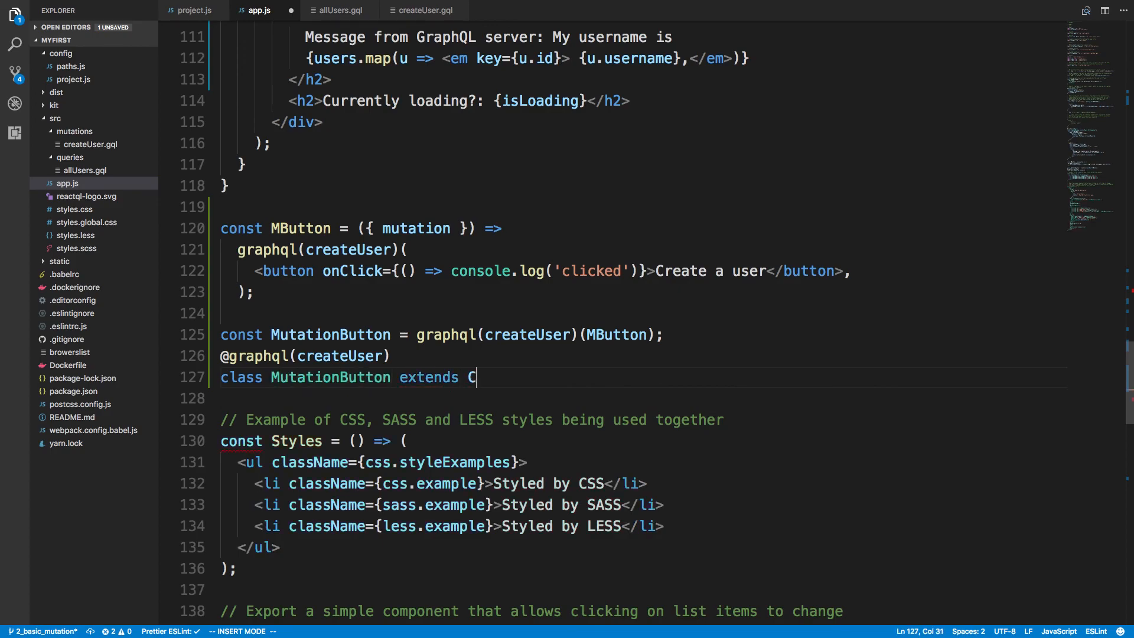
type("React.Component {")
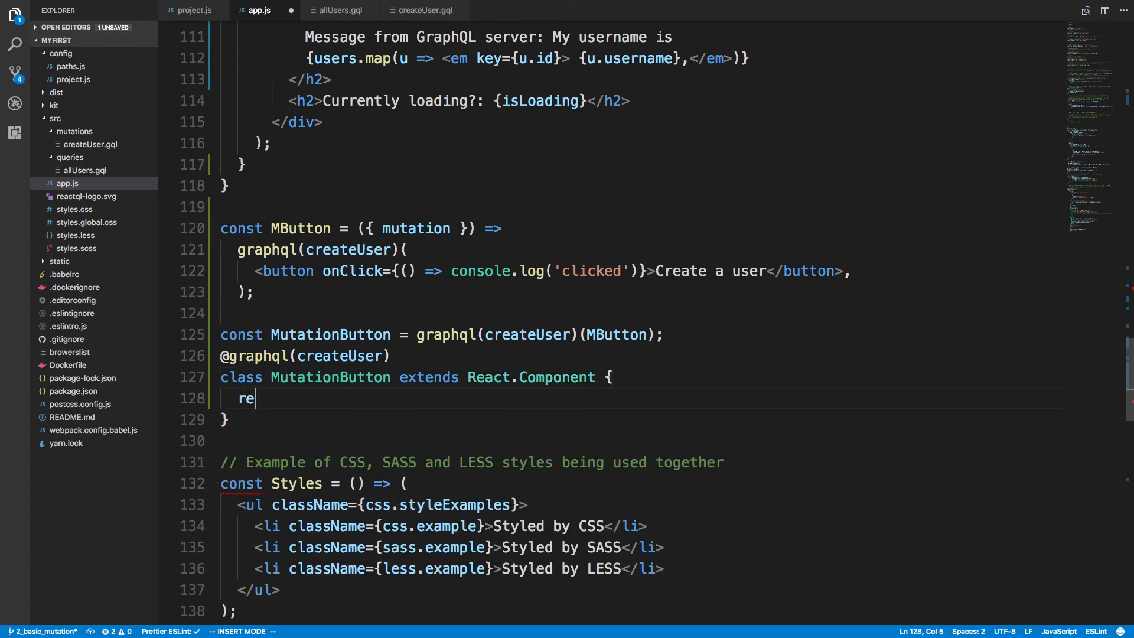
type("nde")
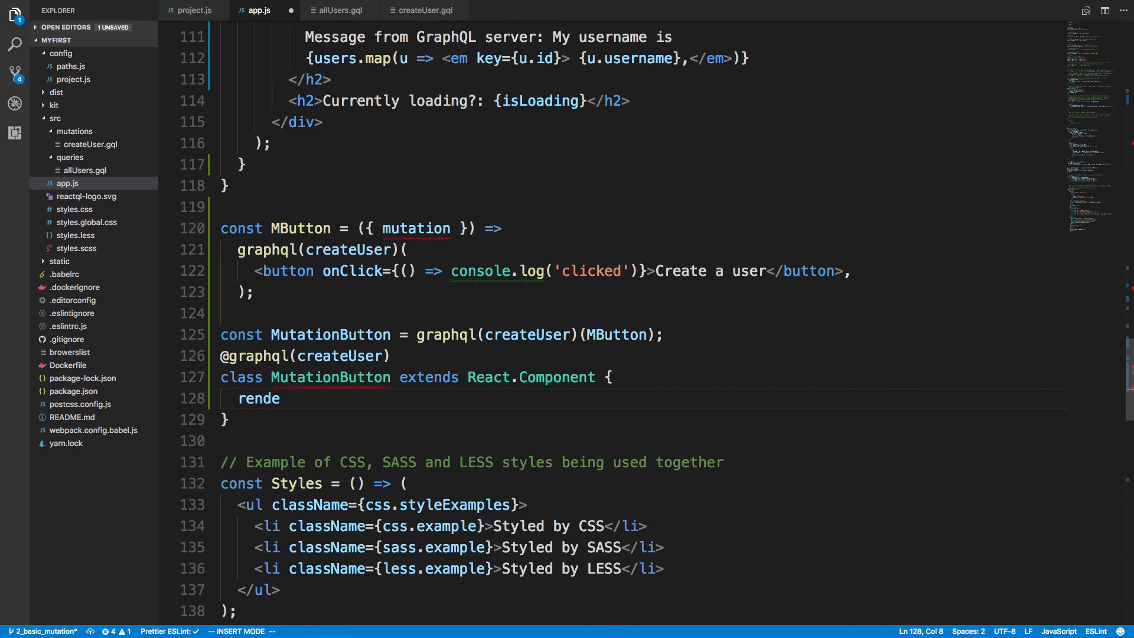
type("r() {")
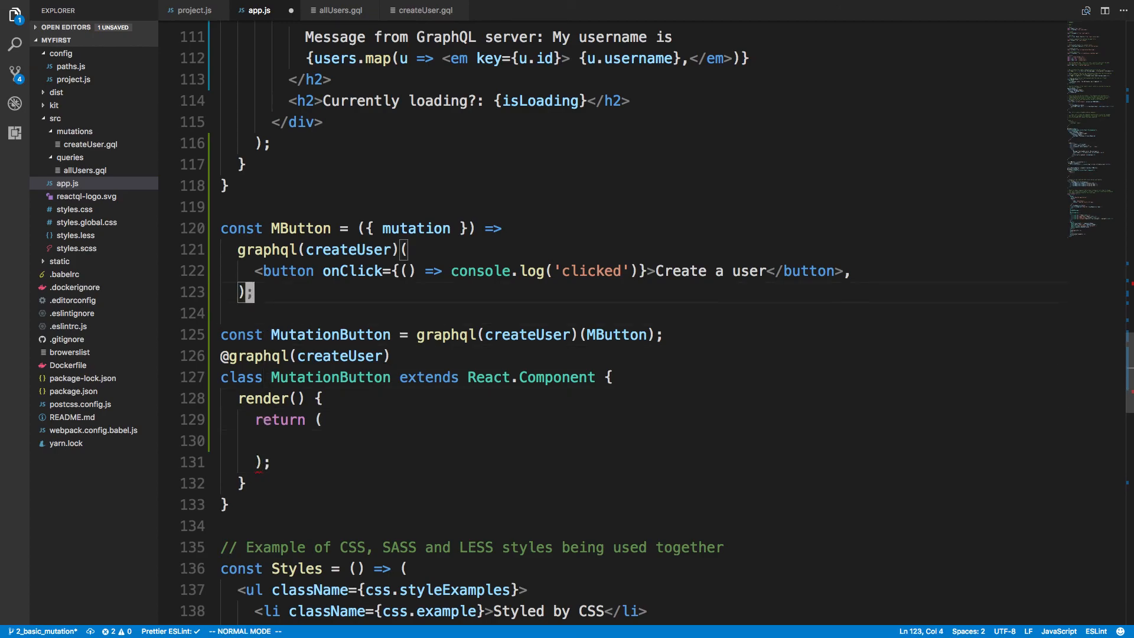
left_click(265, 355)
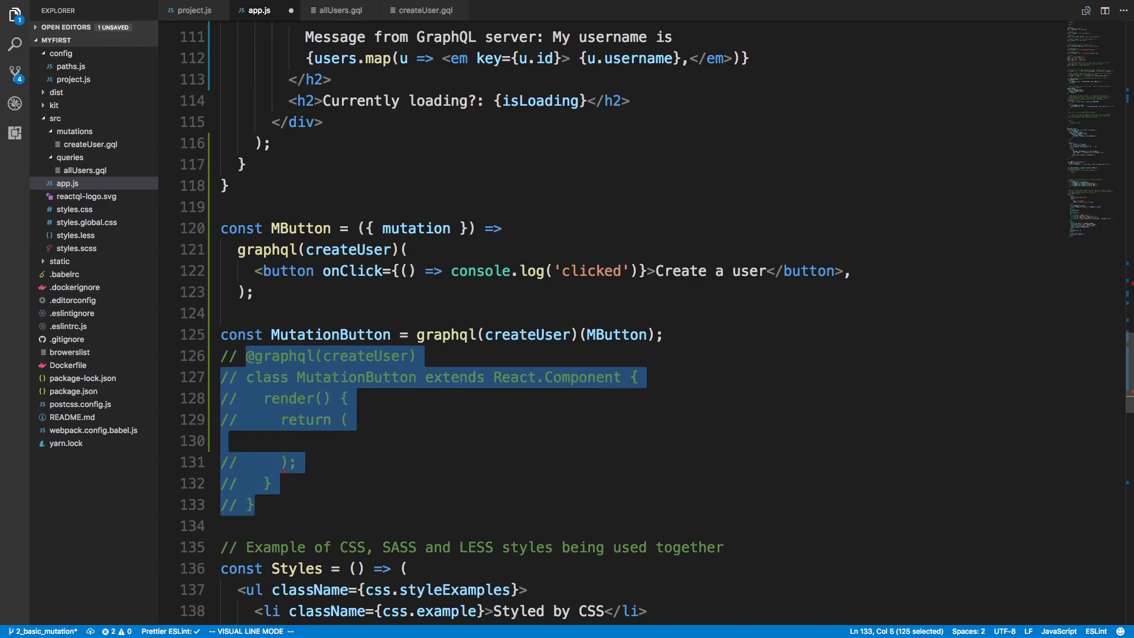
Remove the graphql(createUser) wrapper so MButton returns the Create a user button directly.
key("Escape")
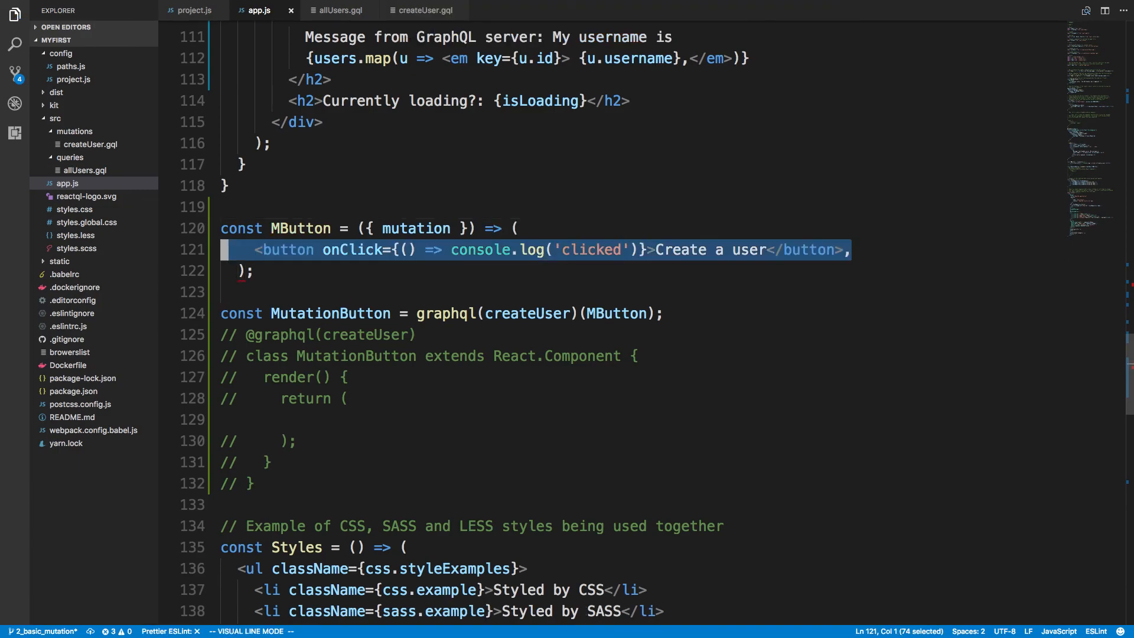
key("Escape")
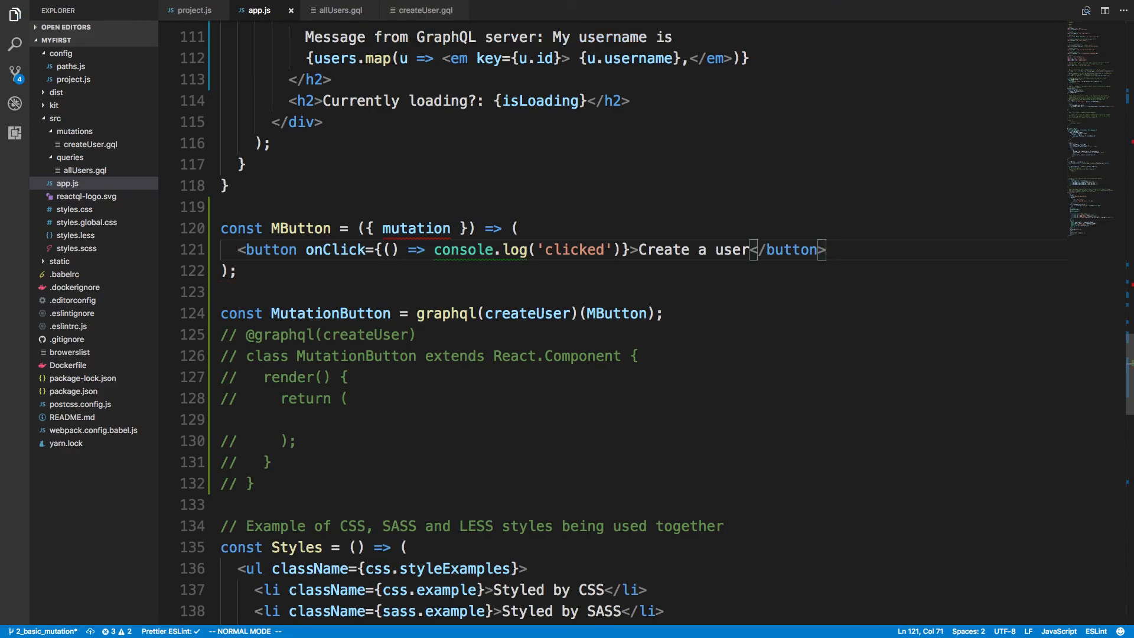
mouse_move(416, 228)
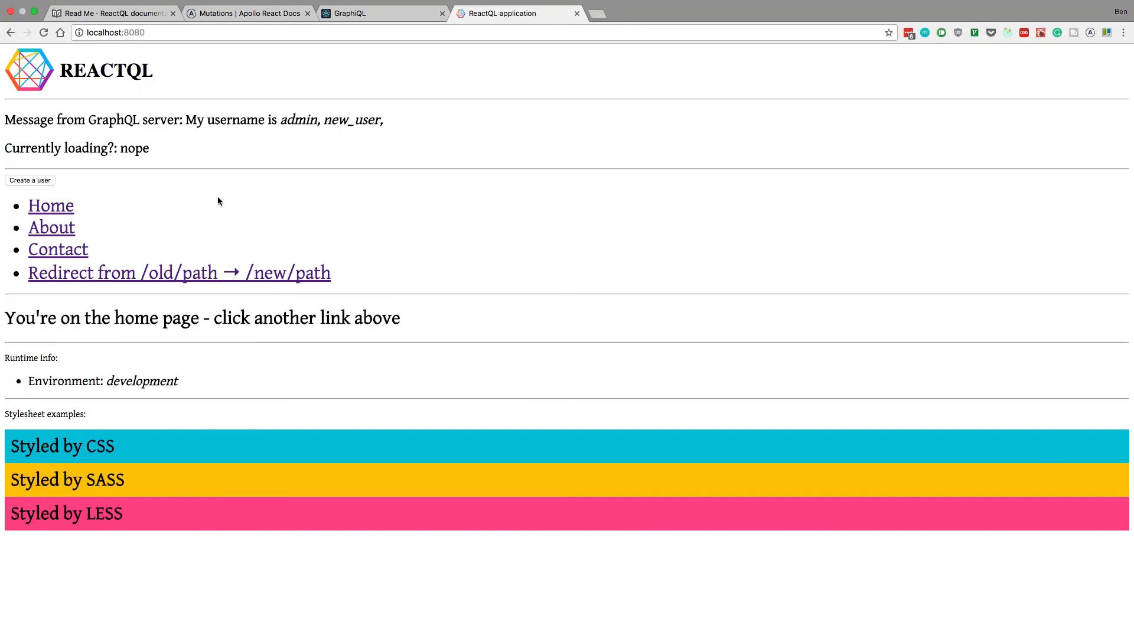
mouse_move(251, 361)
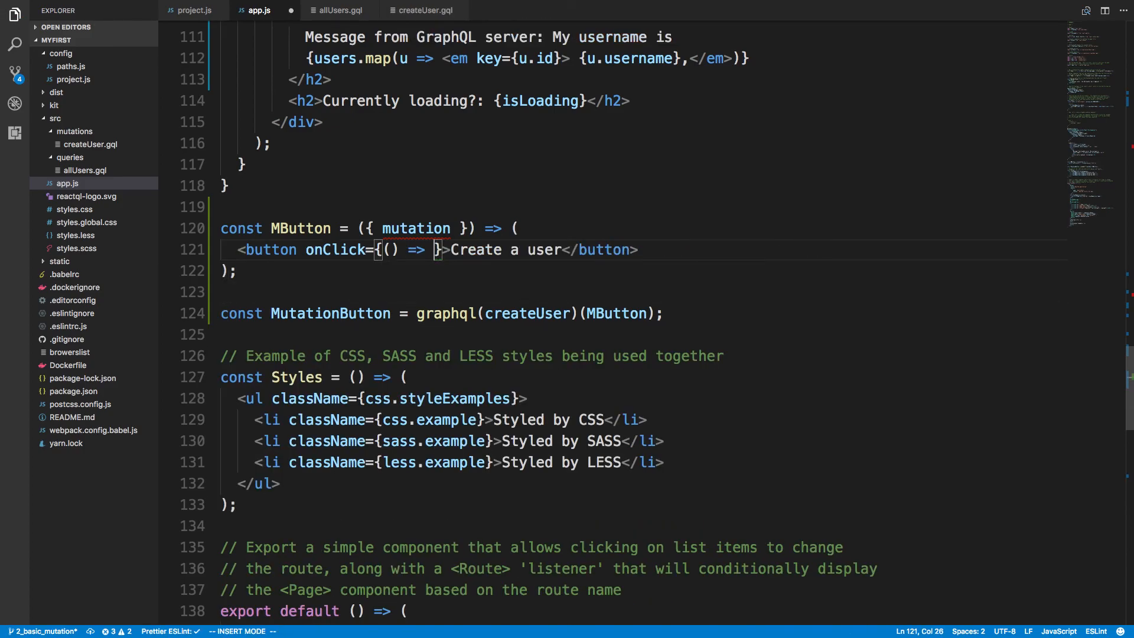
Make the button's onClick call mutation() directly, dropping async/await and the const response.
type("mutation(")
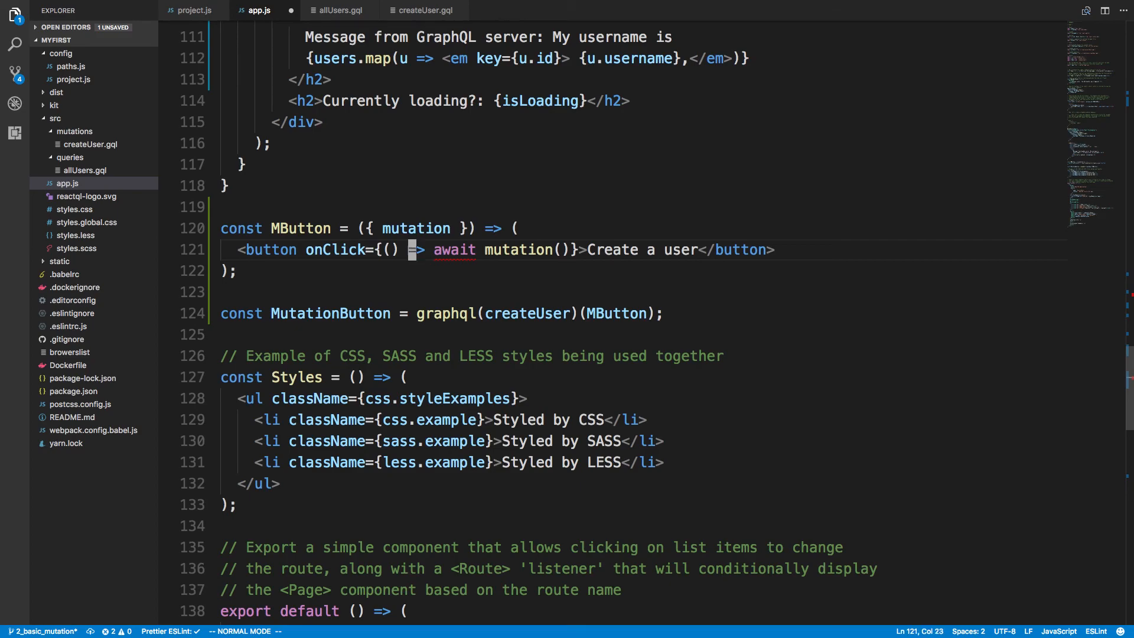
type("async")
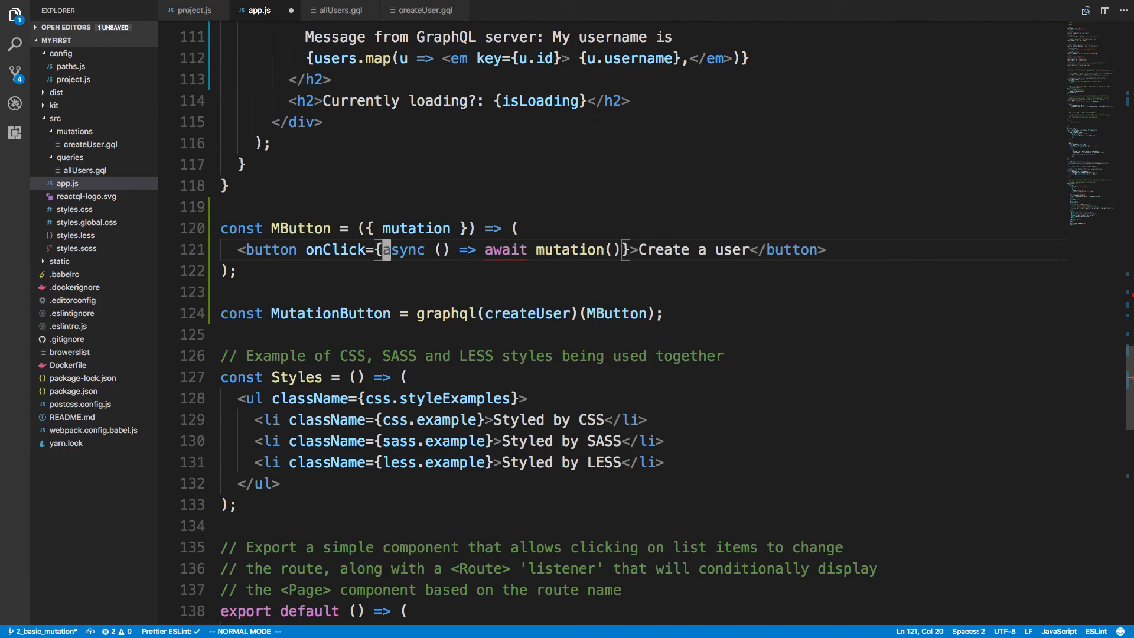
type("con")
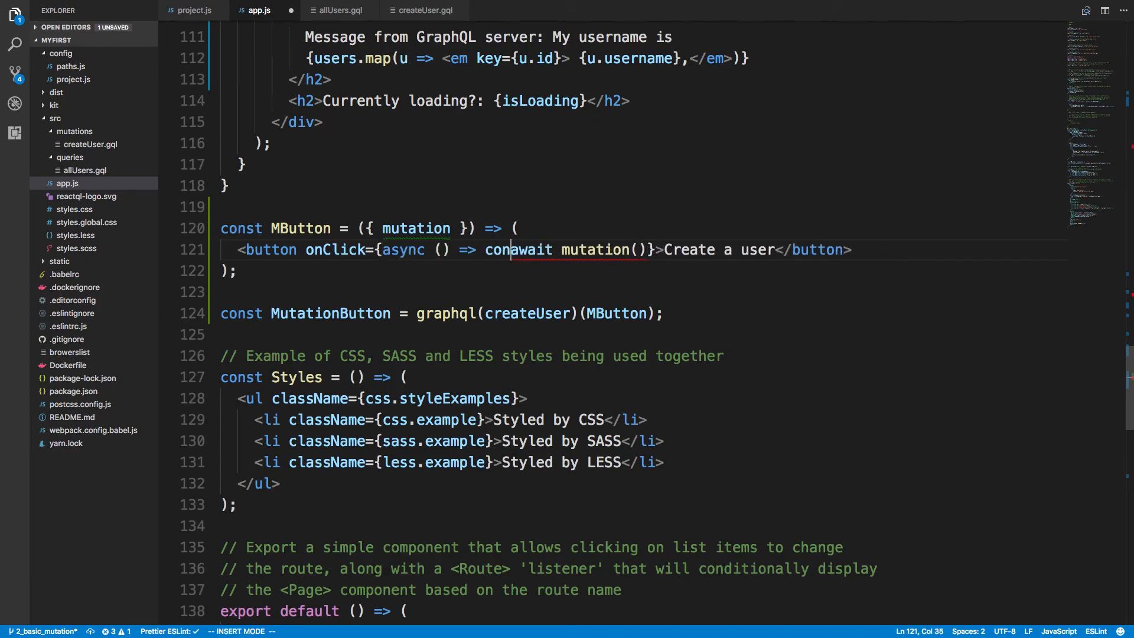
type("const")
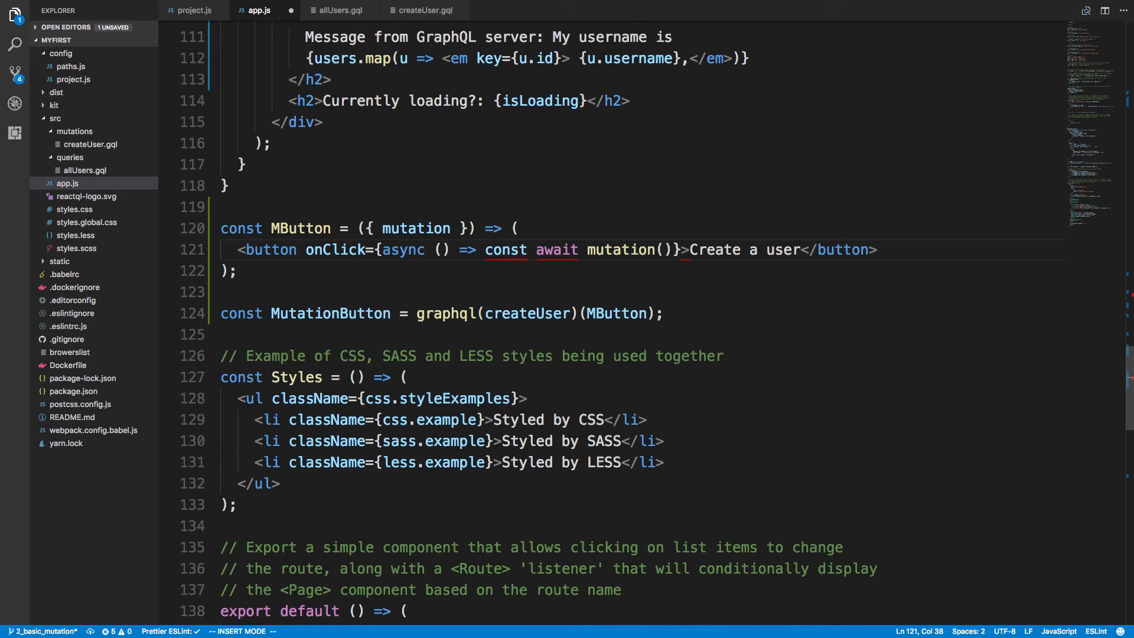
type("response =")
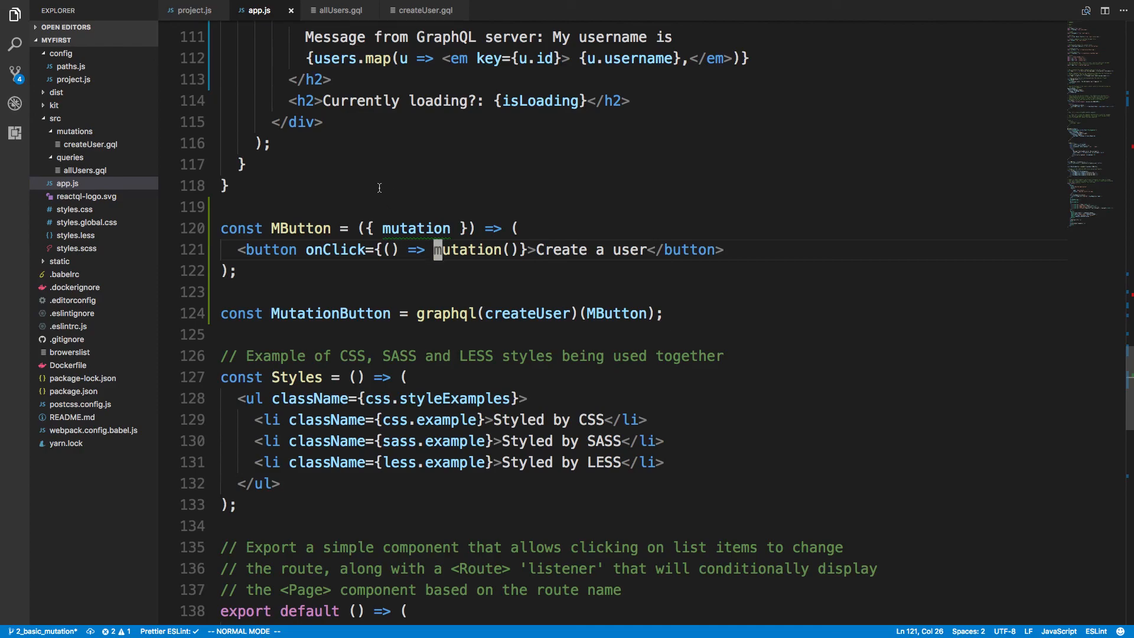
mouse_move(416, 228)
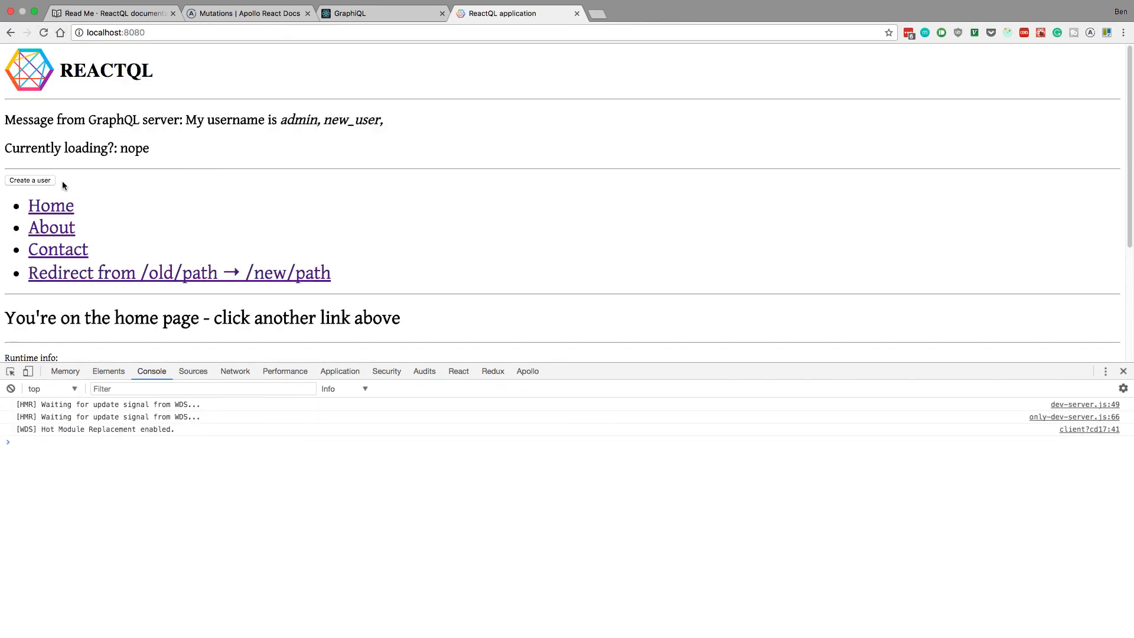
Click Create a user, read the 'mutation is not a function' error, and inspect MButton's mutate prop.
left_click(30, 181)
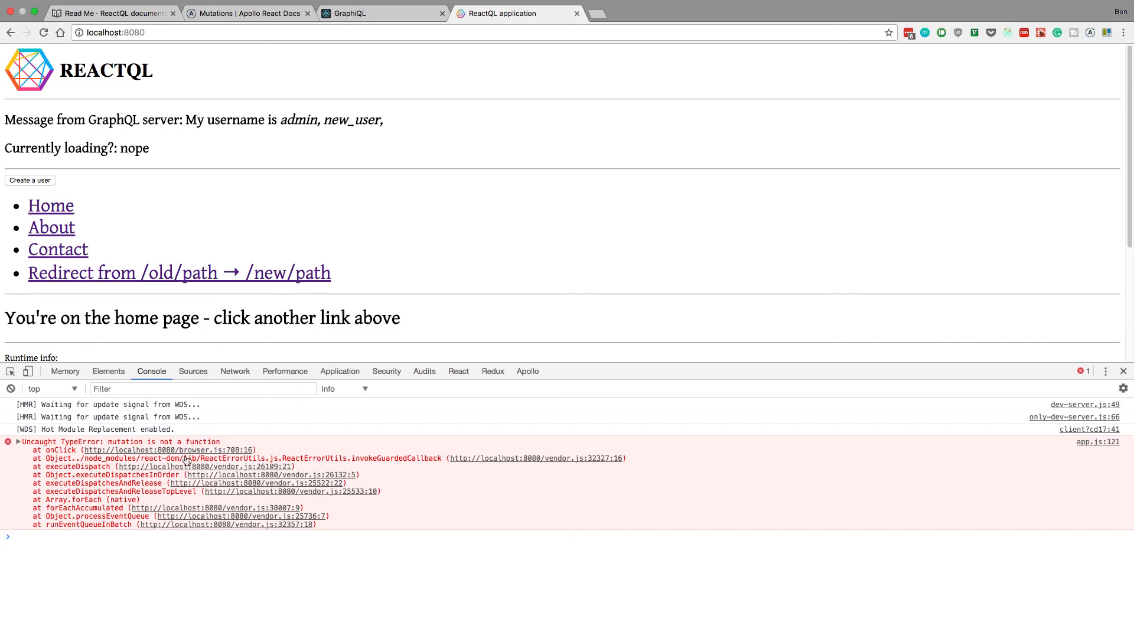
left_click(30, 180)
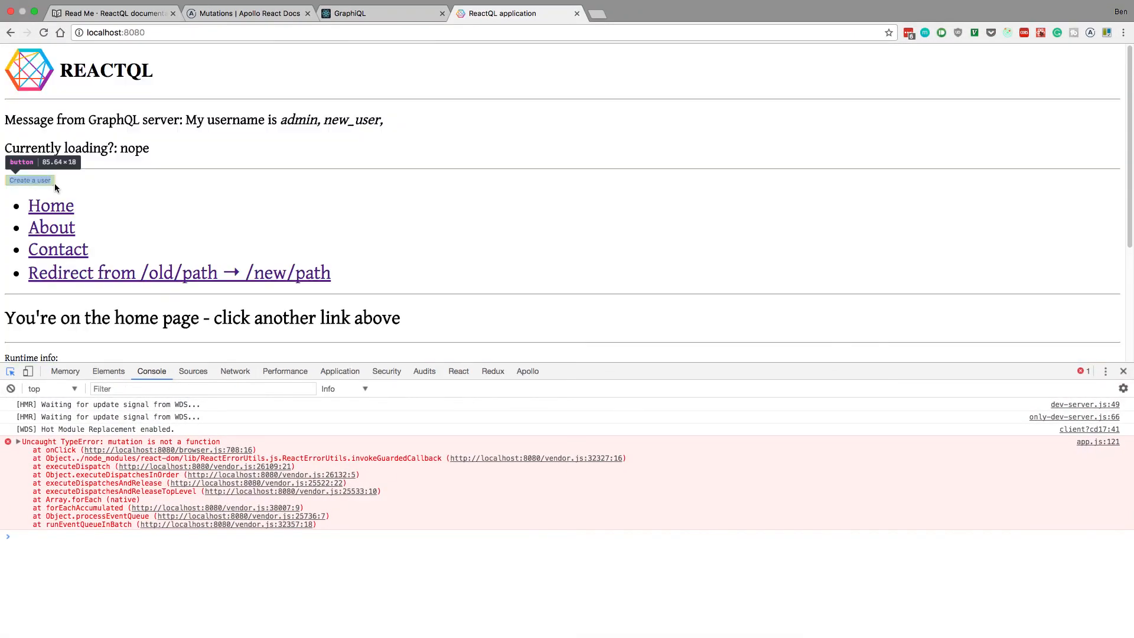
left_click(458, 371)
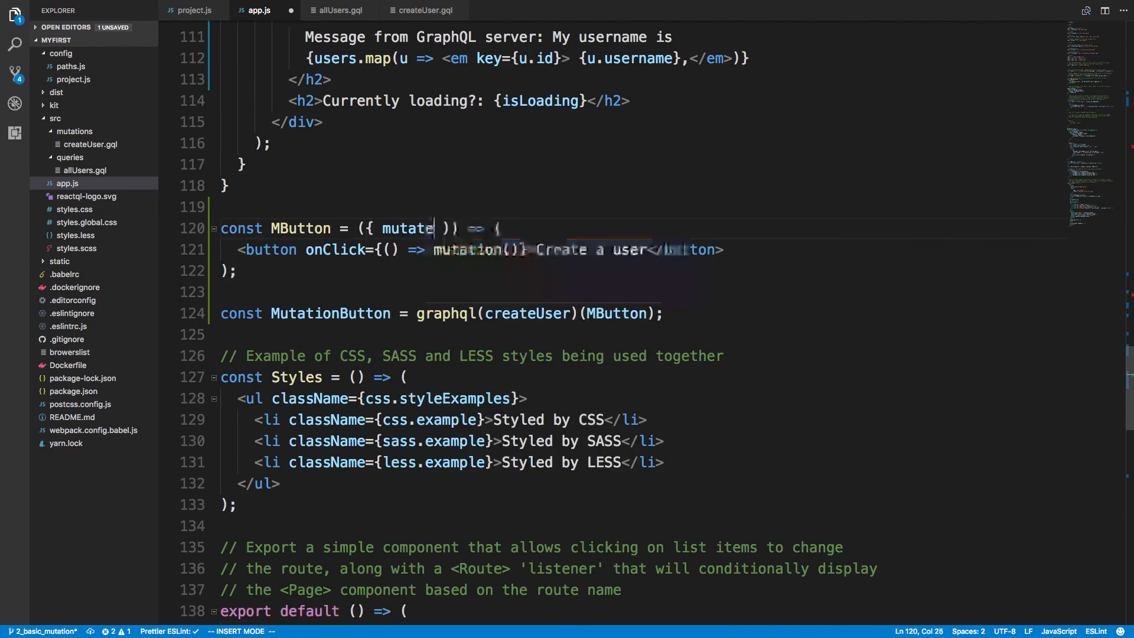
key("Escape")
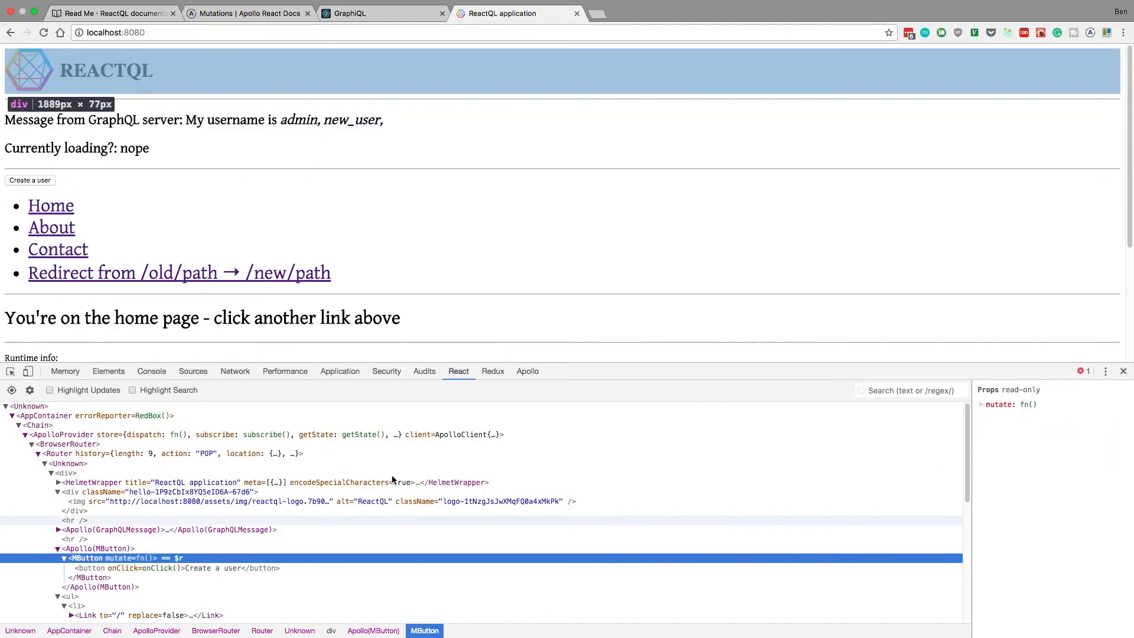
Reload localhost:8080 and click Create a user, confirming bob appears without console errors.
left_click(152, 370)
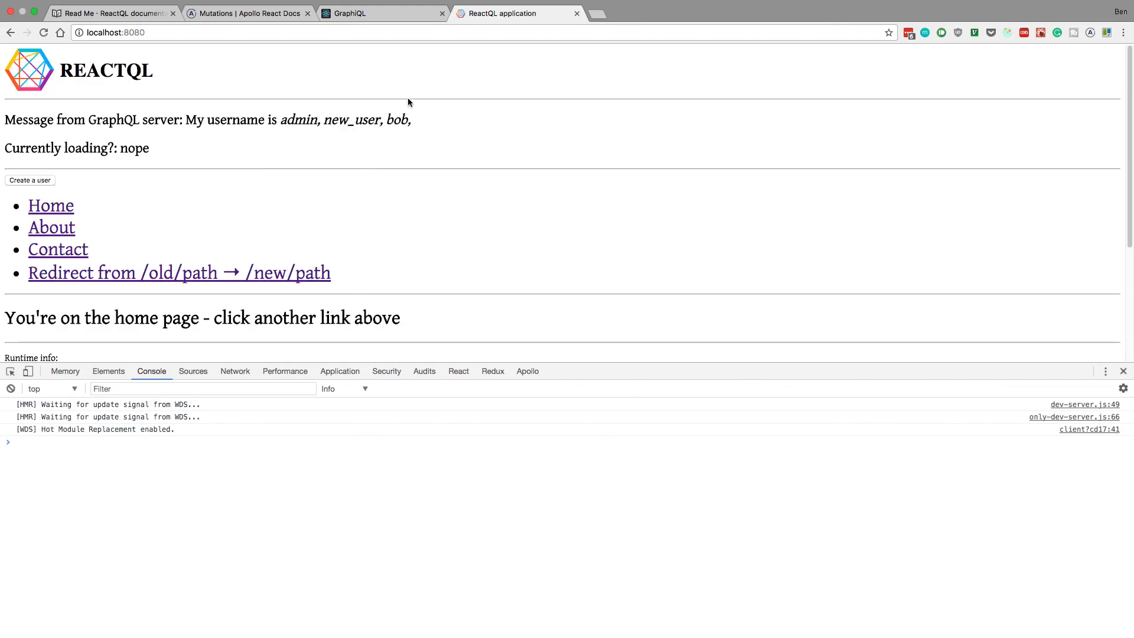
double_click(397, 119)
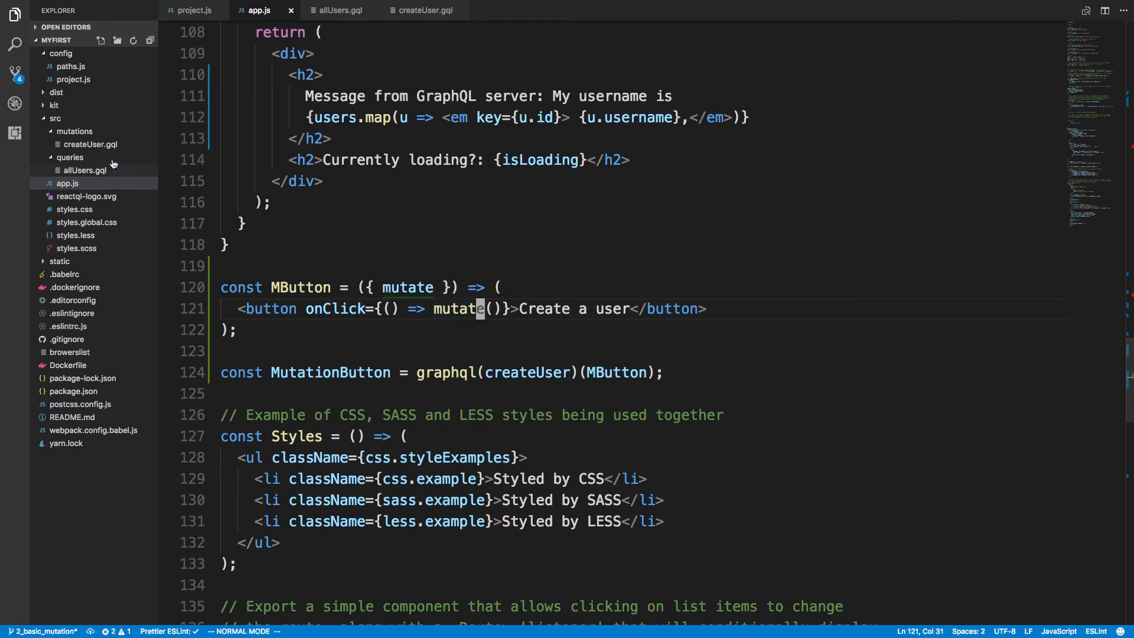
left_click(90, 145)
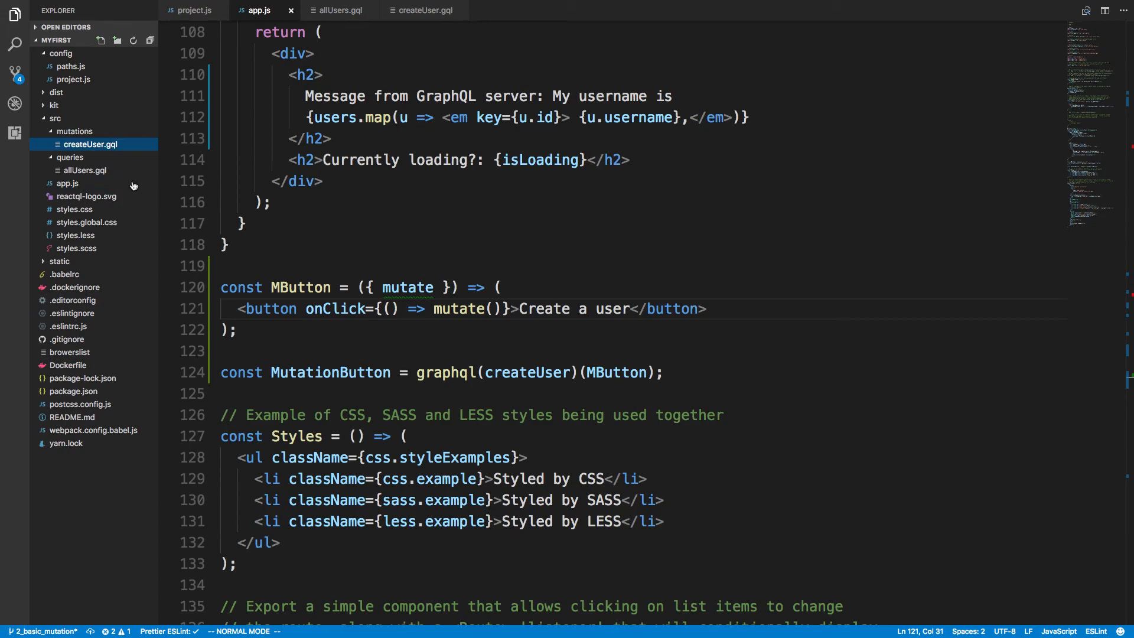
left_click(425, 10)
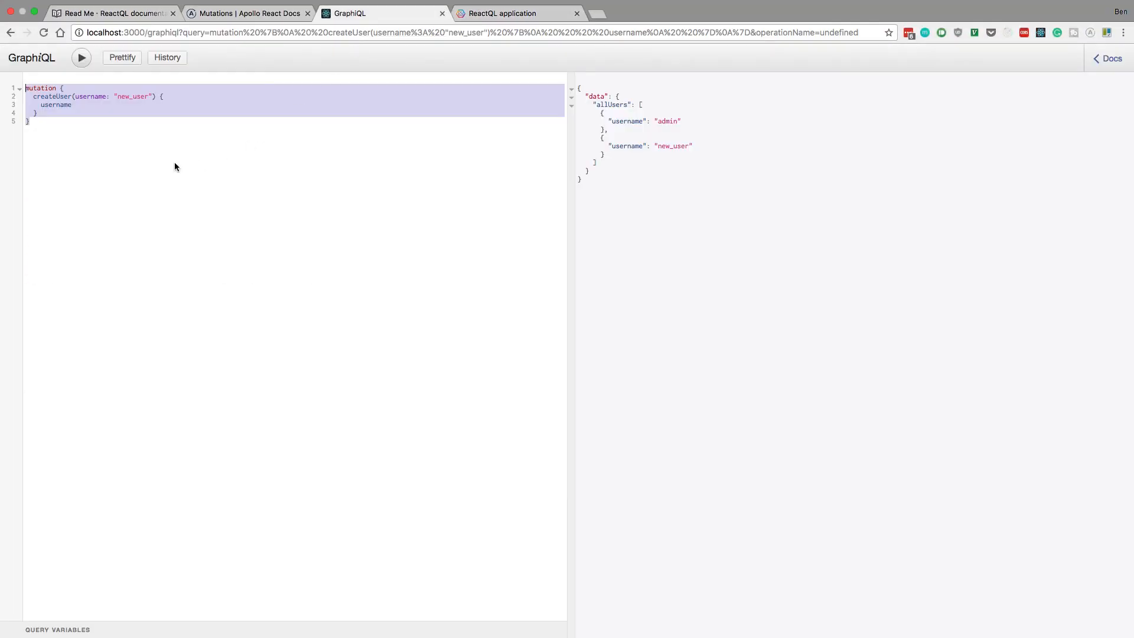
mouse_move(39, 3)
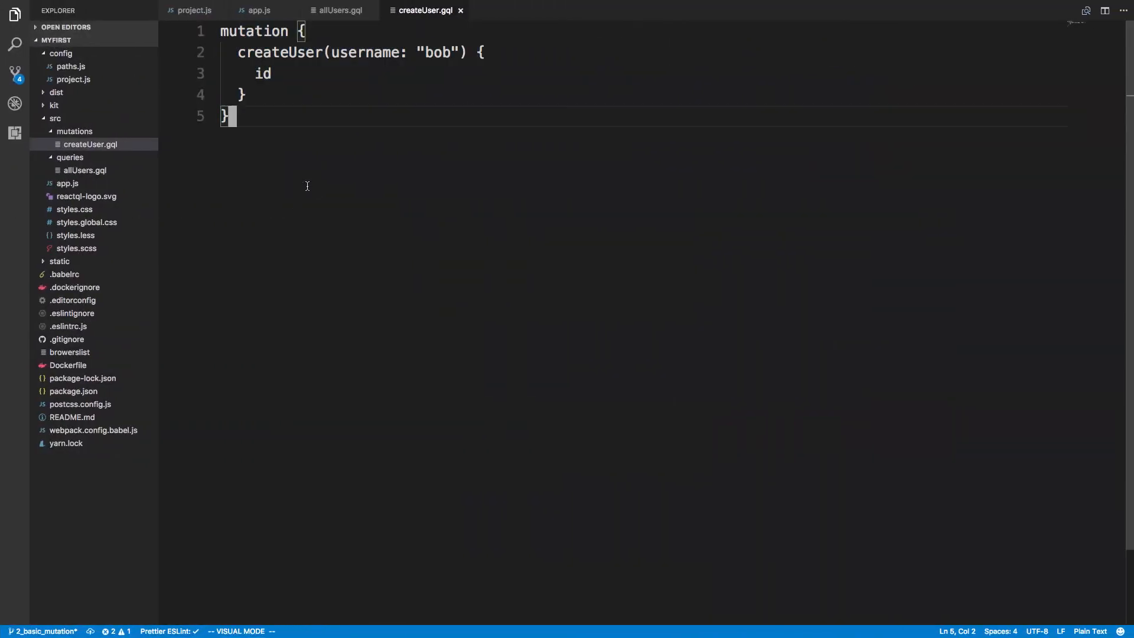
mouse_move(315, 117)
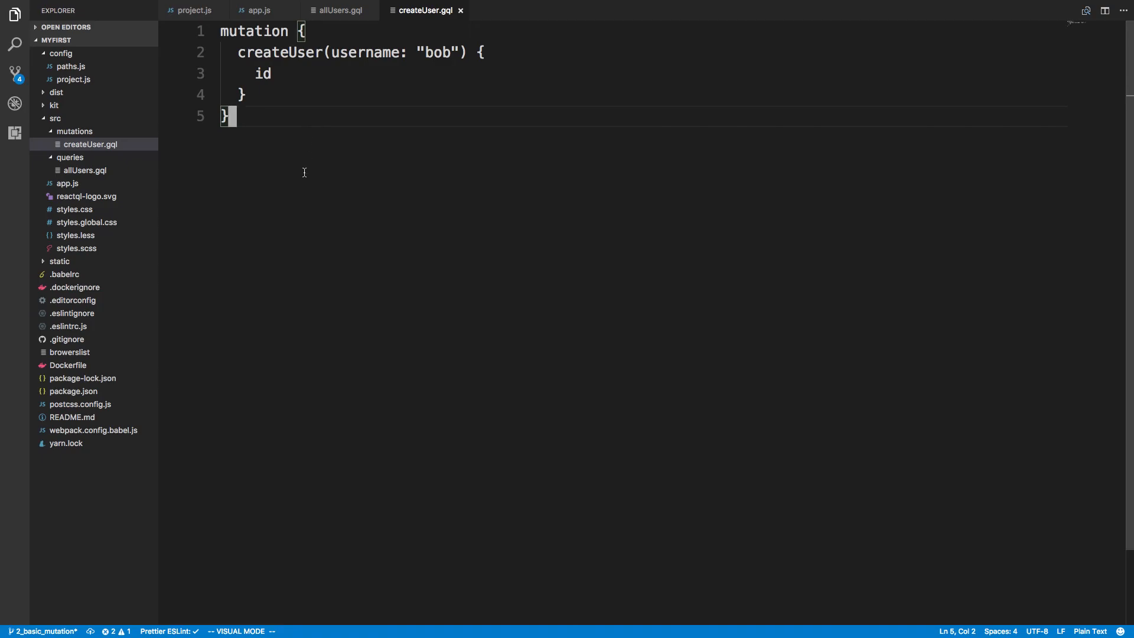
key("ctrl+a")
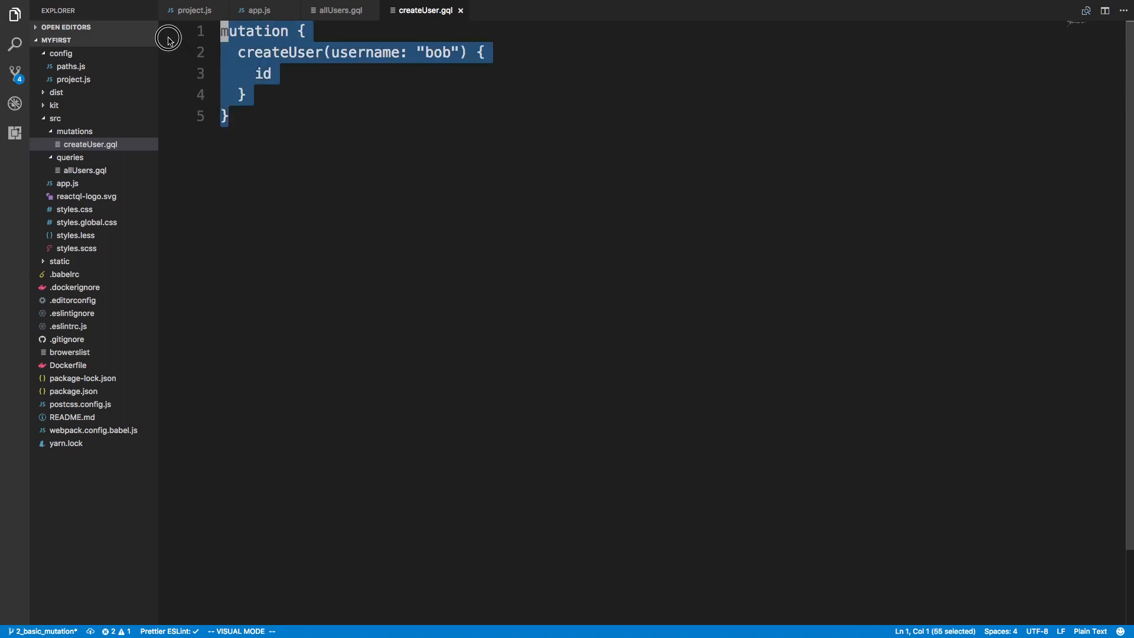
mouse_move(209, 114)
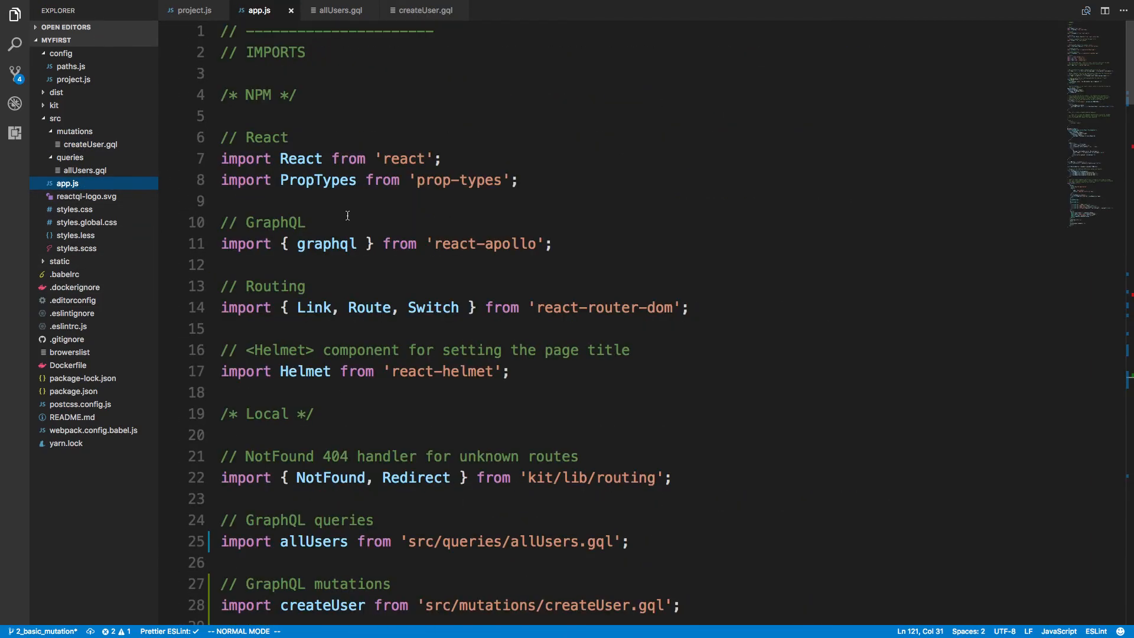
scroll("down", 3)
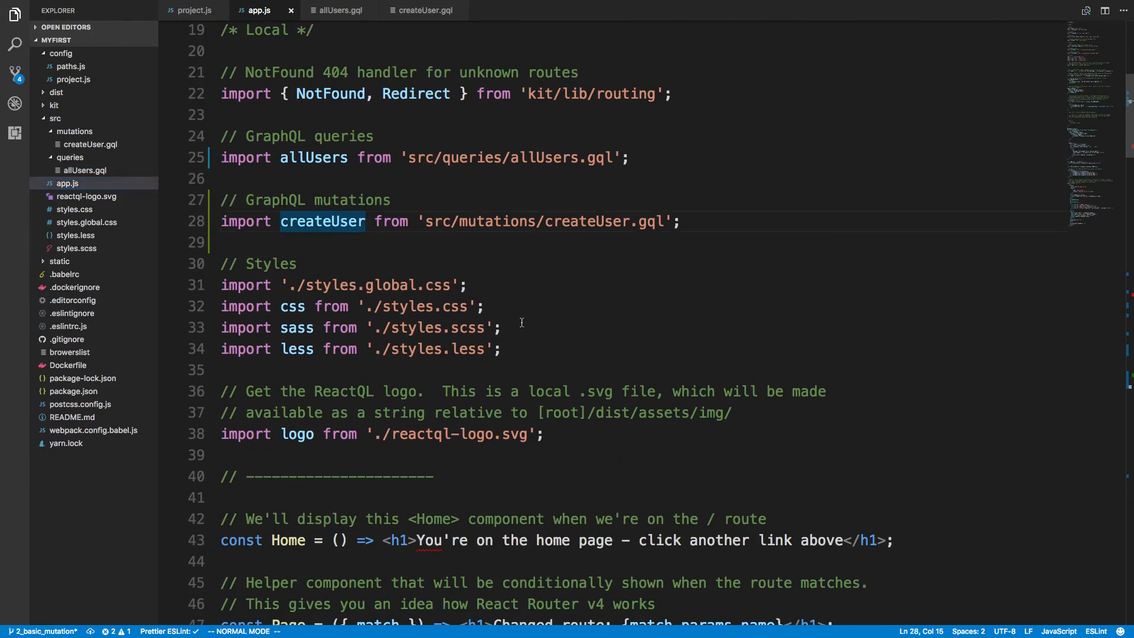
scroll("down", 3)
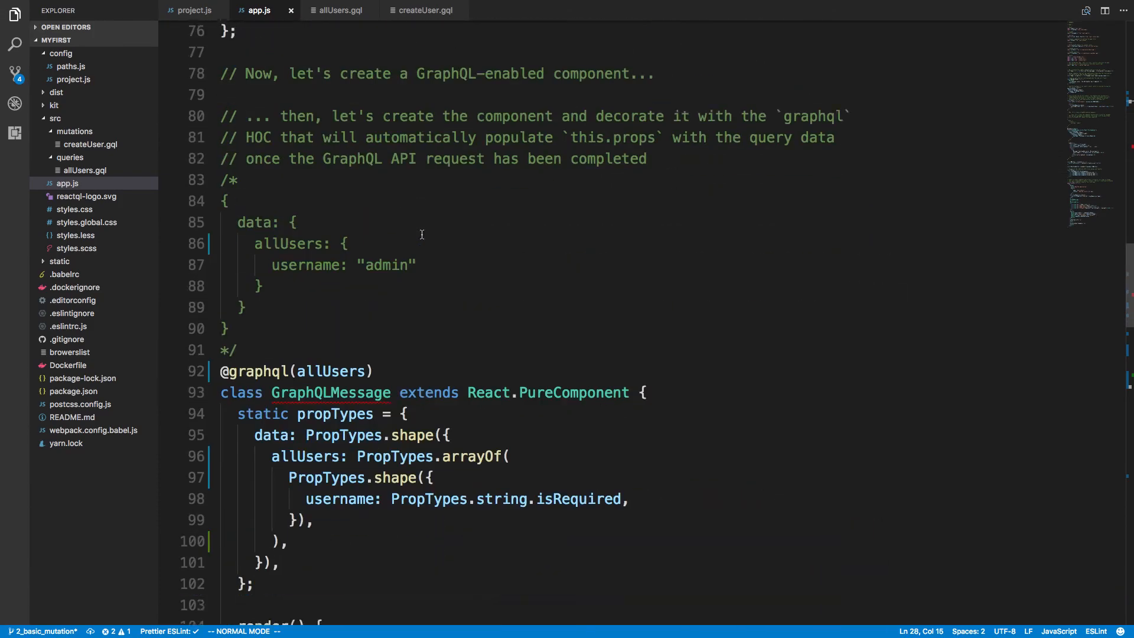
scroll("down", 3)
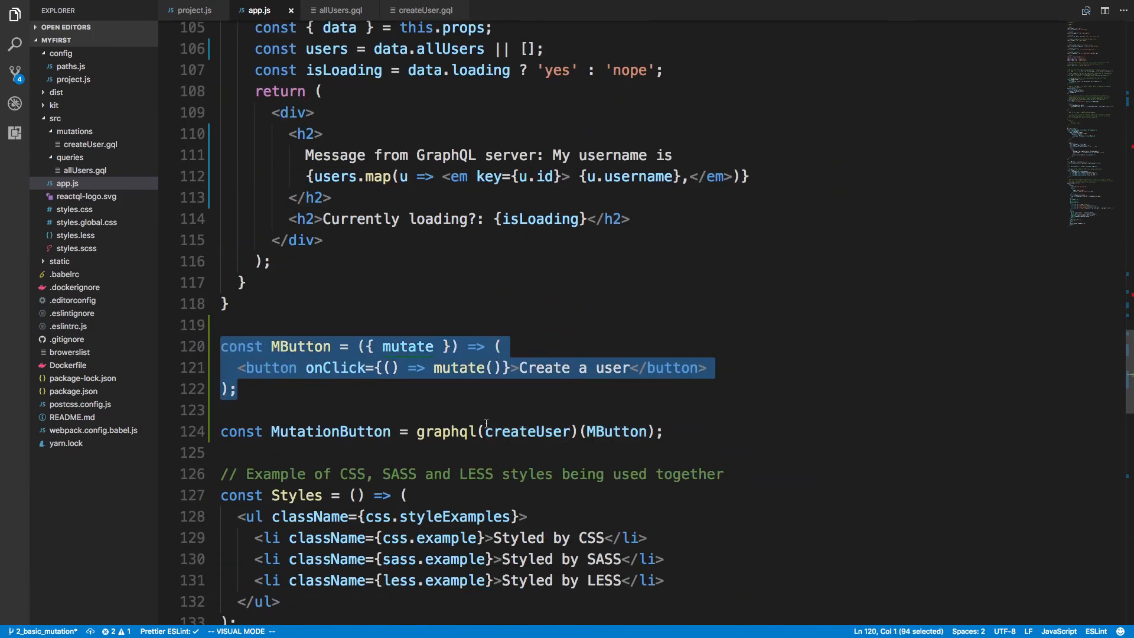
left_click(225, 432)
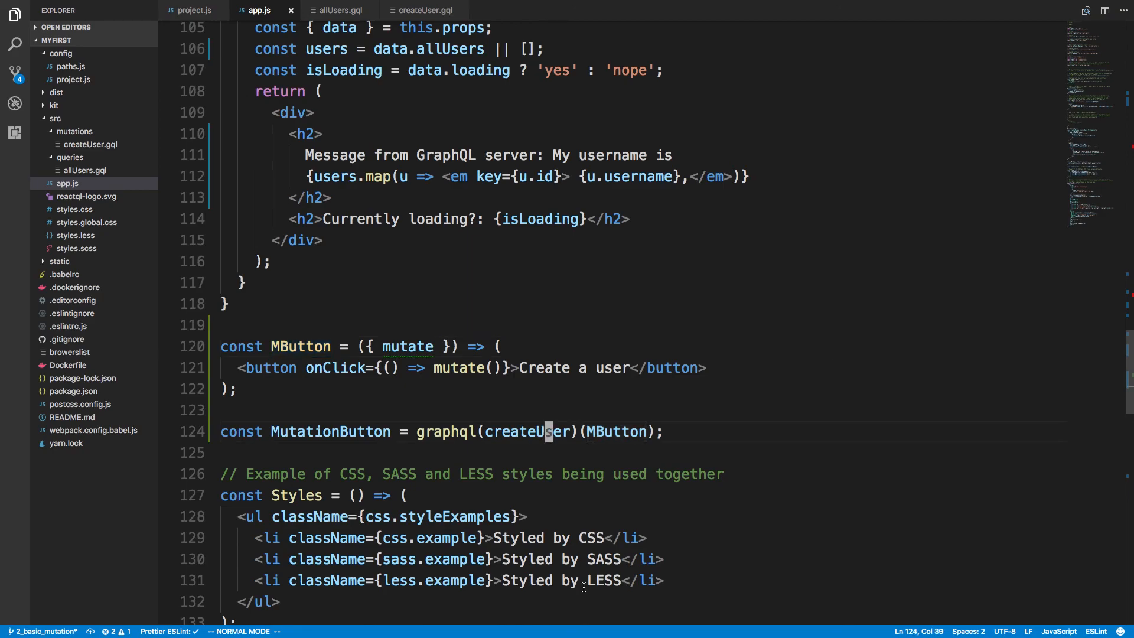
double_click(616, 431)
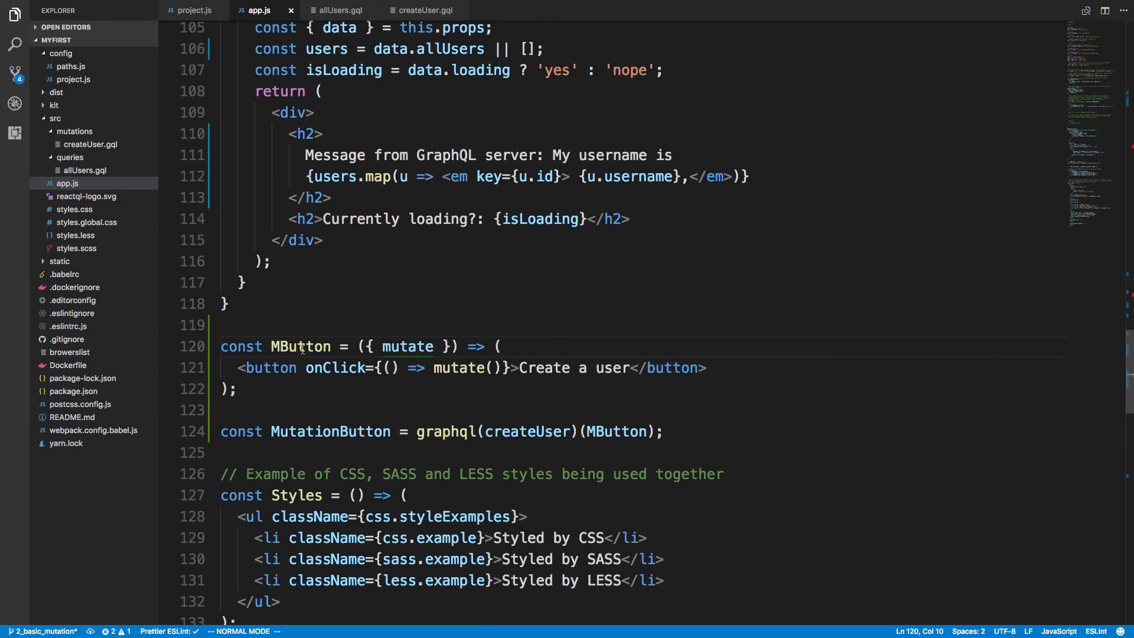
scroll("down", 3)
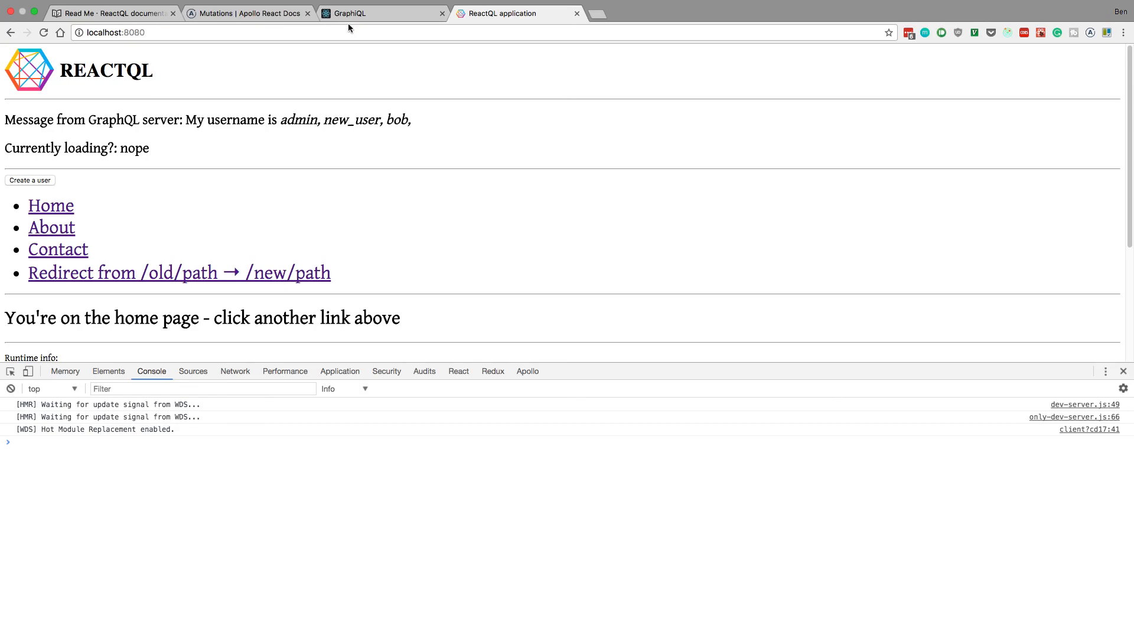
left_click(384, 13)
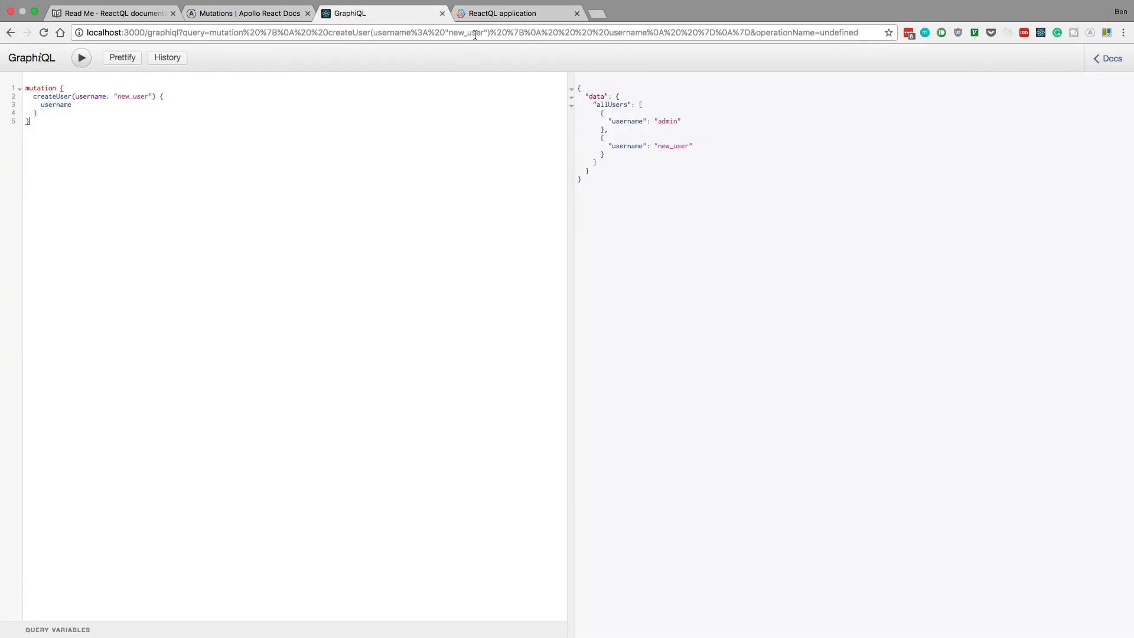
left_click(516, 13)
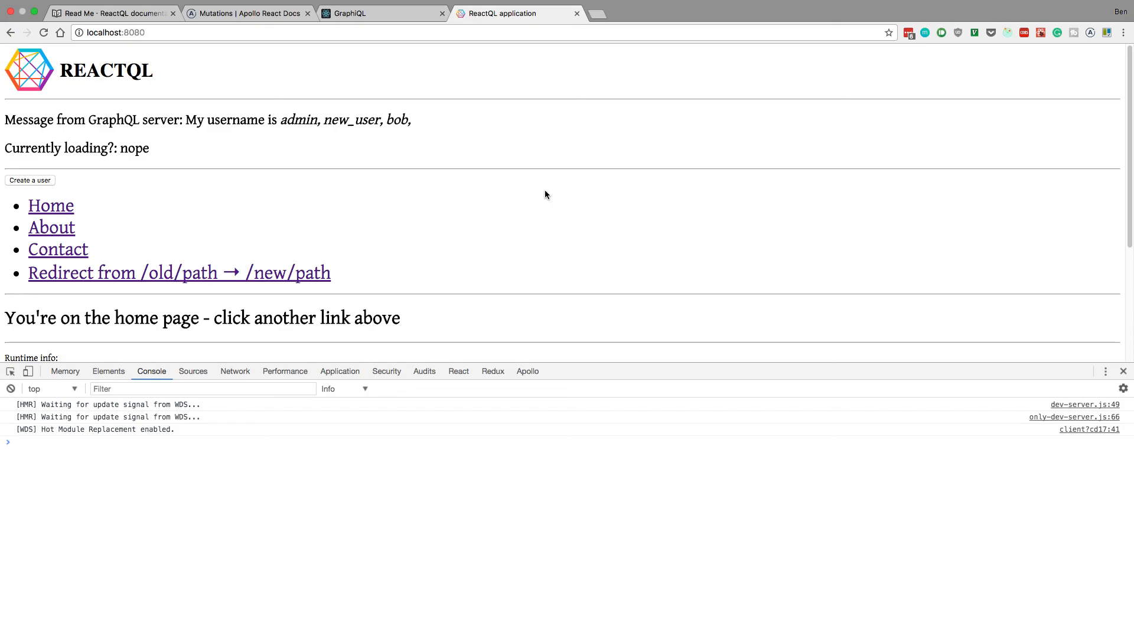
mouse_move(932, 119)
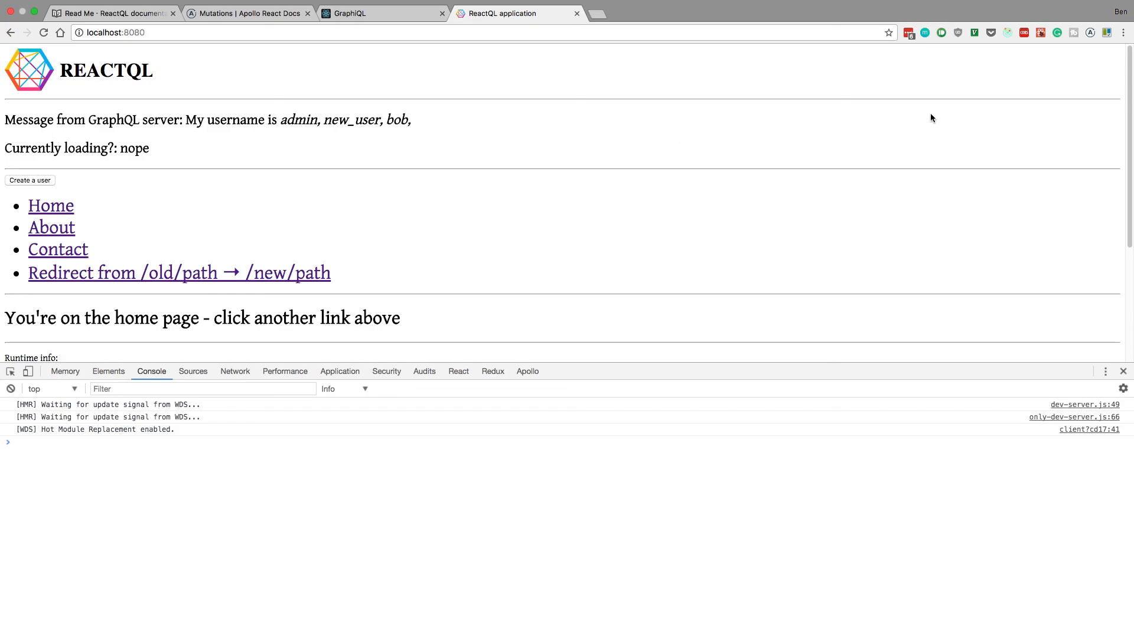